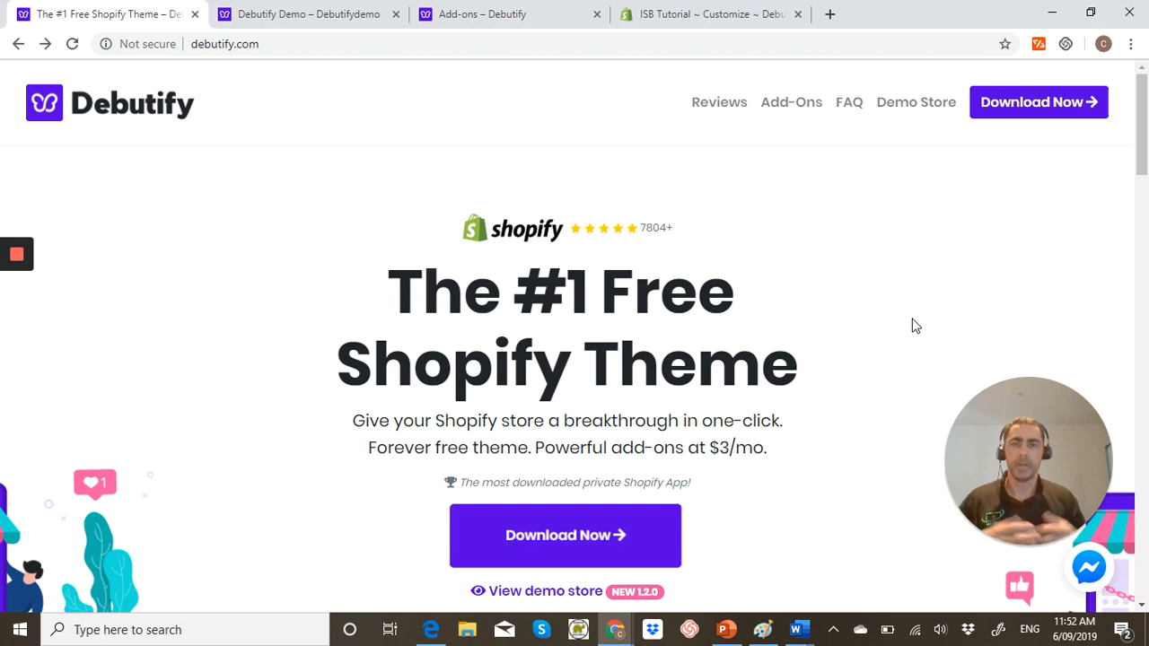
{"action": "mouse_move", "coordinate": [847, 302]}
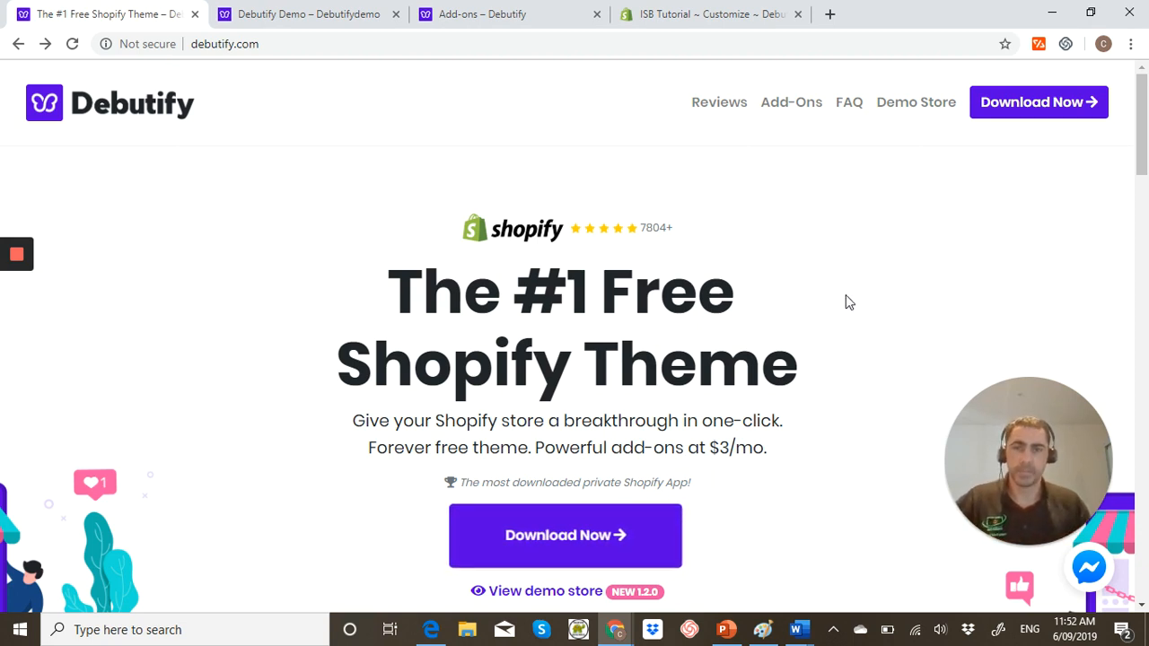
{"action": "mouse_move", "coordinate": [558, 331]}
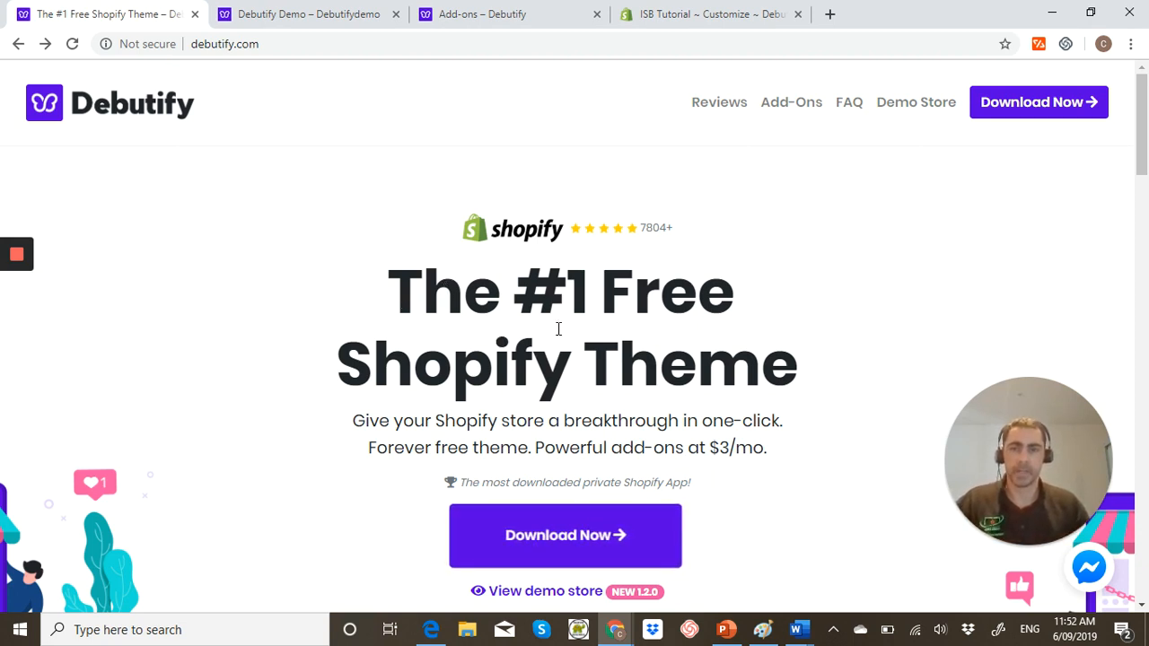
{"action": "mouse_move", "coordinate": [1104, 154]}
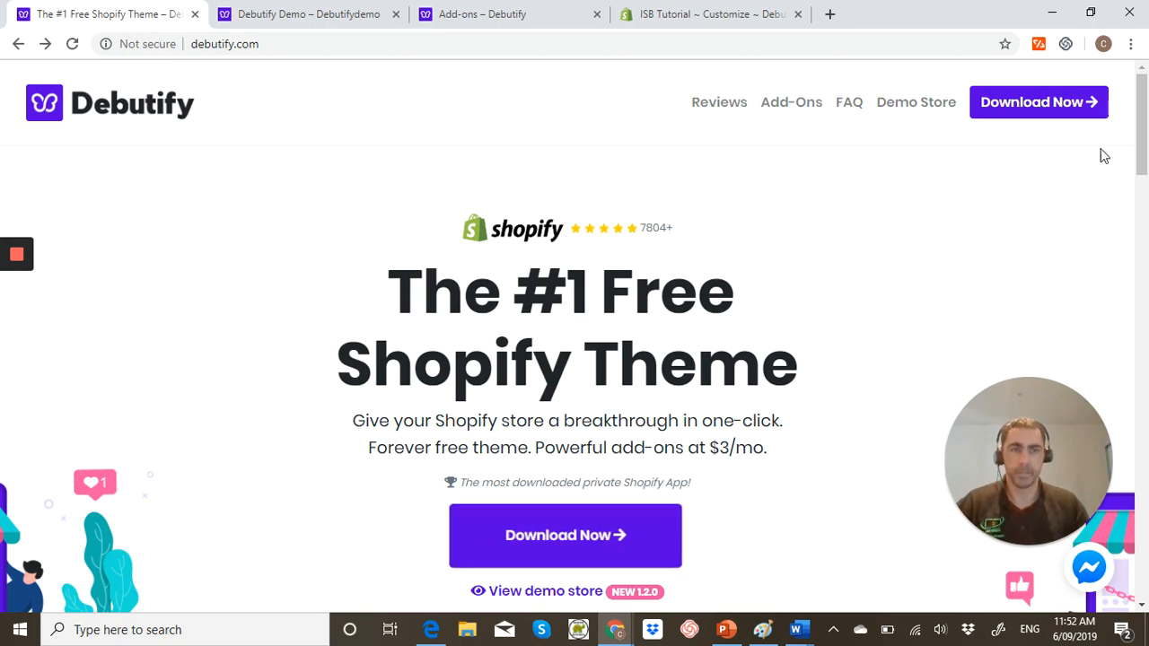
Switch to the Debutify demo store browser tab after glancing down and up the current page
{"action": "scroll", "scroll_direction": "down", "scroll_amount": 3}
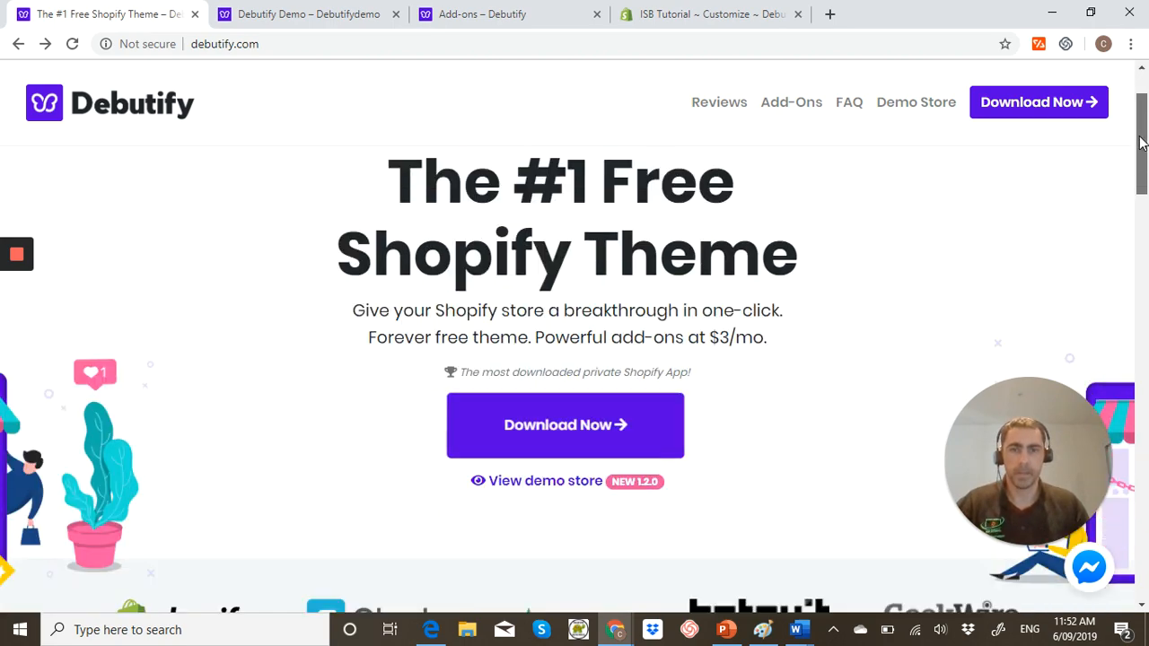
{"action": "scroll", "scroll_direction": "down", "scroll_amount": 3}
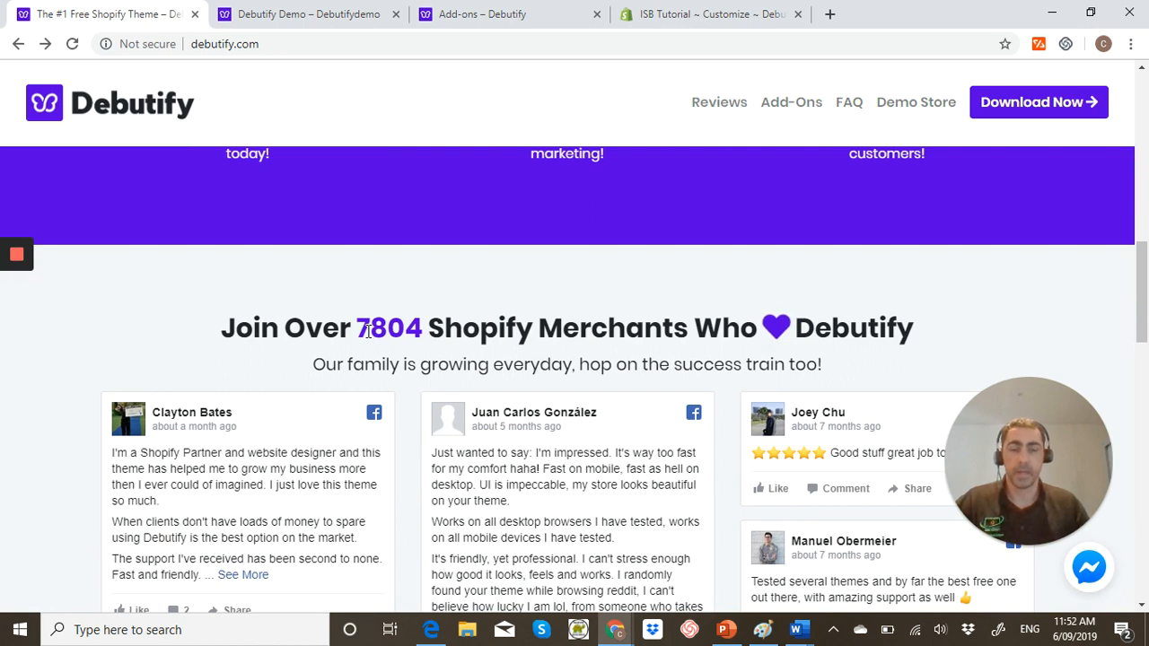
{"action": "mouse_move", "coordinate": [625, 323]}
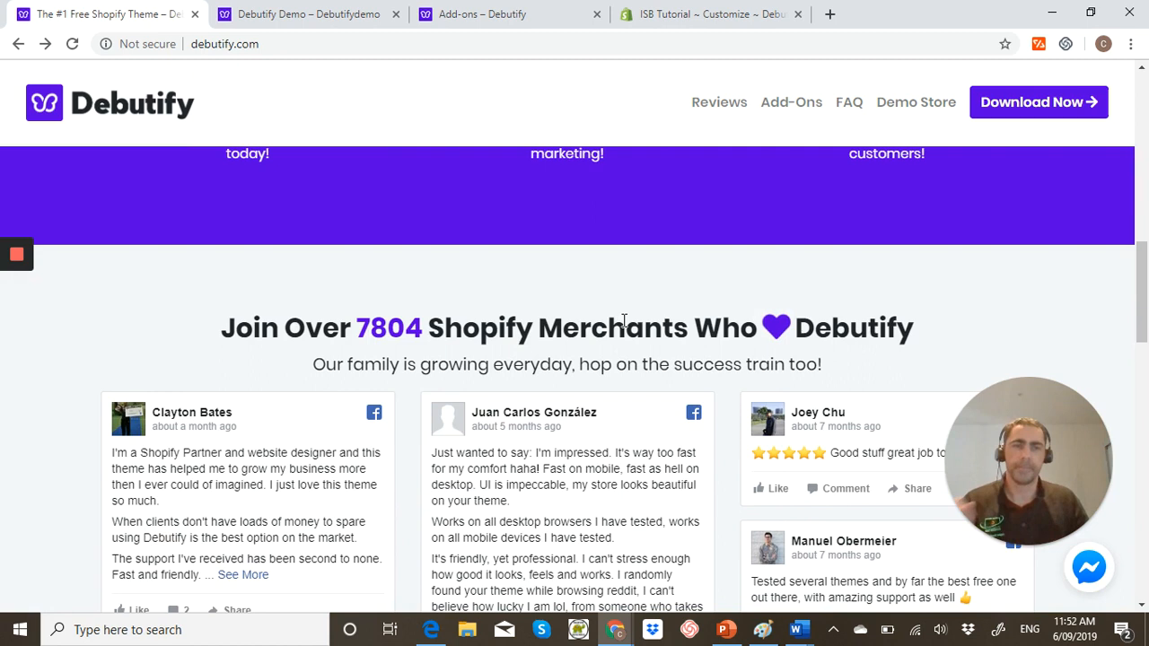
{"action": "mouse_move", "coordinate": [779, 321]}
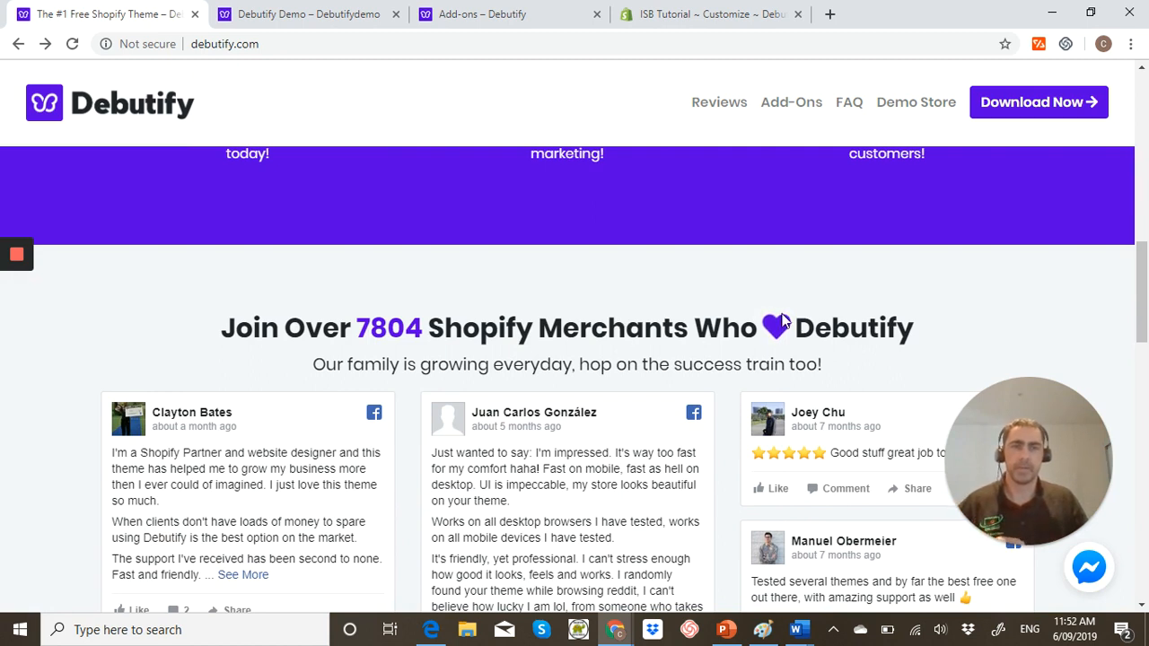
{"action": "mouse_move", "coordinate": [1059, 279]}
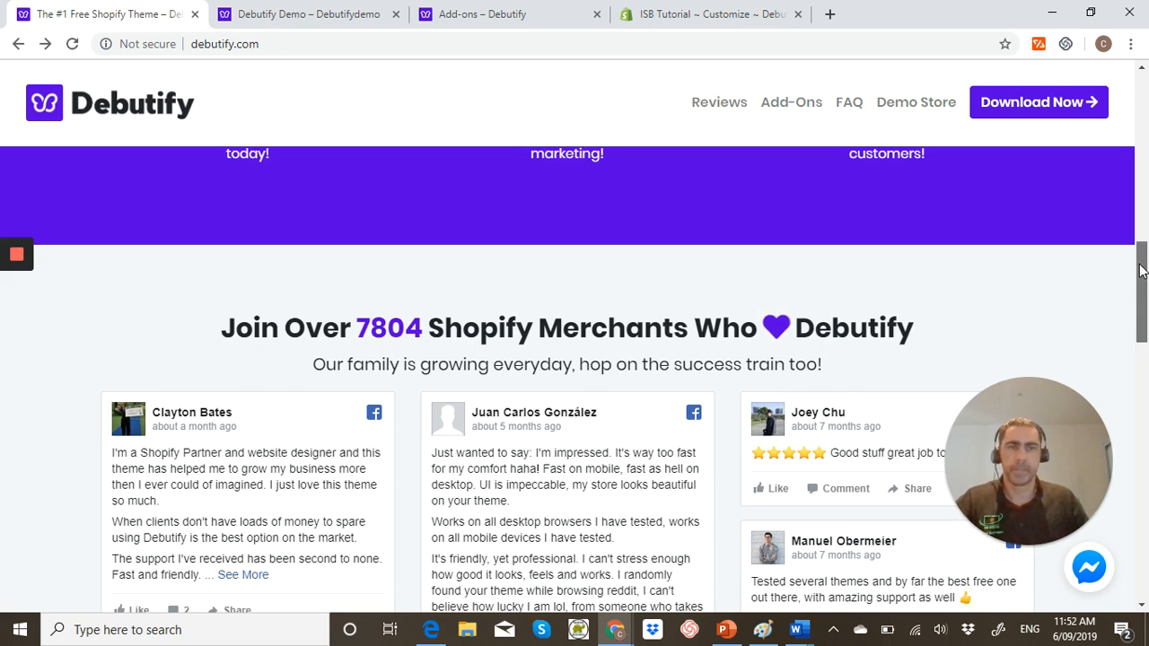
{"action": "scroll", "scroll_direction": "up", "scroll_amount": 3}
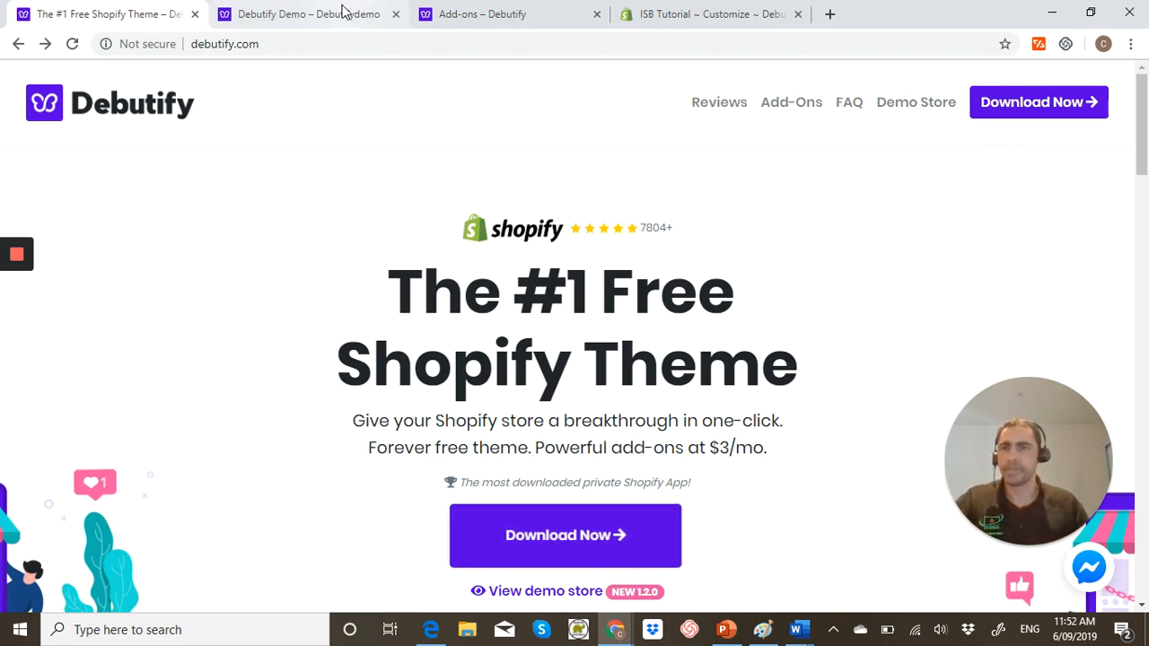
{"action": "mouse_move", "coordinate": [309, 15]}
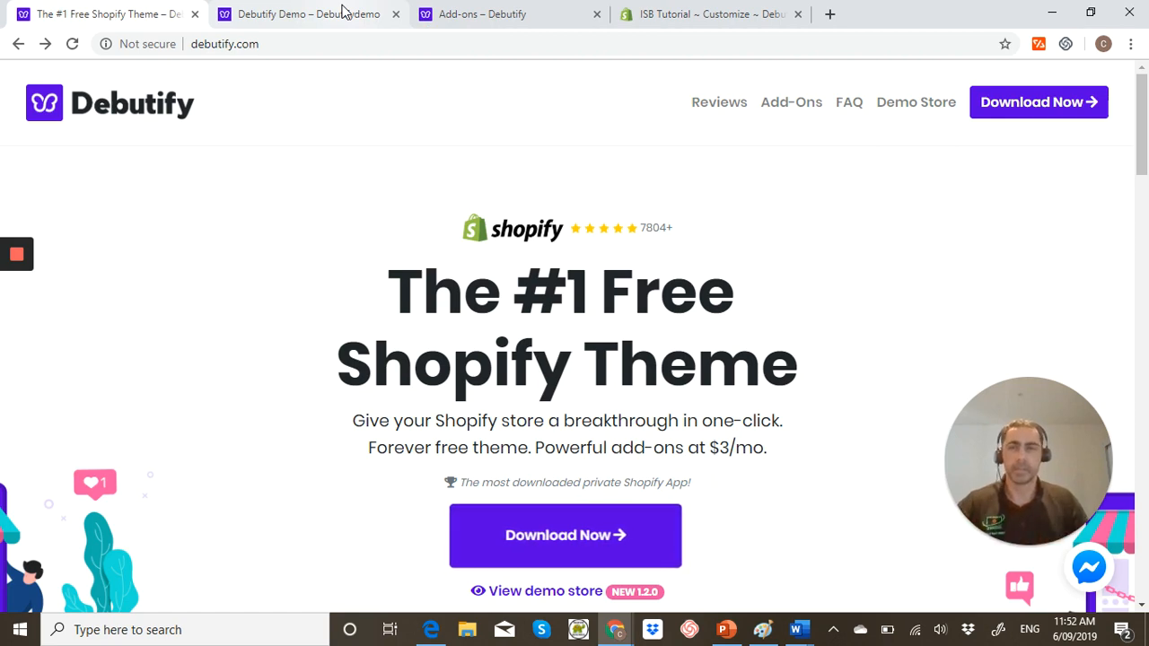
{"action": "left_click", "coordinate": [309, 14]}
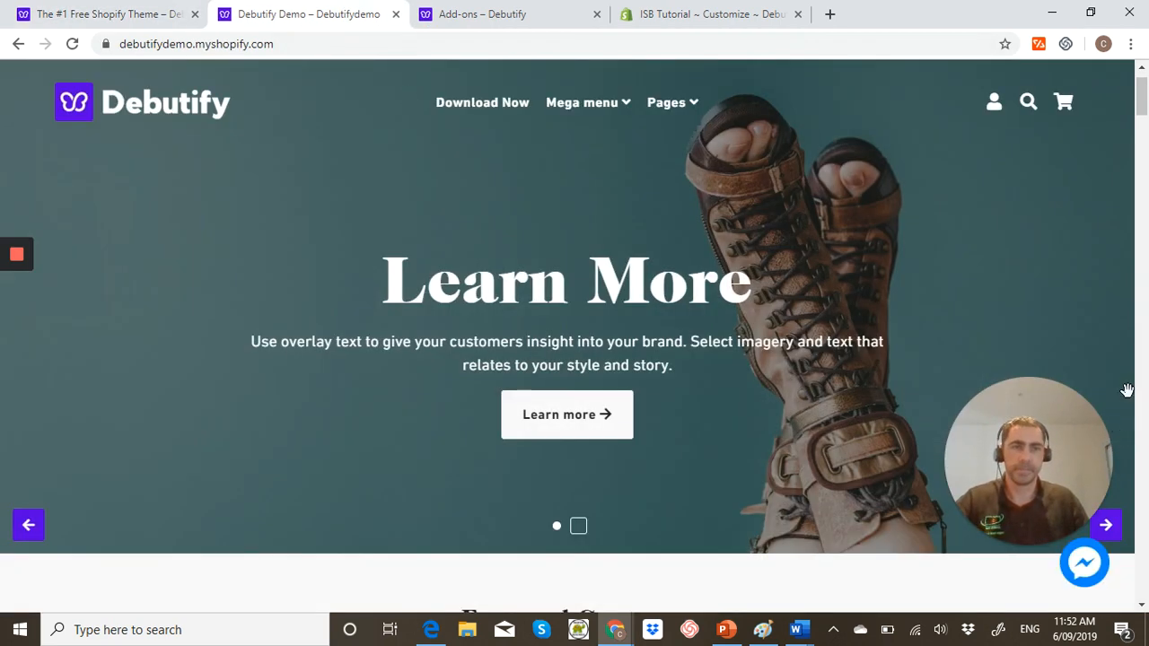
Browse the demo home page from the hero banner through products, blog and brands to the footer
{"action": "scroll", "scroll_direction": "down", "scroll_amount": 3}
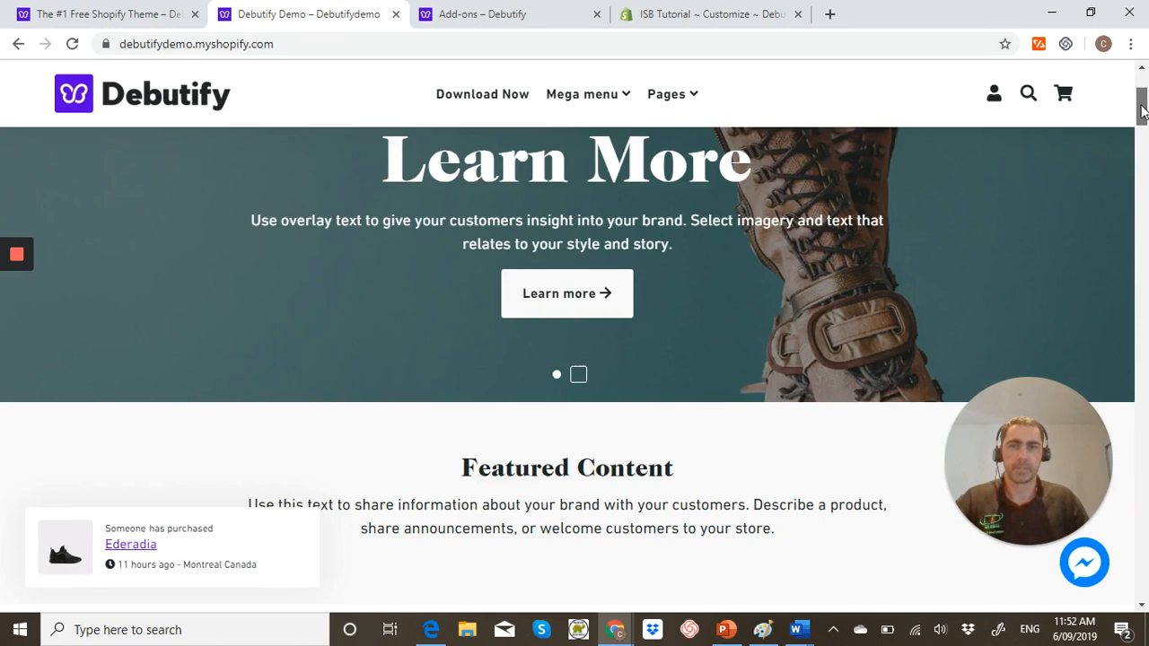
{"action": "scroll", "scroll_direction": "down", "scroll_amount": 3}
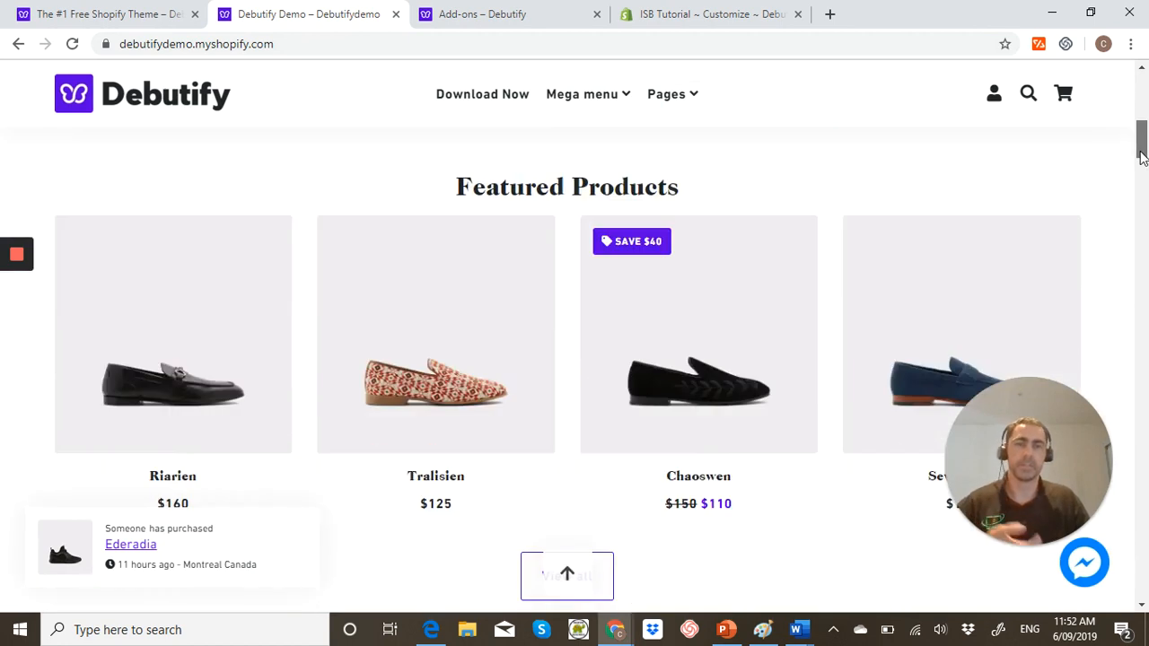
{"action": "scroll", "scroll_direction": "down", "scroll_amount": 3}
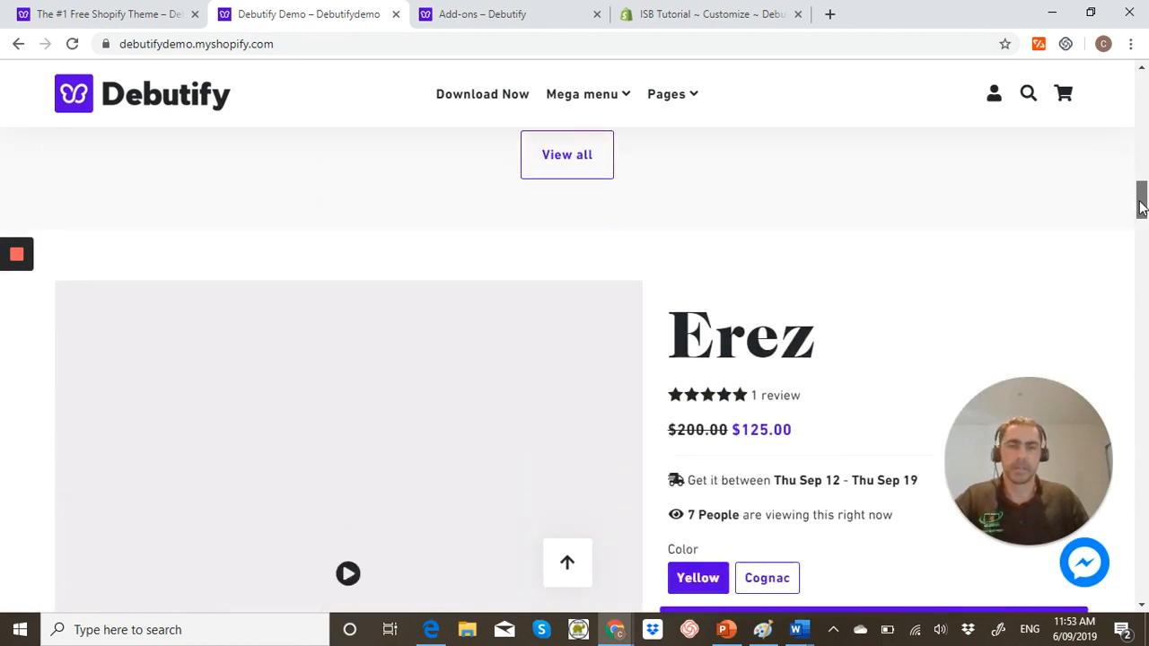
{"action": "scroll", "scroll_direction": "down", "scroll_amount": 3}
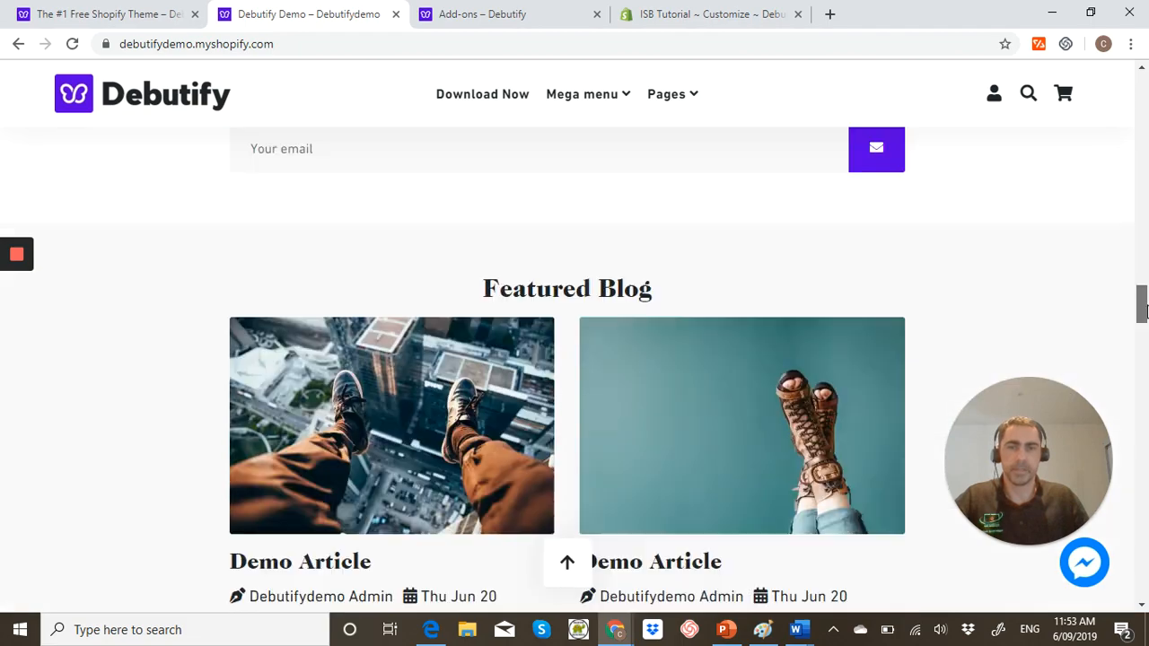
{"action": "scroll", "scroll_direction": "down", "scroll_amount": 3}
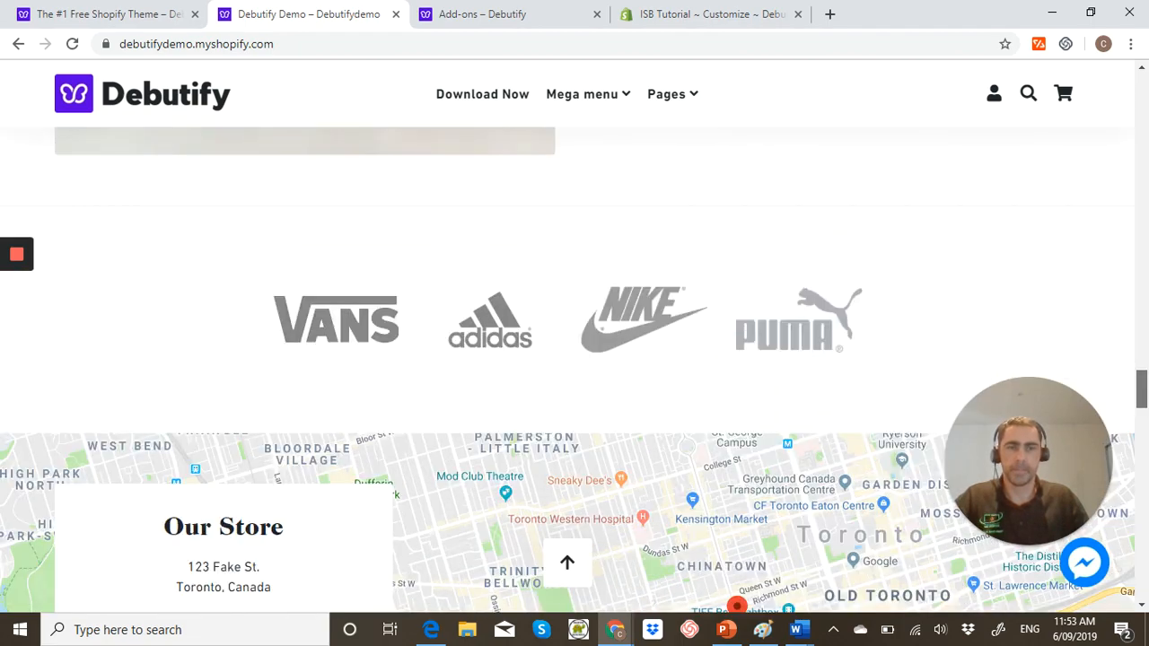
{"action": "scroll", "scroll_direction": "up", "scroll_amount": 3}
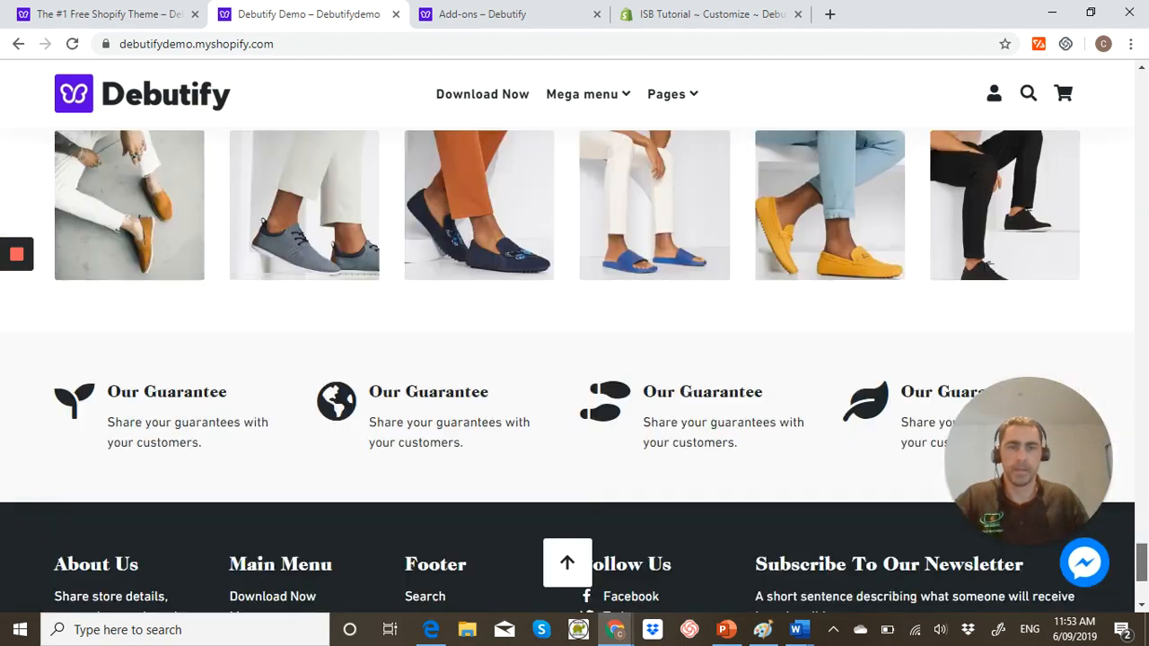
In the ISB Tutorial theme editor, browse the Add section list to the bottom at Custom HTML
{"action": "left_click", "coordinate": [709, 15]}
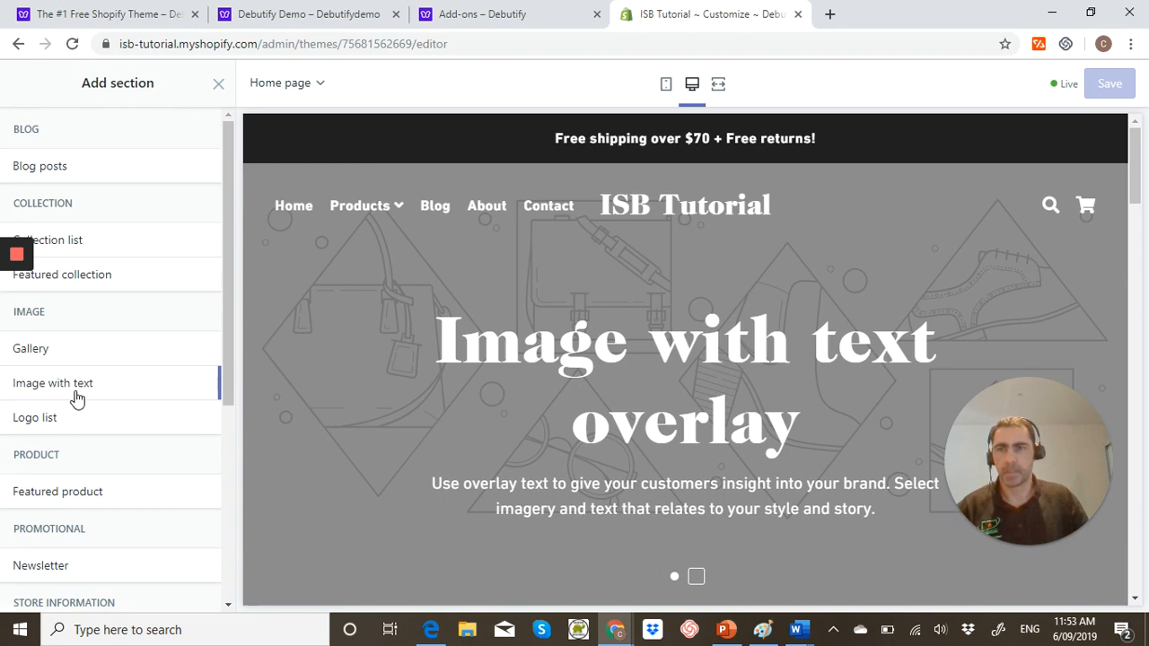
{"action": "mouse_move", "coordinate": [206, 334]}
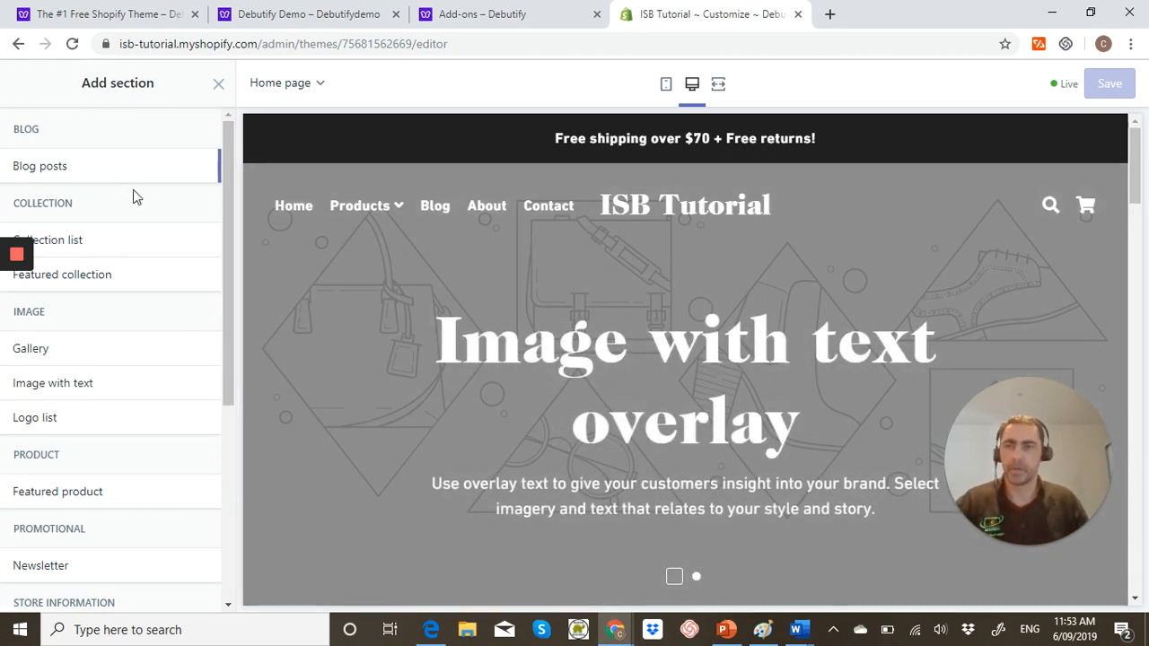
{"action": "mouse_move", "coordinate": [225, 210]}
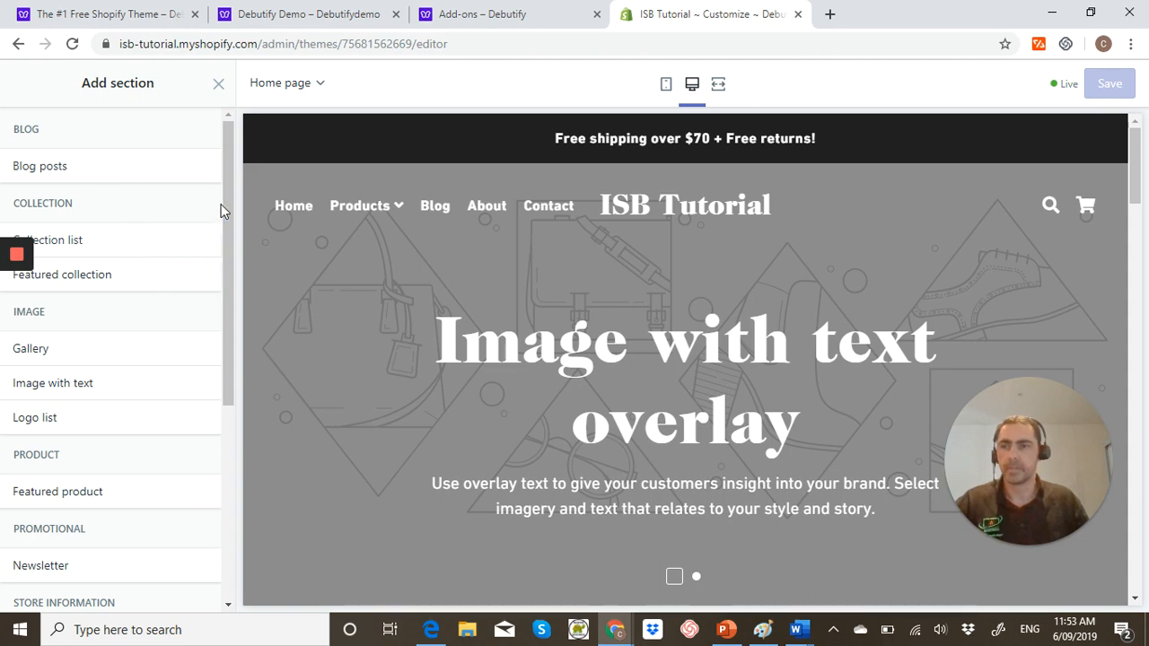
{"action": "scroll", "scroll_direction": "down", "scroll_amount": 3}
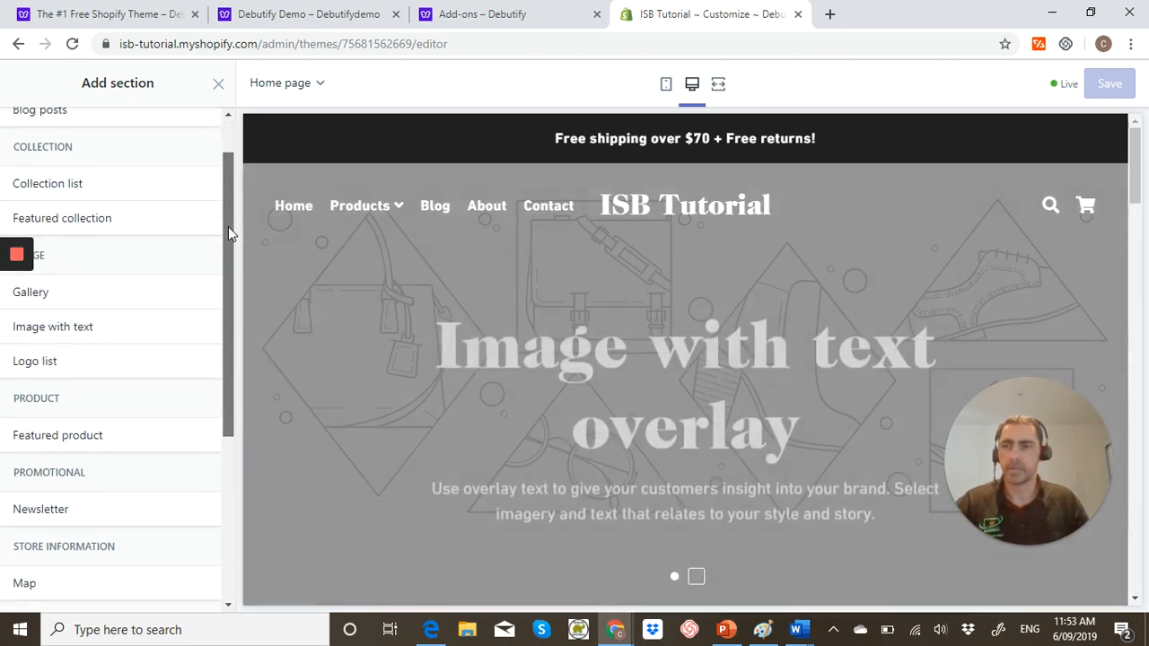
{"action": "scroll", "scroll_direction": "down", "scroll_amount": 3}
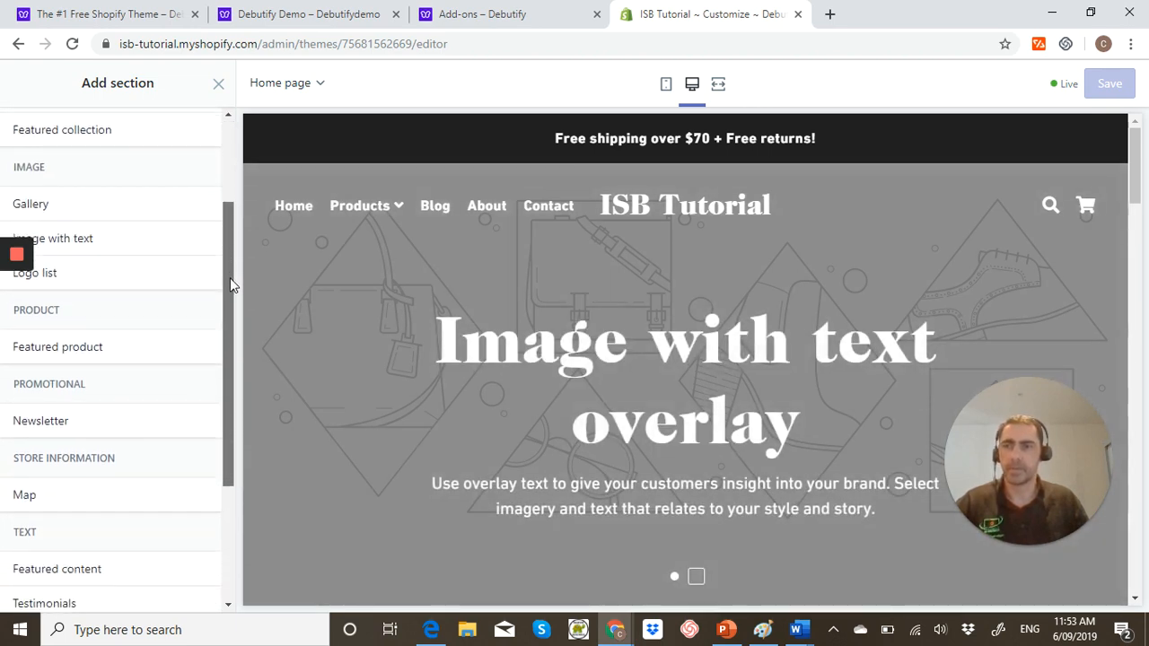
{"action": "scroll", "scroll_direction": "down", "scroll_amount": 3}
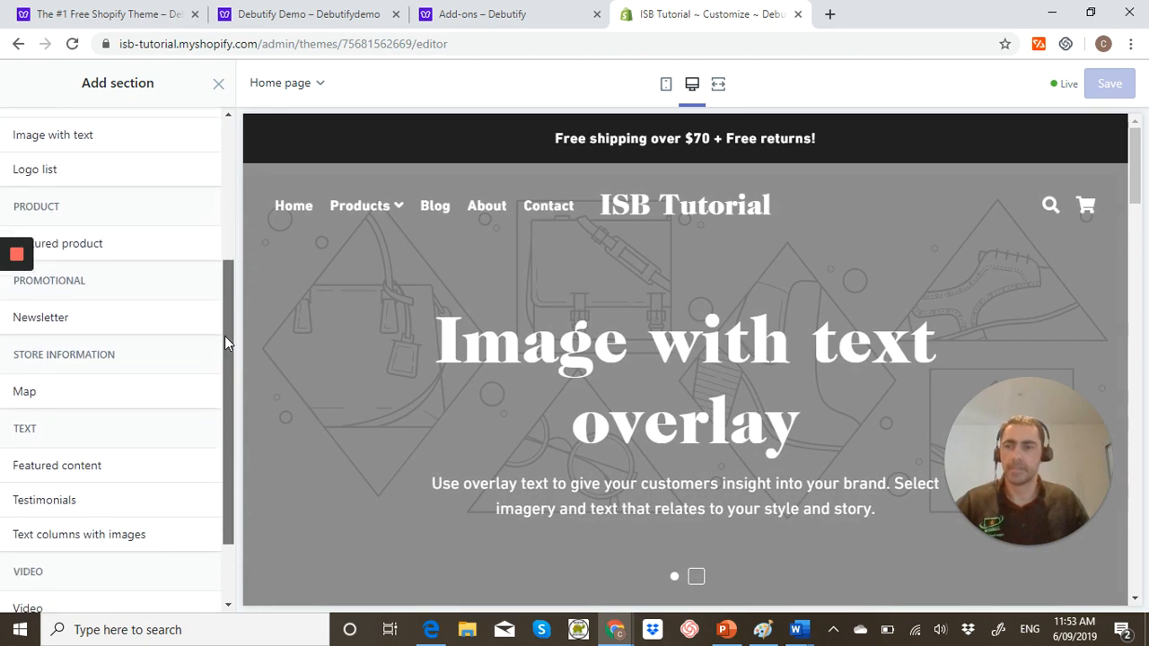
{"action": "scroll", "scroll_direction": "down", "scroll_amount": 3}
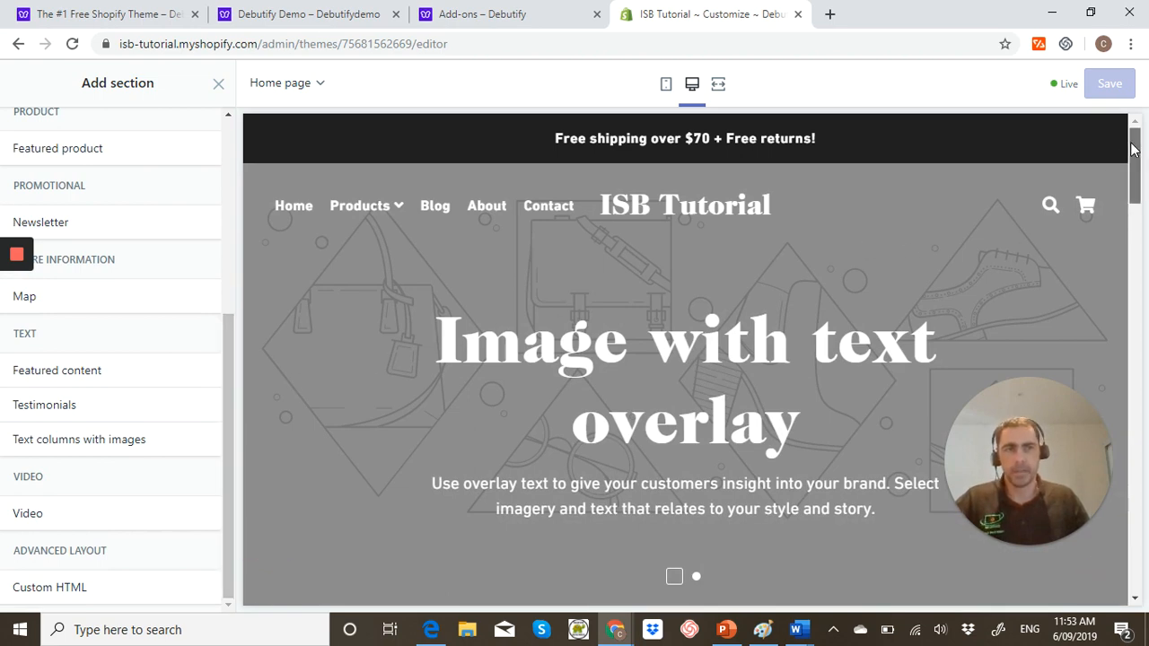
Return to the Debutify demo store and move from the footer back to the hero slideshow
{"action": "left_click", "coordinate": [308, 15]}
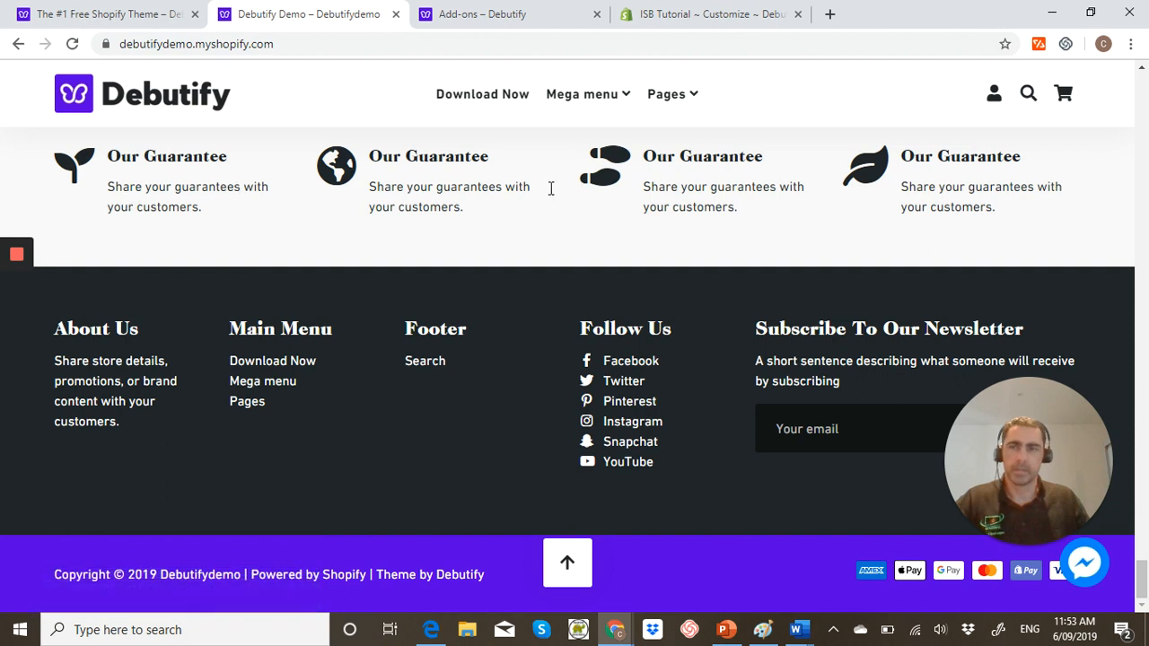
{"action": "mouse_move", "coordinate": [473, 205]}
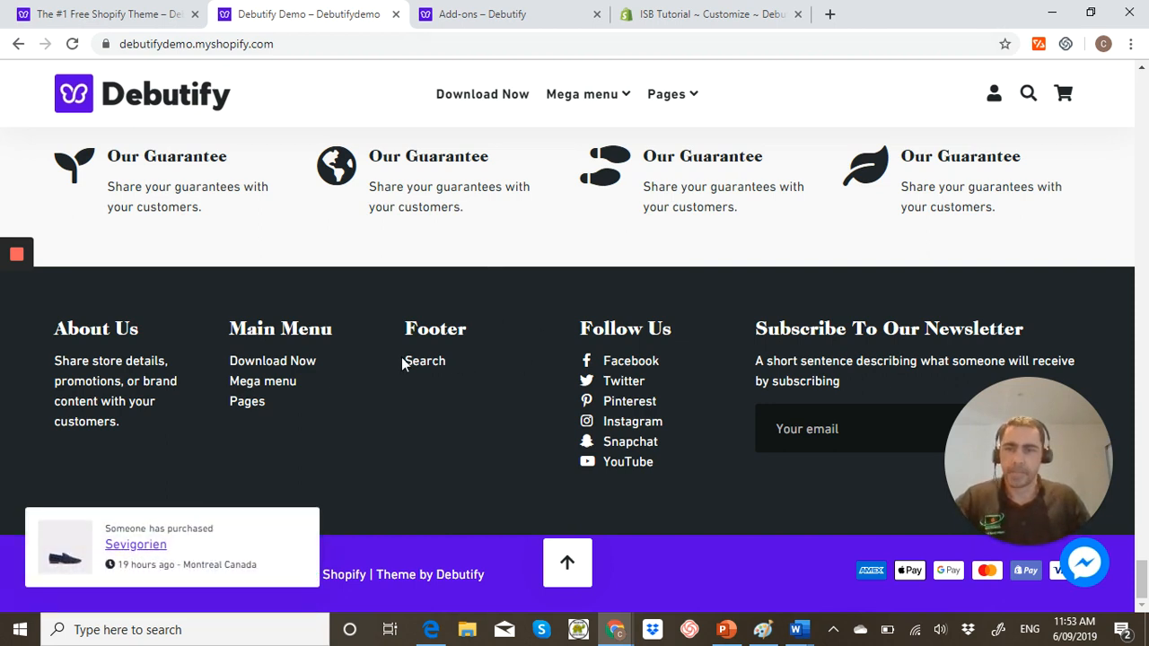
{"action": "mouse_move", "coordinate": [373, 459]}
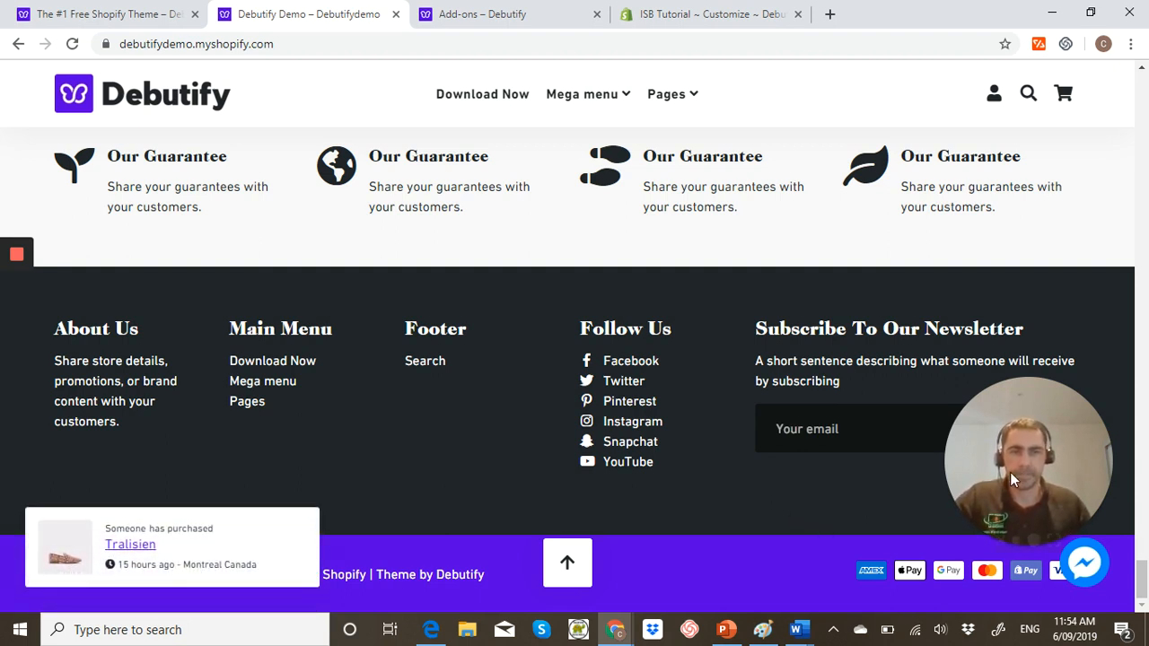
{"action": "scroll", "scroll_direction": "up", "scroll_amount": 3}
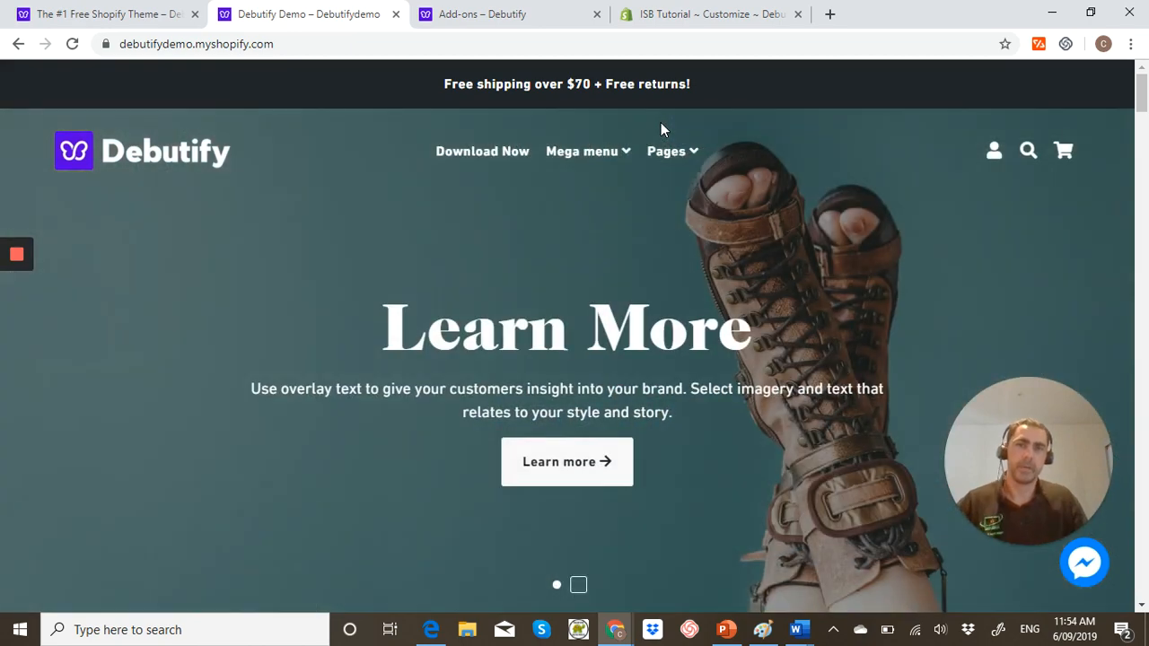
Back in the theme editor, close Add section and bring up Theme settings > Colors
{"action": "left_click", "coordinate": [709, 15]}
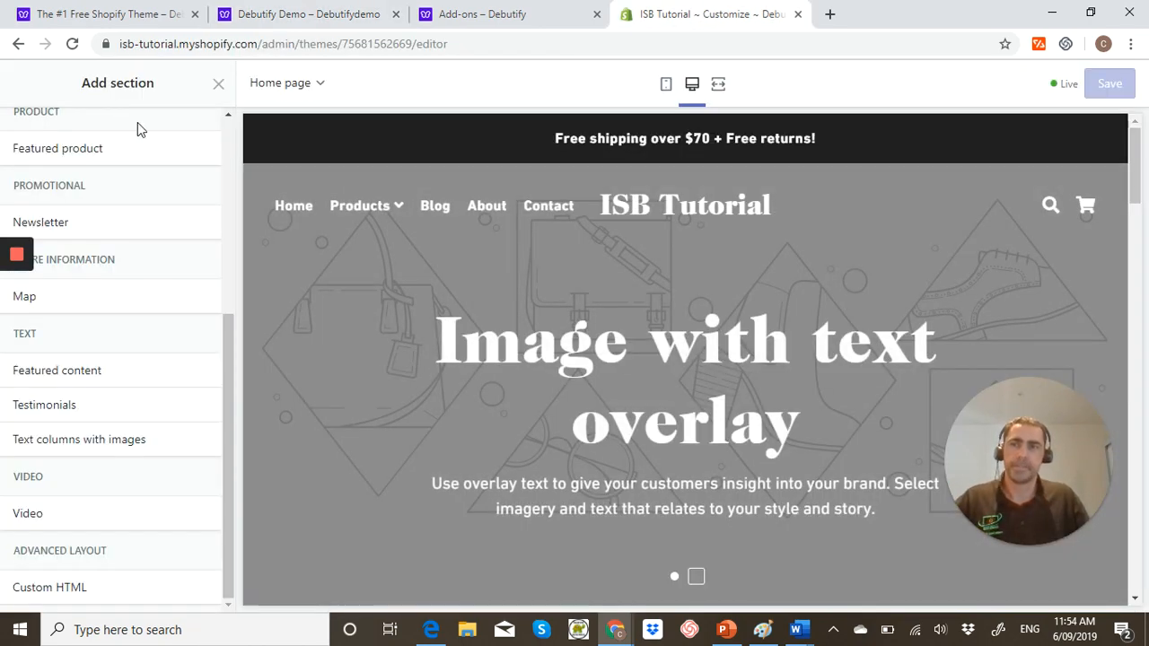
{"action": "left_click", "coordinate": [217, 85]}
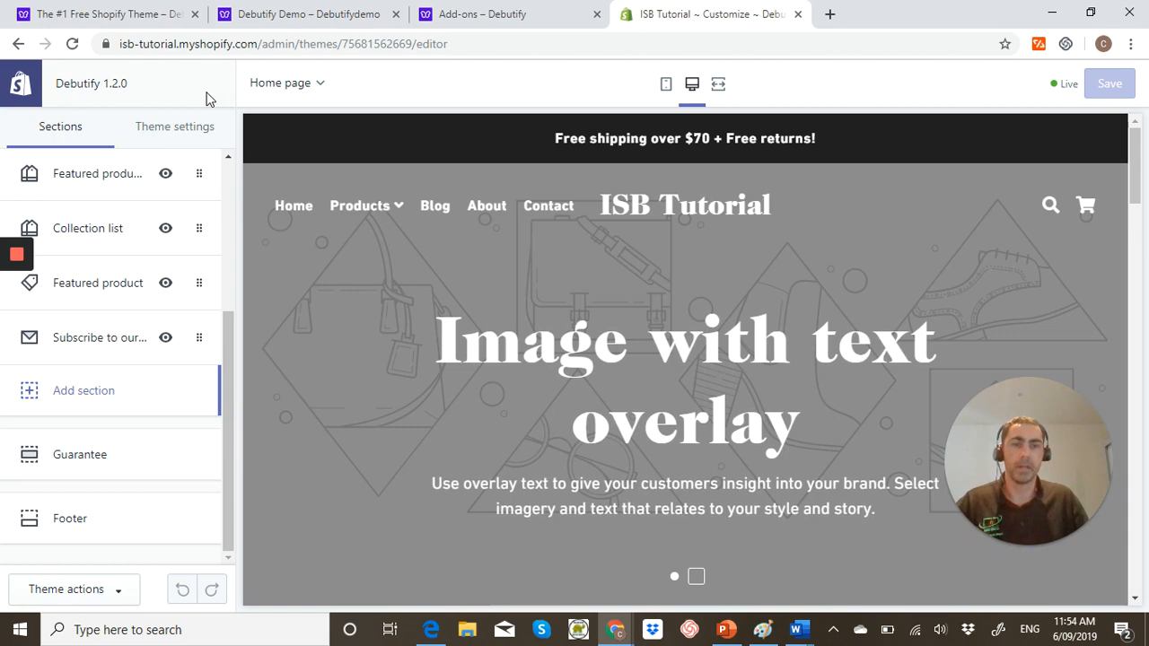
{"action": "left_click", "coordinate": [174, 126]}
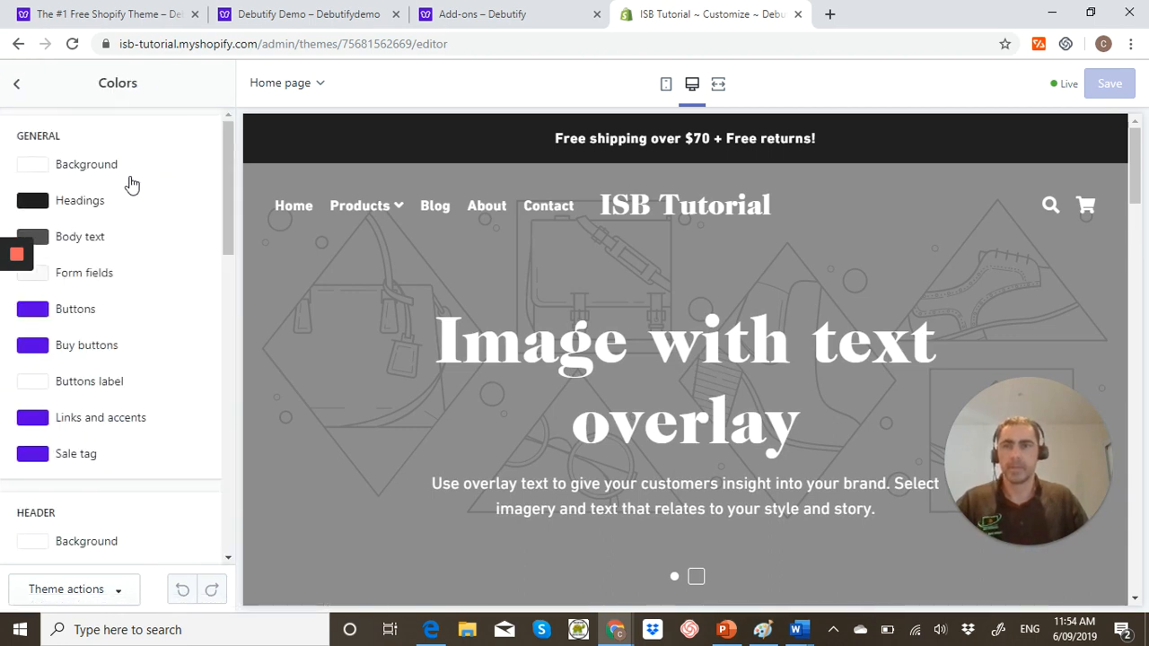
{"action": "left_click", "coordinate": [697, 576]}
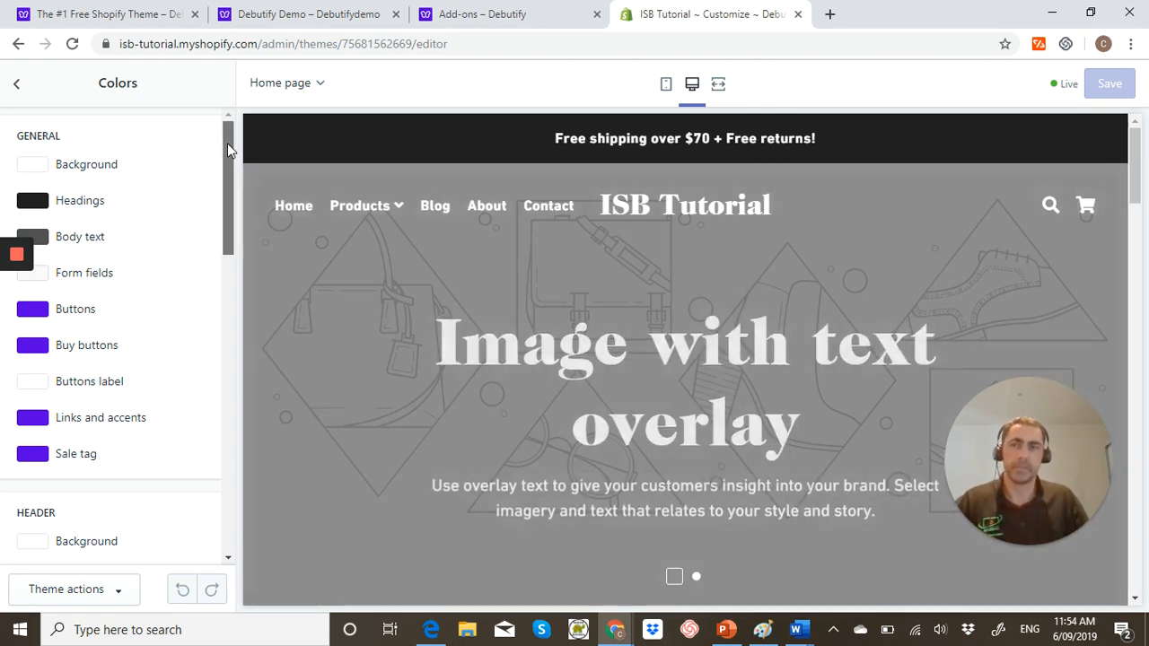
Browse the colour options from General through Header and Footer and back to the top
{"action": "scroll", "scroll_direction": "down", "scroll_amount": 3}
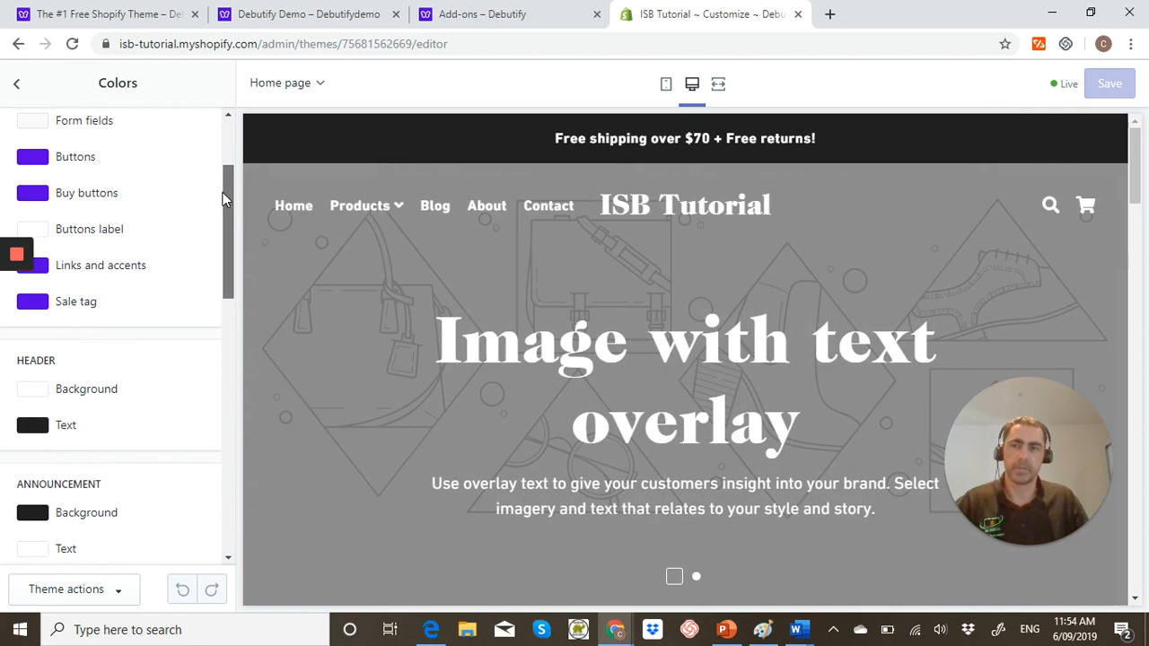
{"action": "scroll", "scroll_direction": "down", "scroll_amount": 3}
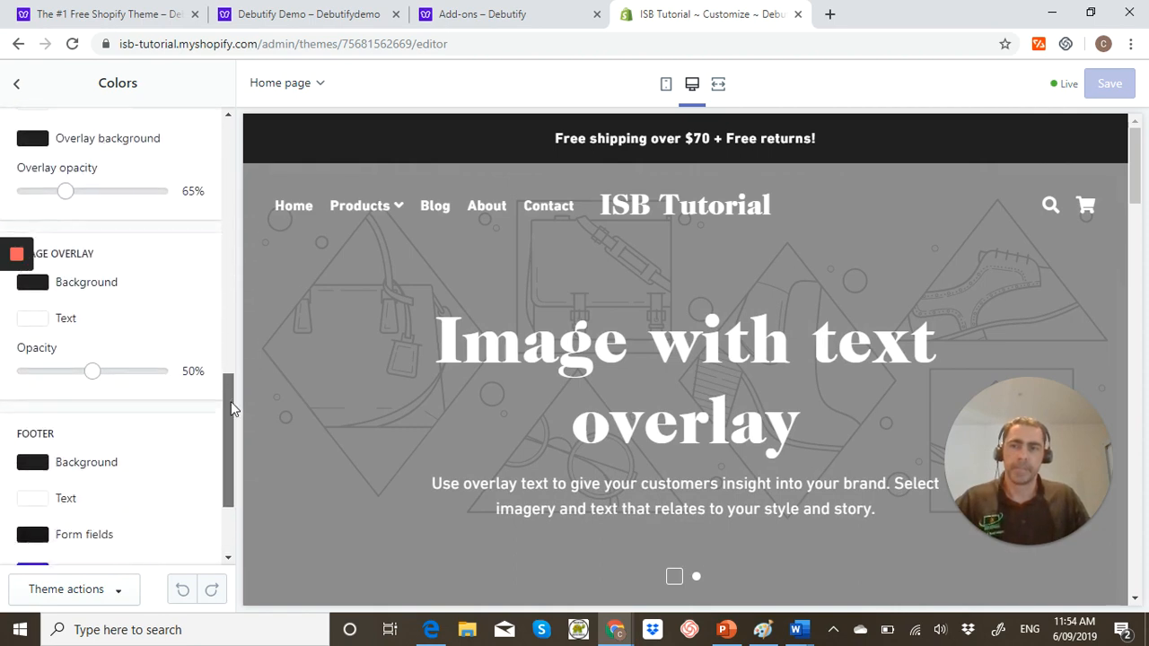
{"action": "scroll", "scroll_direction": "up", "scroll_amount": 3}
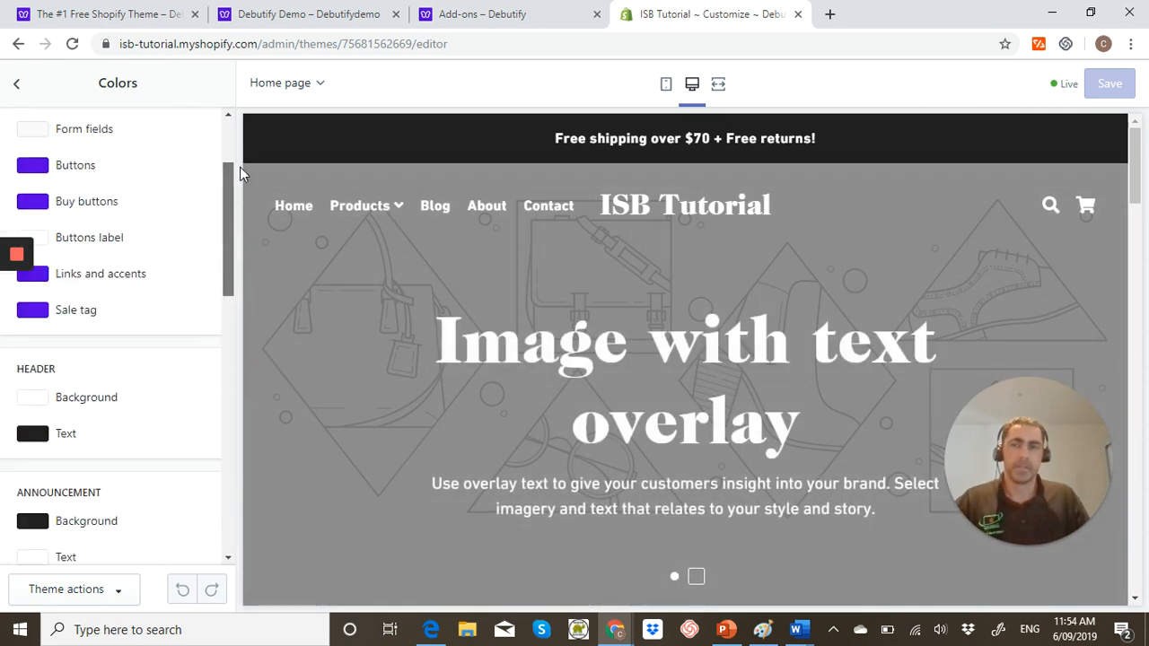
{"action": "scroll", "scroll_direction": "up", "scroll_amount": 3}
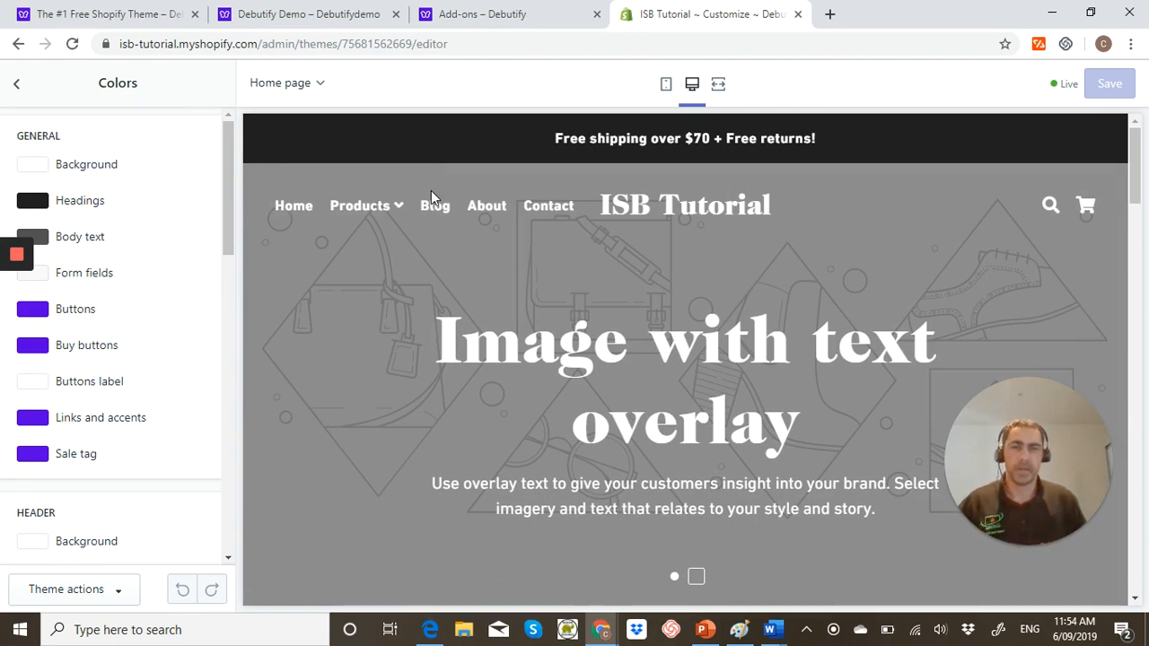
{"action": "left_click", "coordinate": [697, 576]}
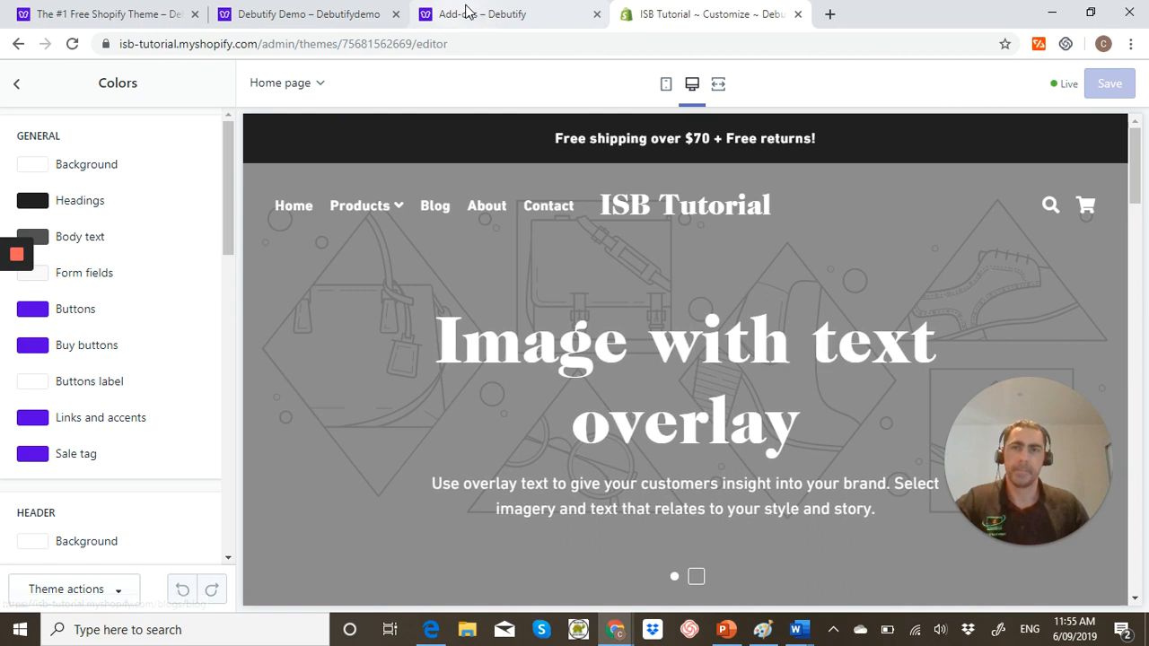
Switch to the Debutify add-ons page listing Chat Box, Cookie Box, Mega Menu and more
{"action": "left_click", "coordinate": [481, 15]}
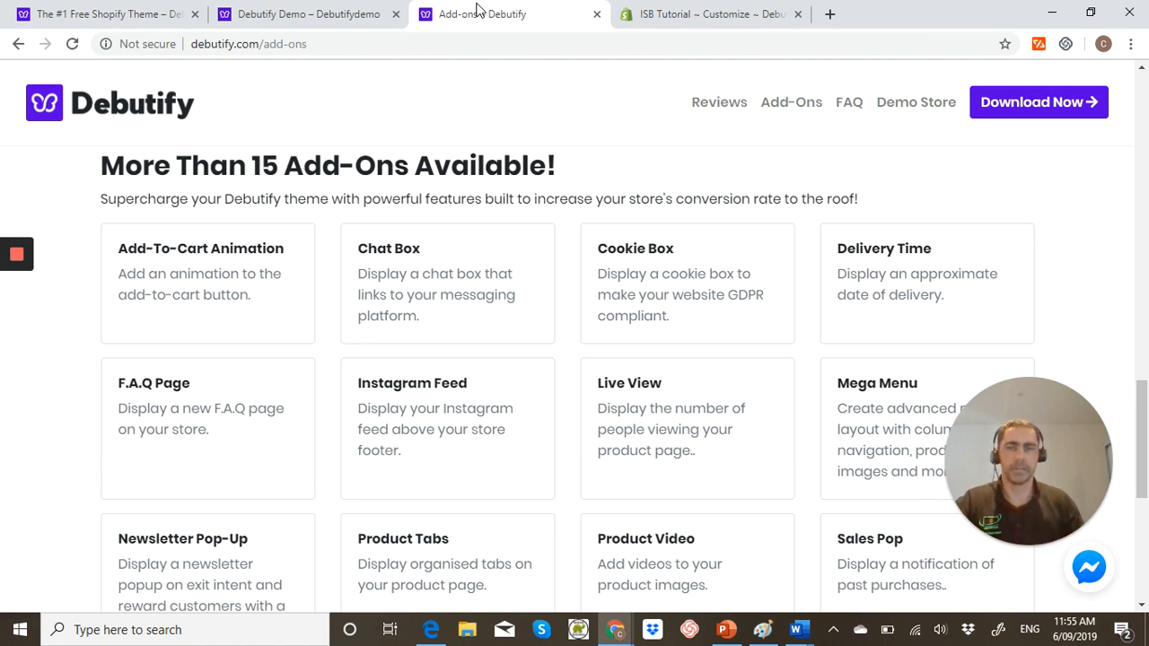
{"action": "mouse_move", "coordinate": [330, 248]}
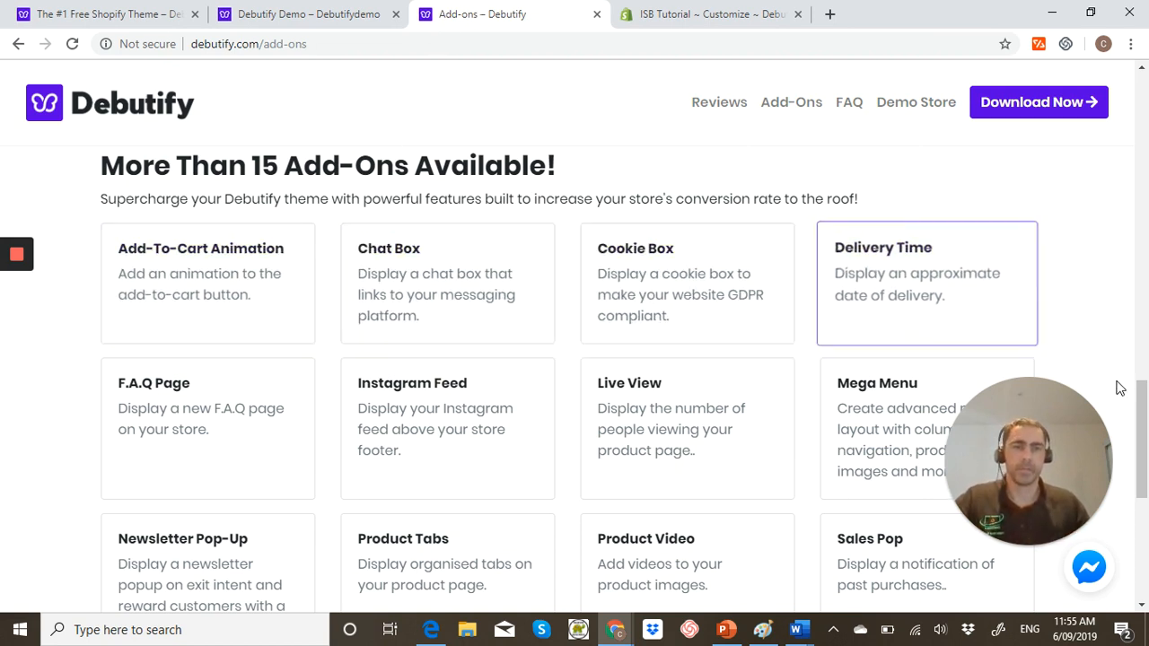
{"action": "mouse_move", "coordinate": [1138, 397]}
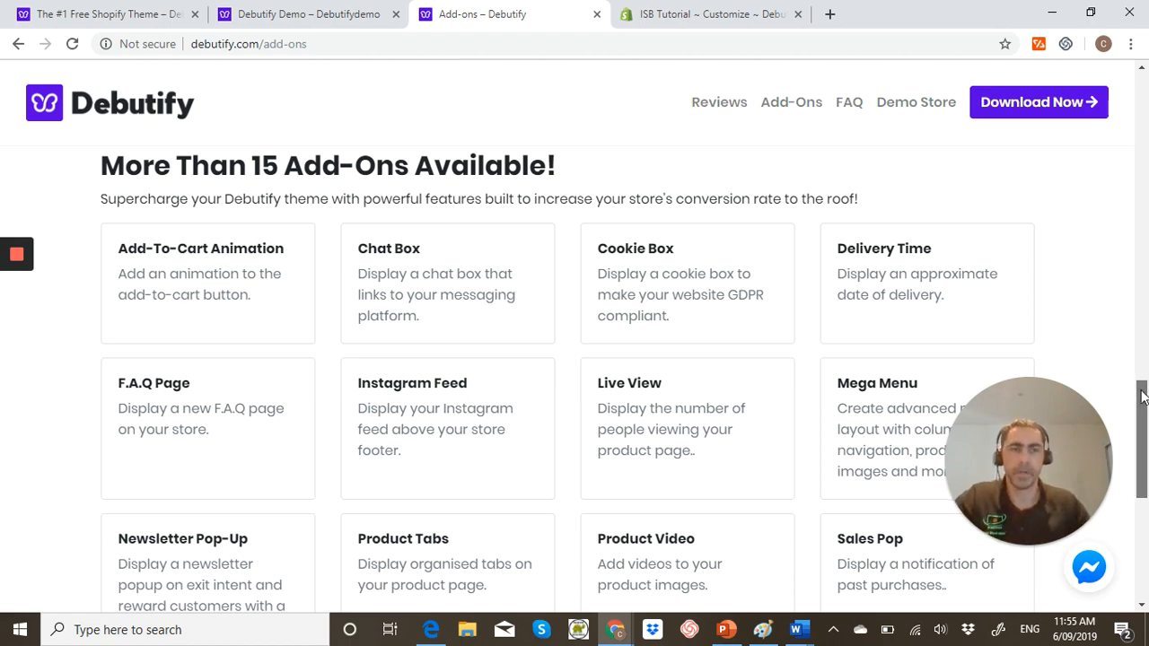
Move down the add-ons page to the Starter, Hustler and Guru monthly pricing plans
{"action": "scroll", "scroll_direction": "down", "scroll_amount": 3}
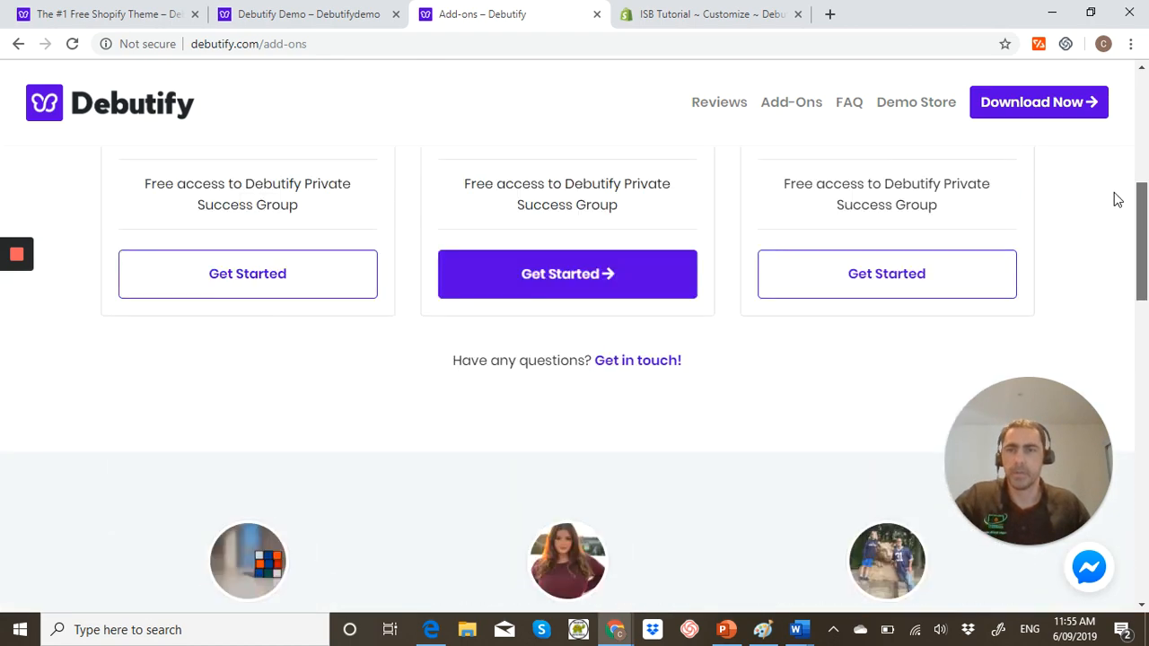
{"action": "scroll", "scroll_direction": "up", "scroll_amount": 3}
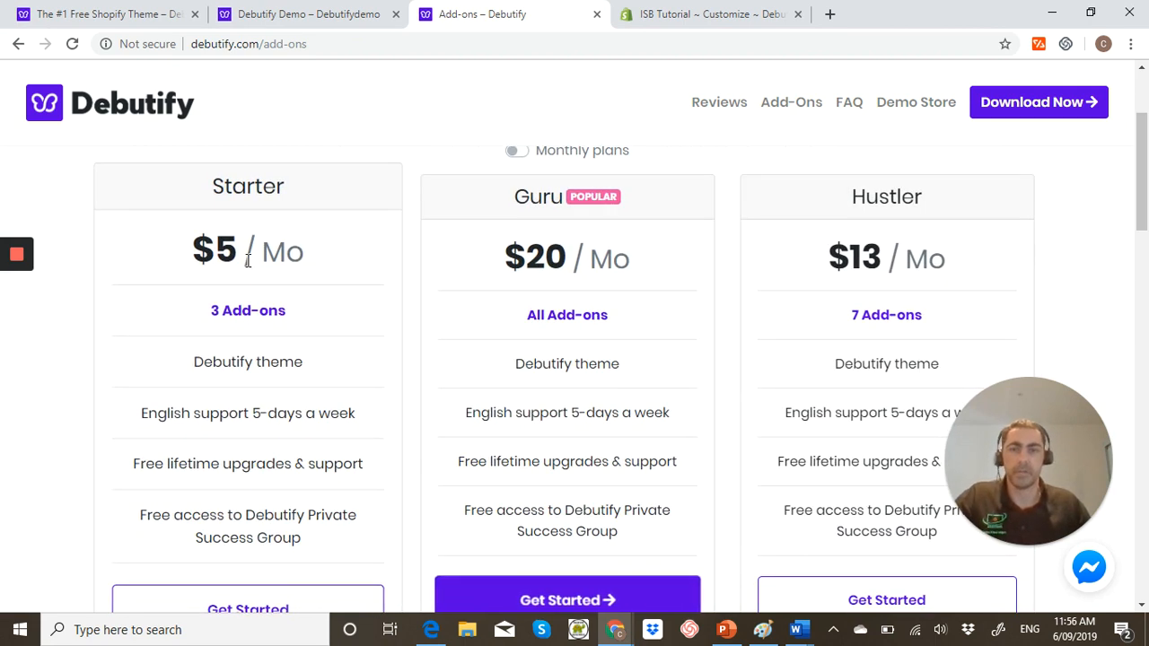
{"action": "mouse_move", "coordinate": [477, 320]}
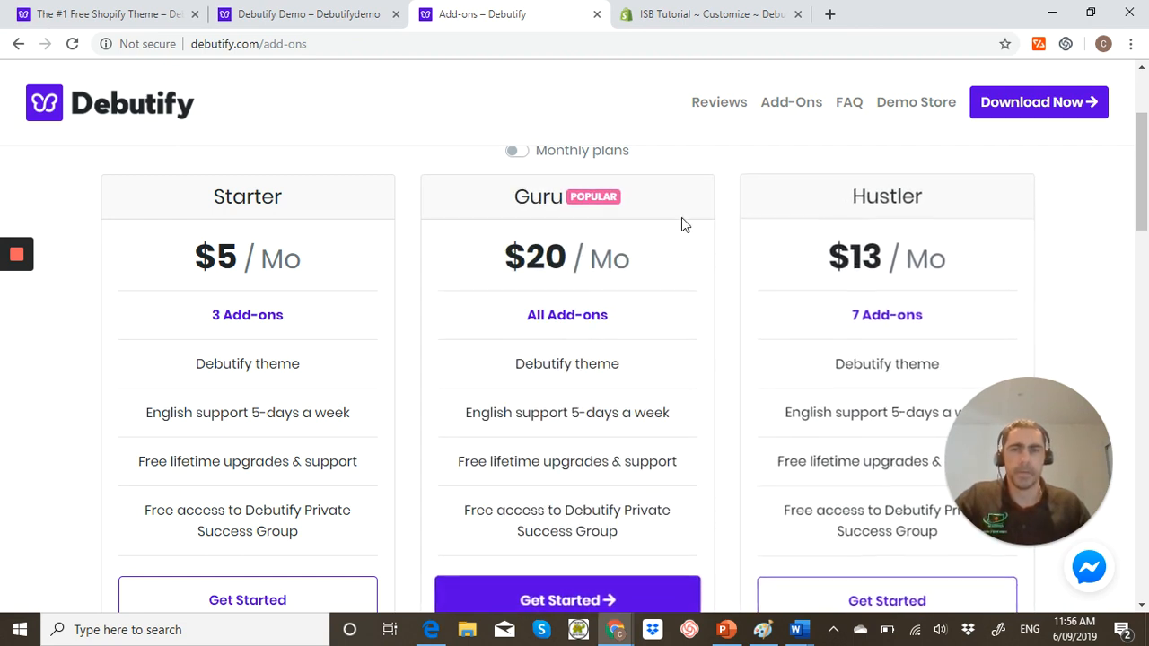
{"action": "mouse_move", "coordinate": [998, 140]}
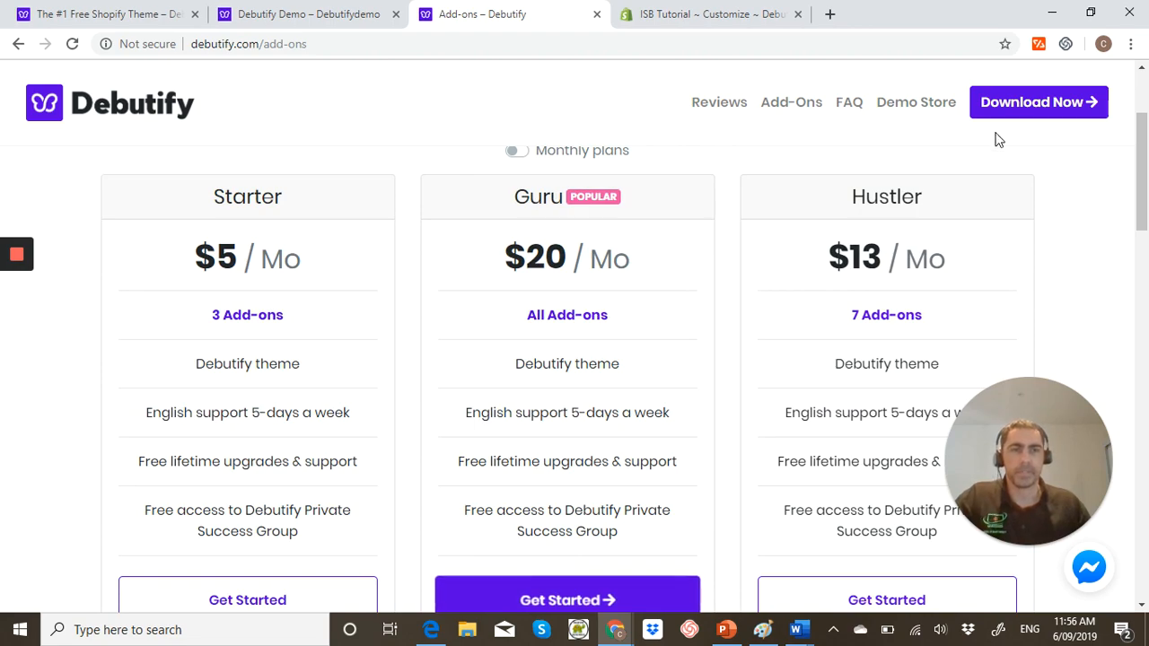
{"action": "scroll", "scroll_direction": "down", "scroll_amount": 3}
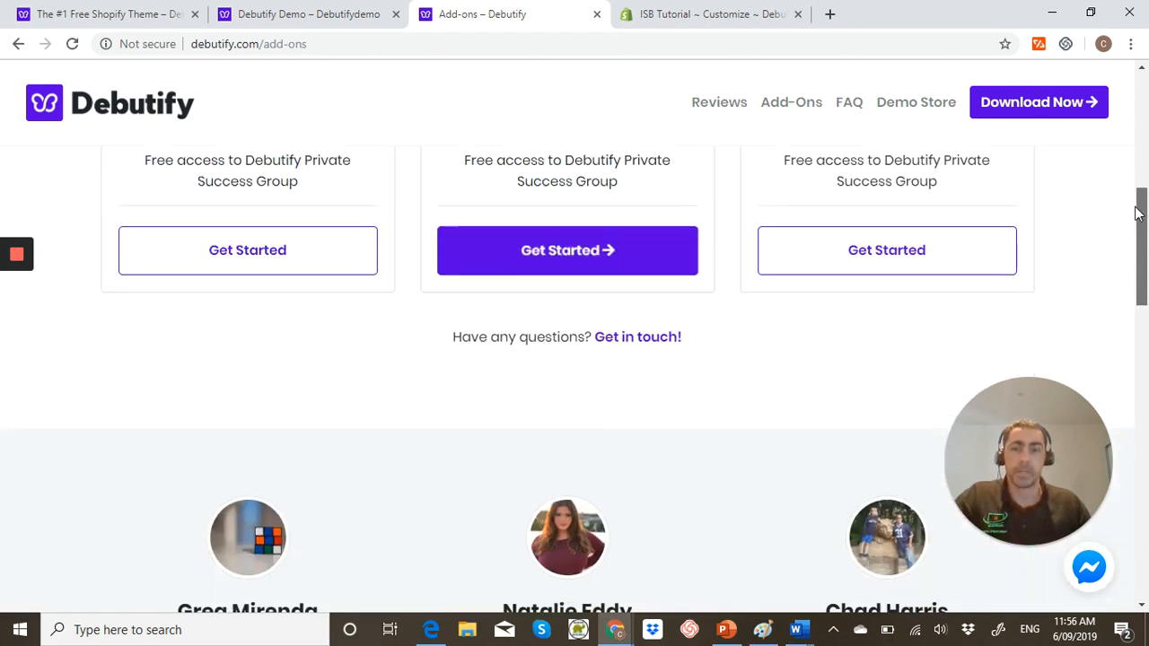
{"action": "scroll", "scroll_direction": "down", "scroll_amount": 3}
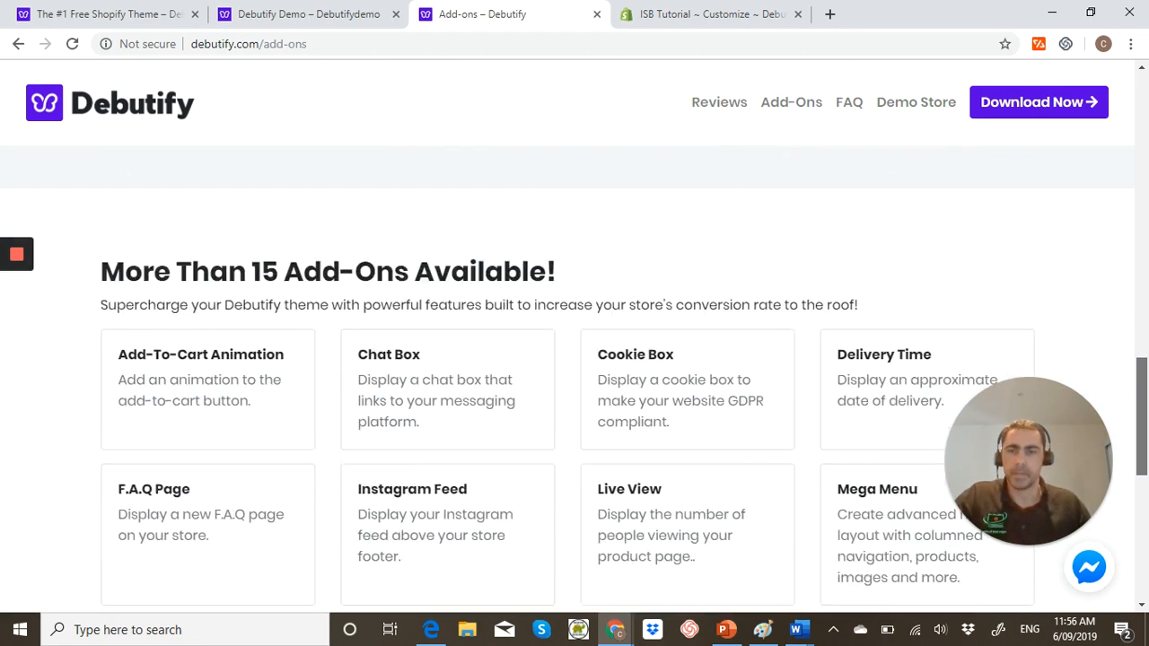
{"action": "scroll", "scroll_direction": "down", "scroll_amount": 3}
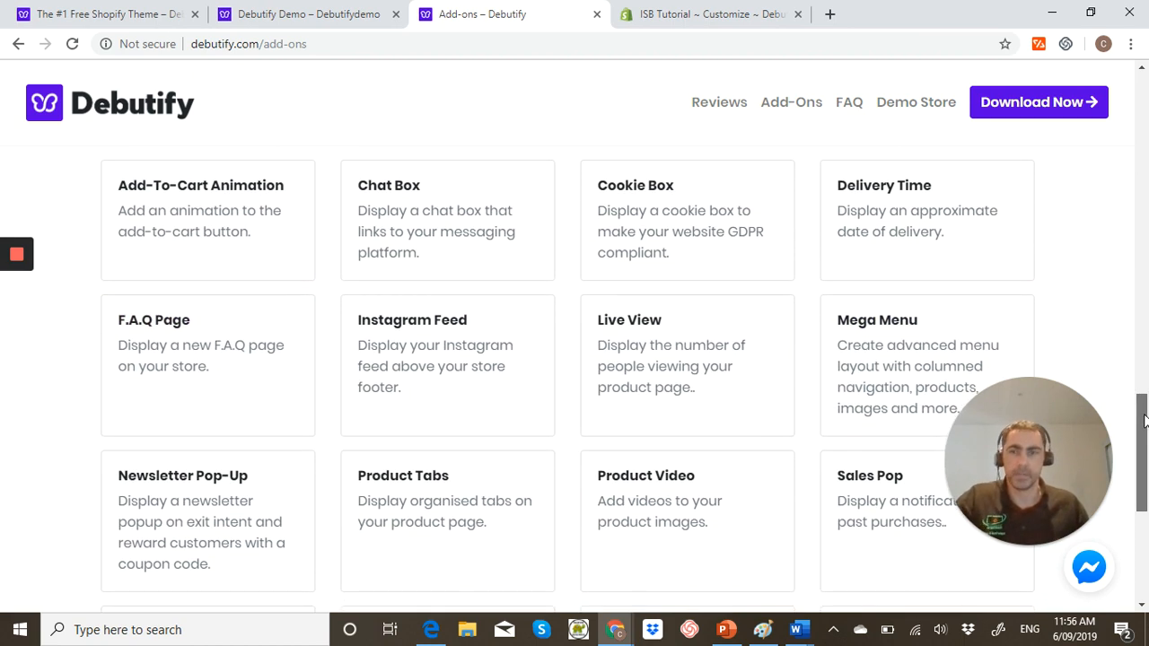
{"action": "scroll", "scroll_direction": "down", "scroll_amount": 3}
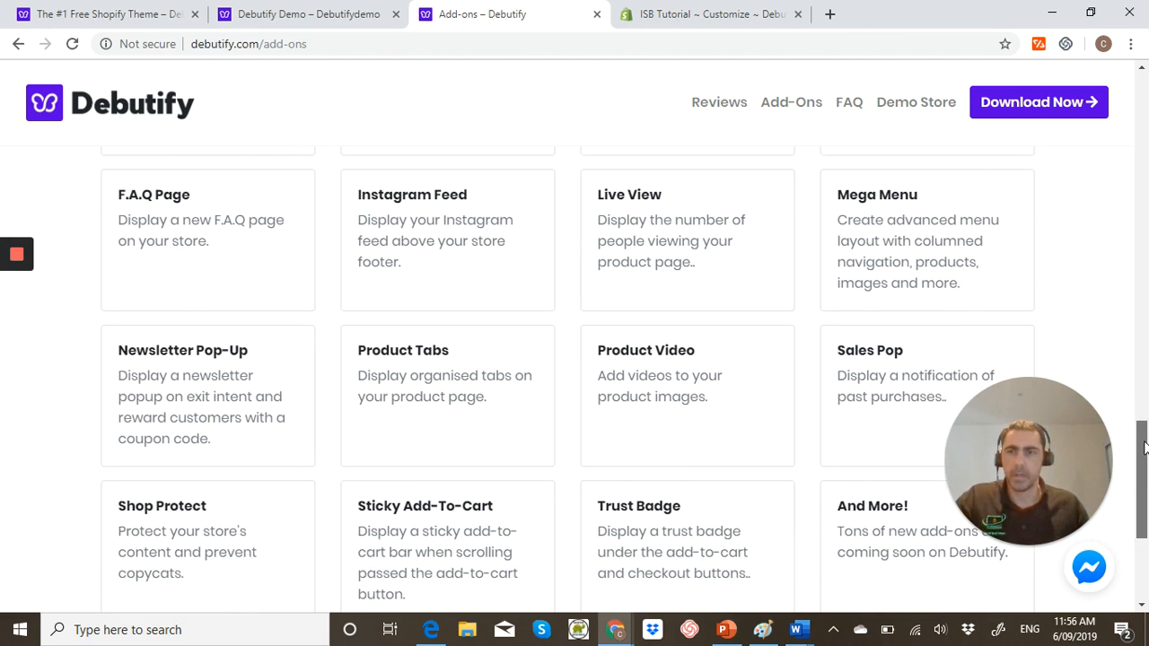
{"action": "scroll", "scroll_direction": "down", "scroll_amount": 3}
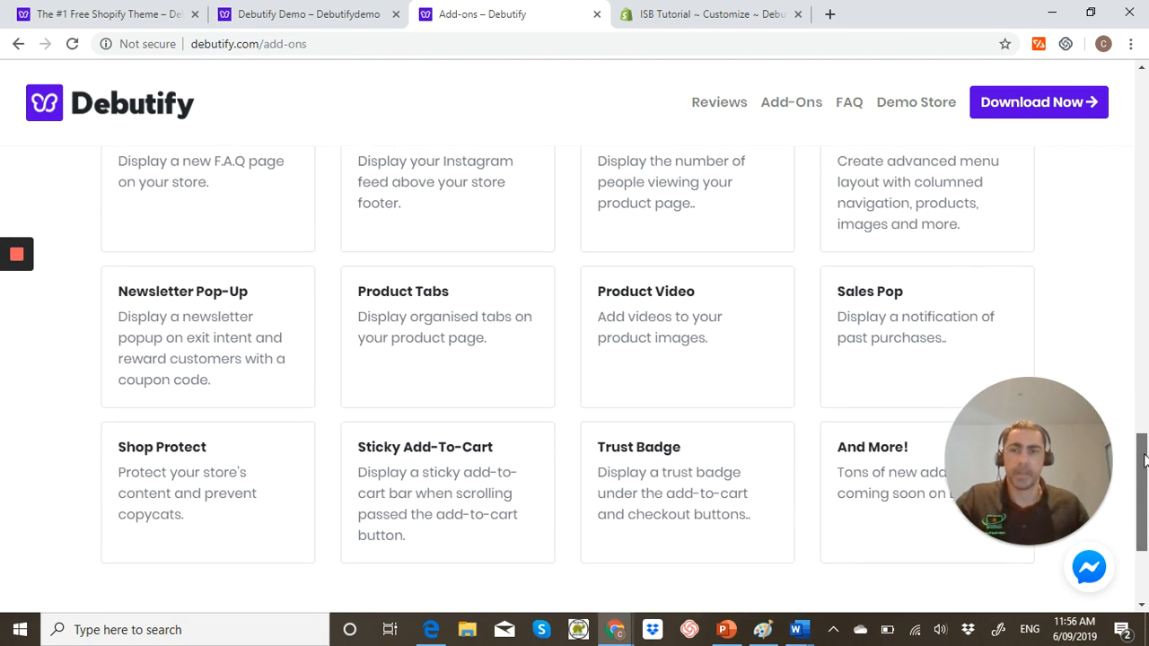
{"action": "scroll", "scroll_direction": "down", "scroll_amount": 3}
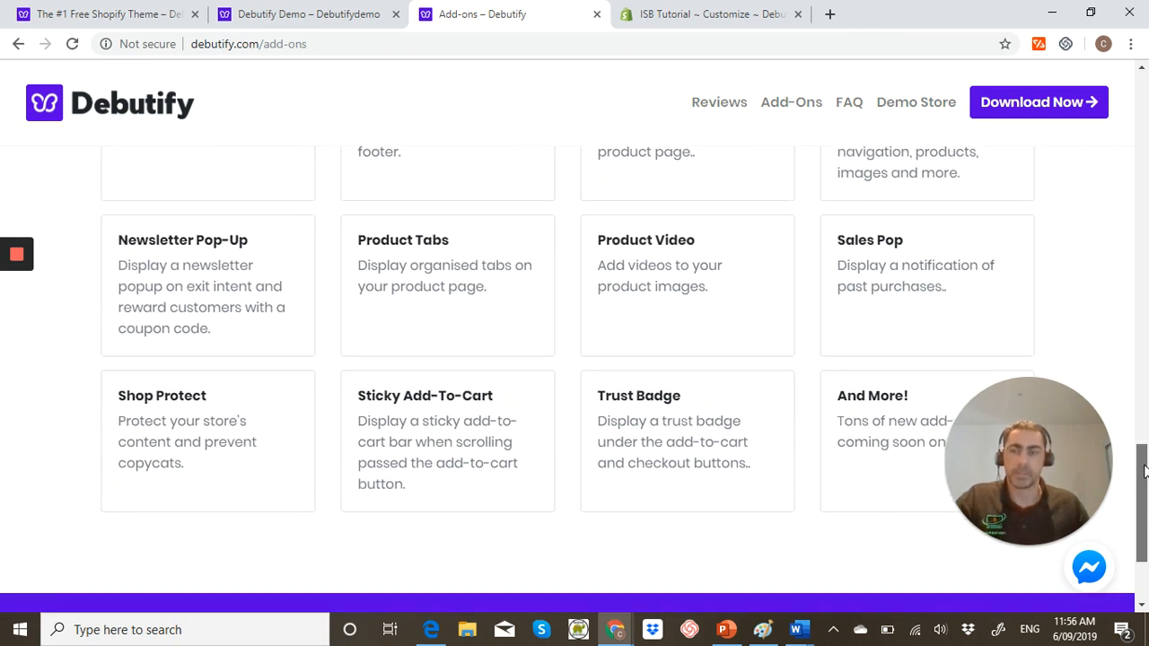
{"action": "scroll", "scroll_direction": "down", "scroll_amount": 3}
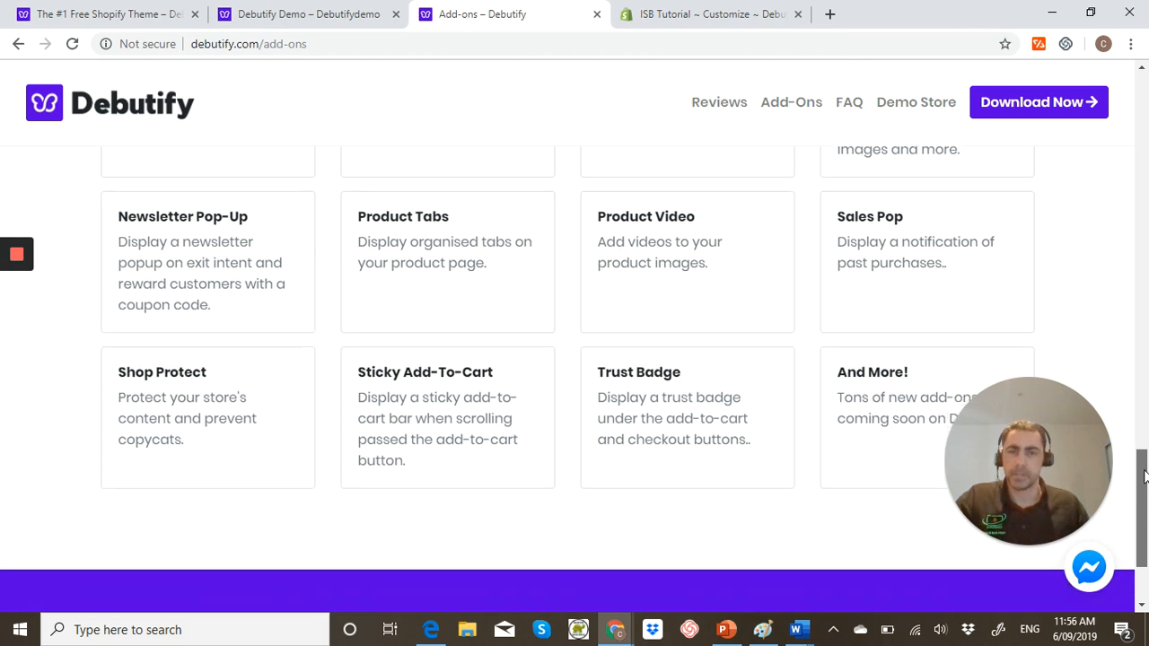
{"action": "scroll", "scroll_direction": "up", "scroll_amount": 3}
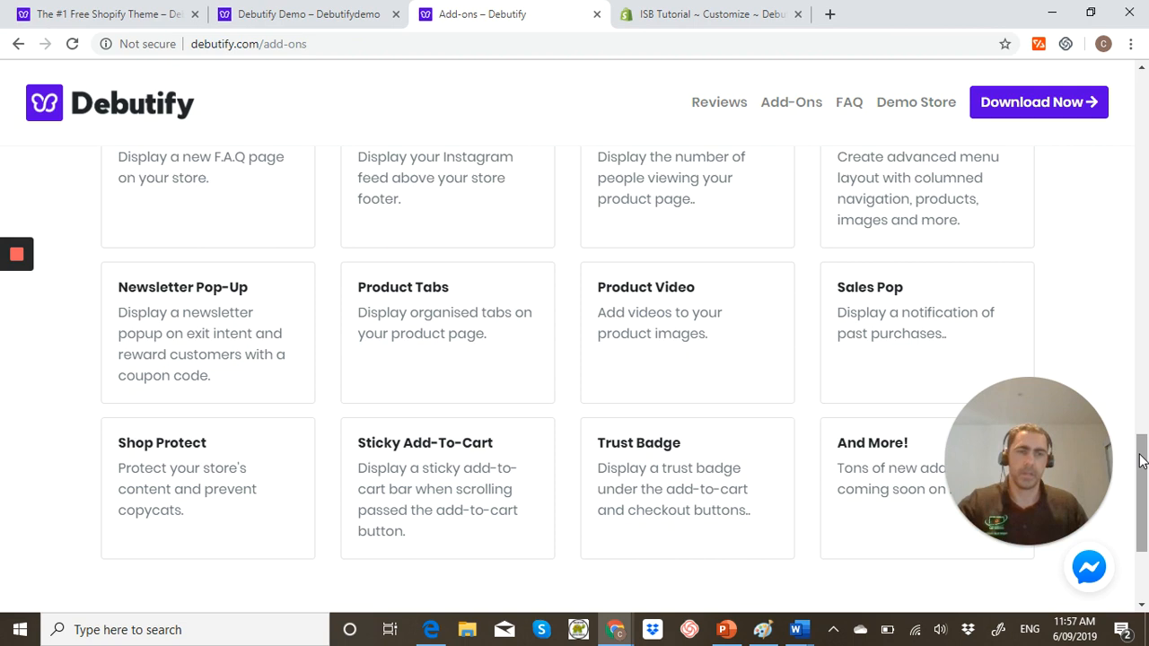
{"action": "scroll", "scroll_direction": "up", "scroll_amount": 3}
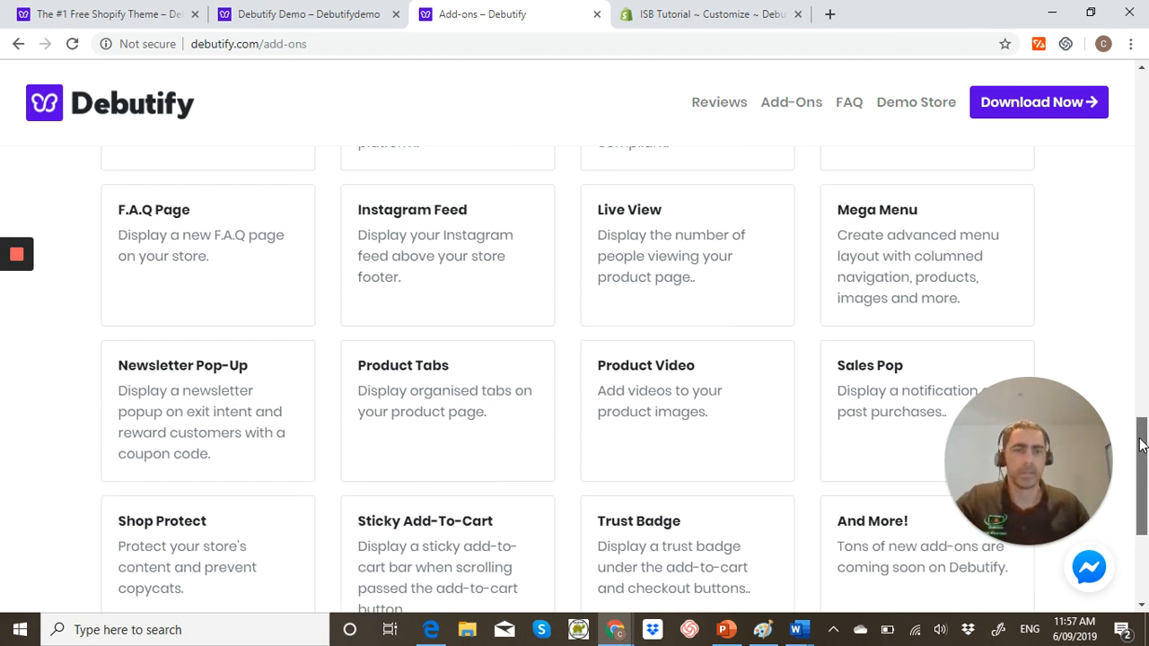
{"action": "scroll", "scroll_direction": "up", "scroll_amount": 3}
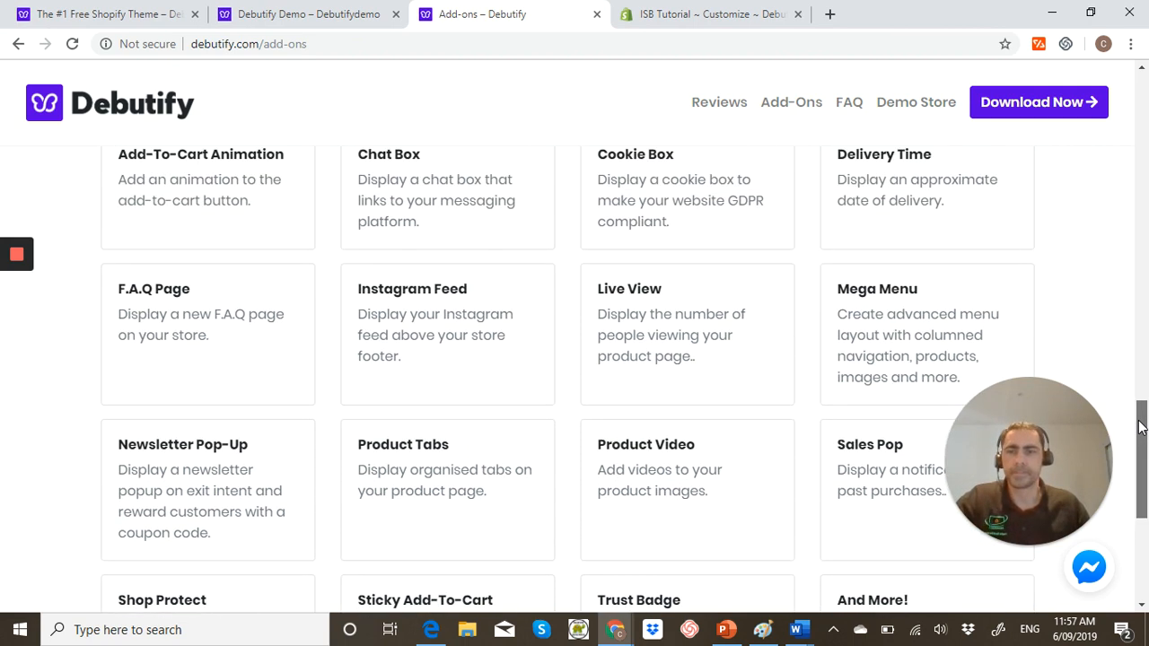
{"action": "scroll", "scroll_direction": "up", "scroll_amount": 3}
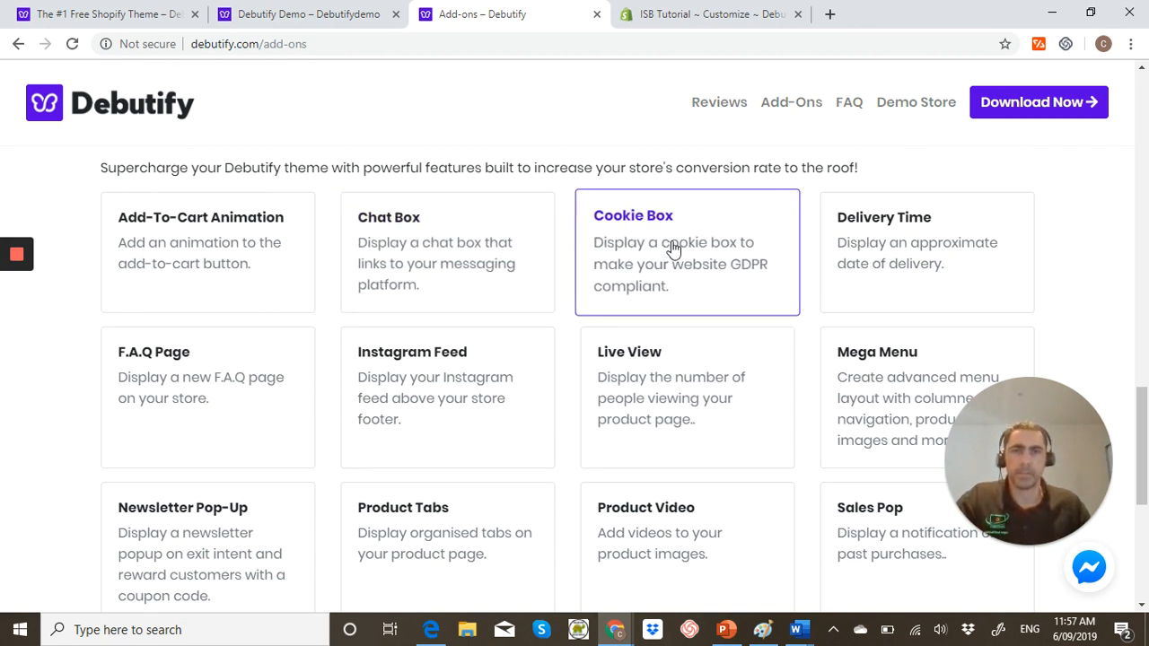
{"action": "mouse_move", "coordinate": [1120, 406]}
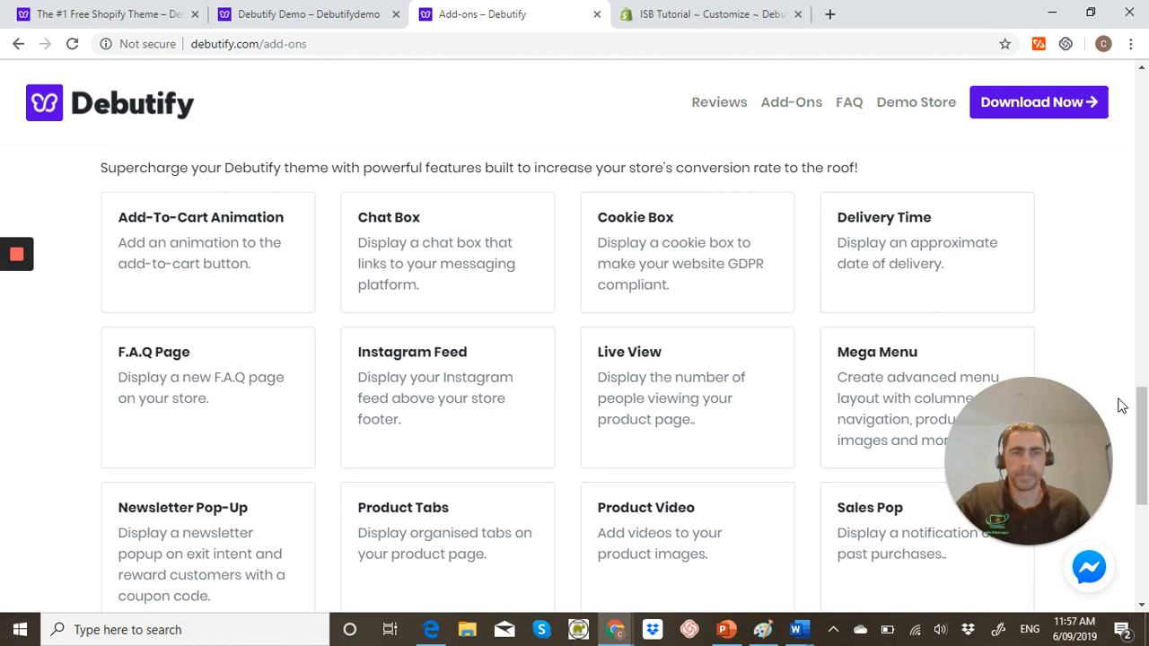
{"action": "scroll", "scroll_direction": "down", "scroll_amount": 3}
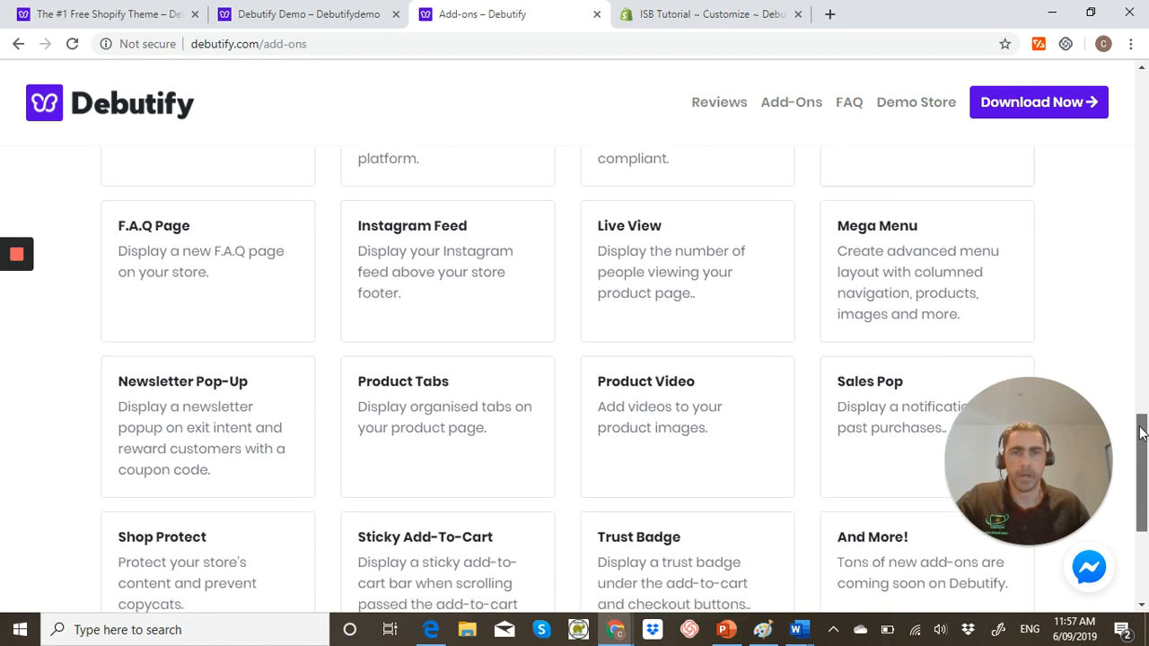
{"action": "scroll", "scroll_direction": "up", "scroll_amount": 3}
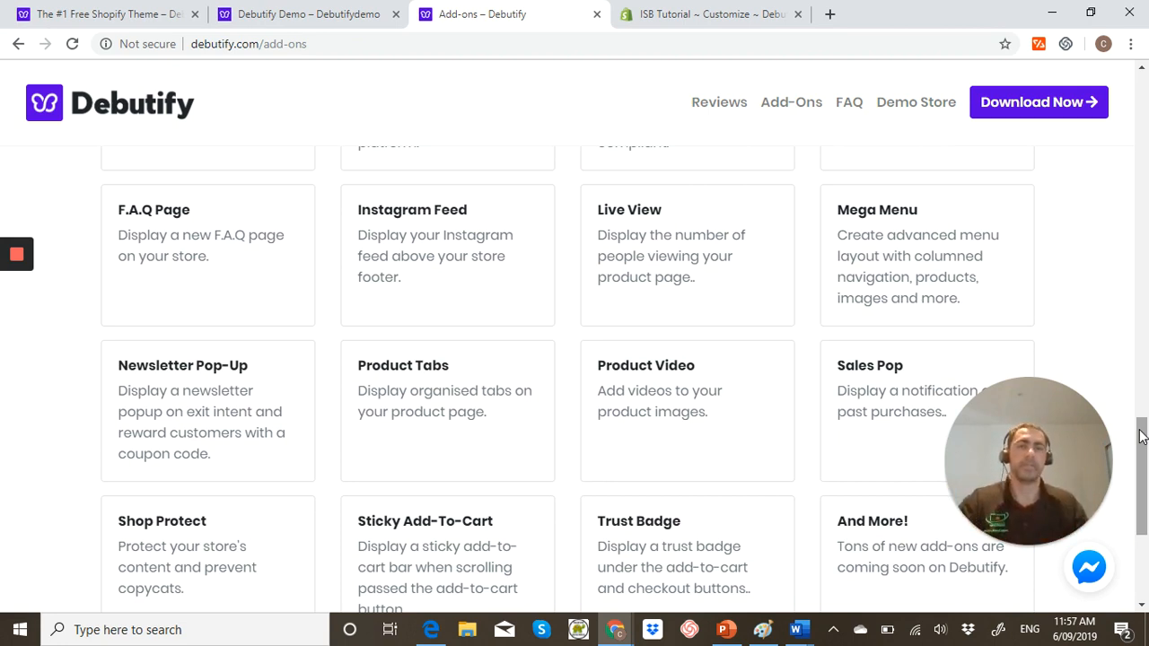
{"action": "scroll", "scroll_direction": "down", "scroll_amount": 3}
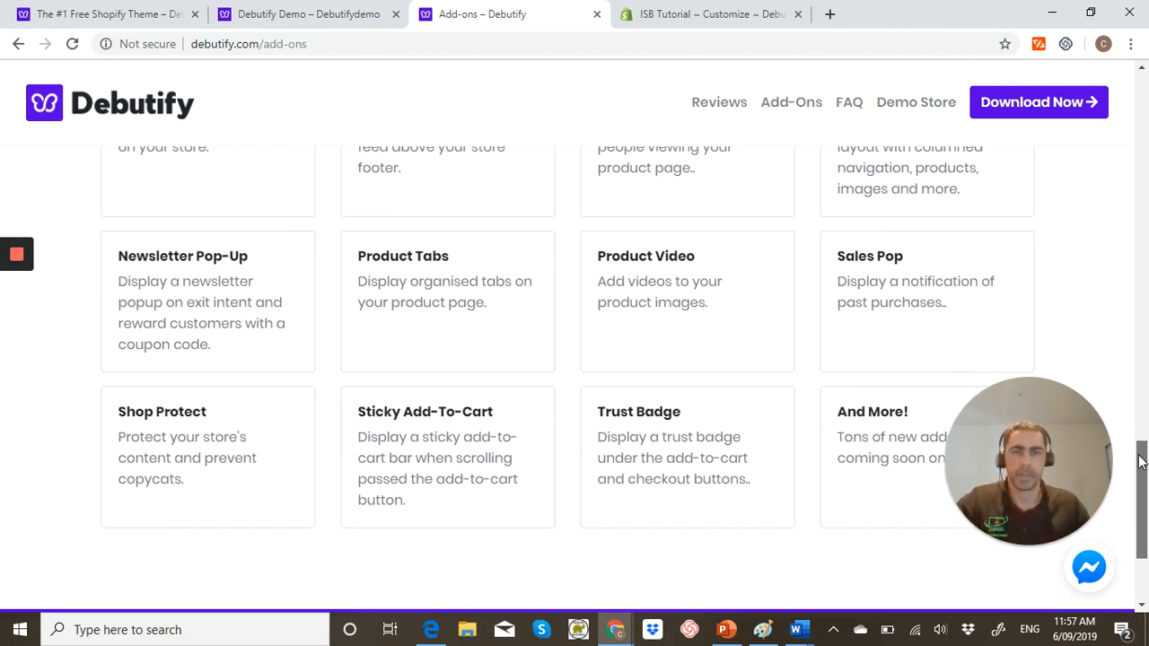
{"action": "scroll", "scroll_direction": "down", "scroll_amount": 3}
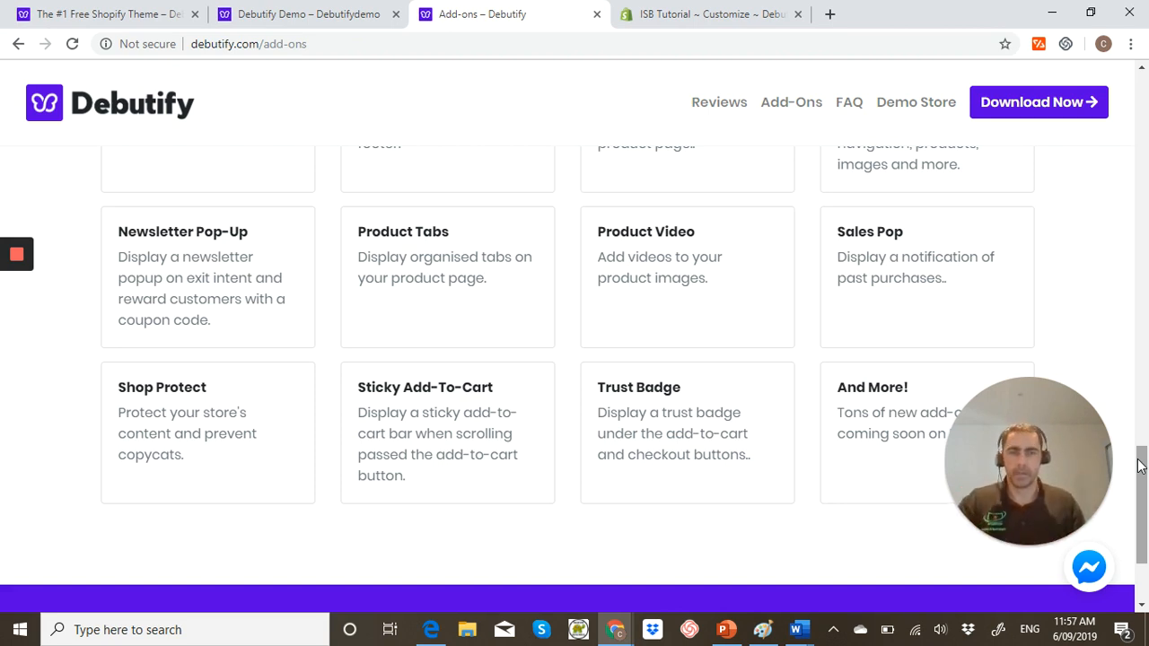
{"action": "scroll", "scroll_direction": "down", "scroll_amount": 3}
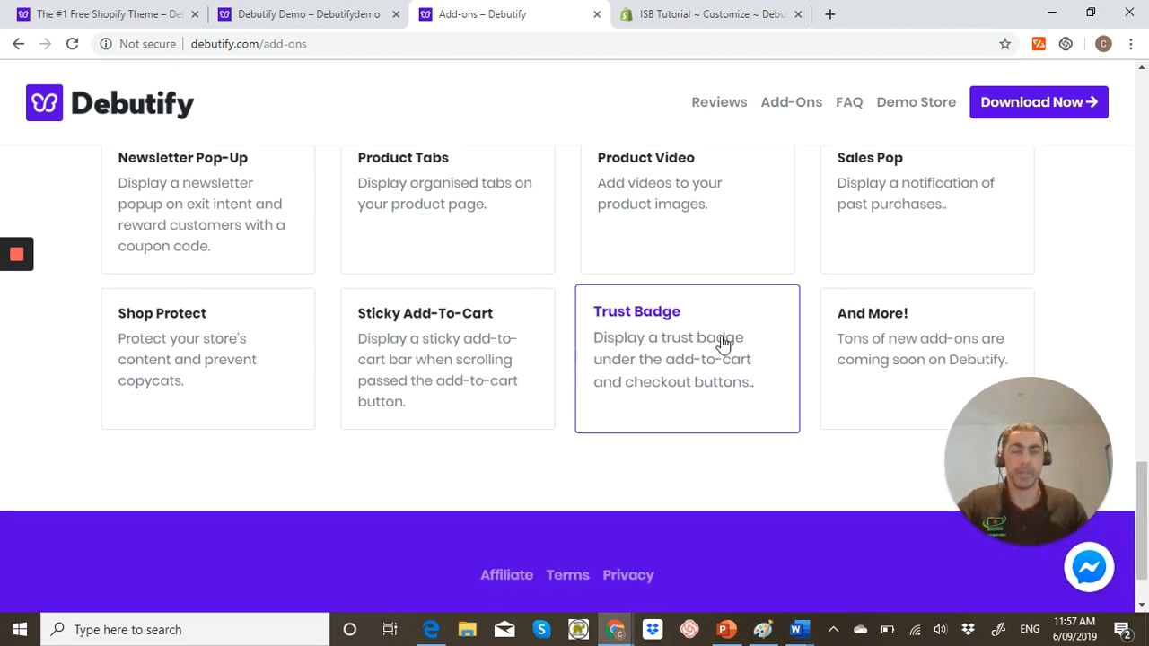
{"action": "mouse_move", "coordinate": [757, 362]}
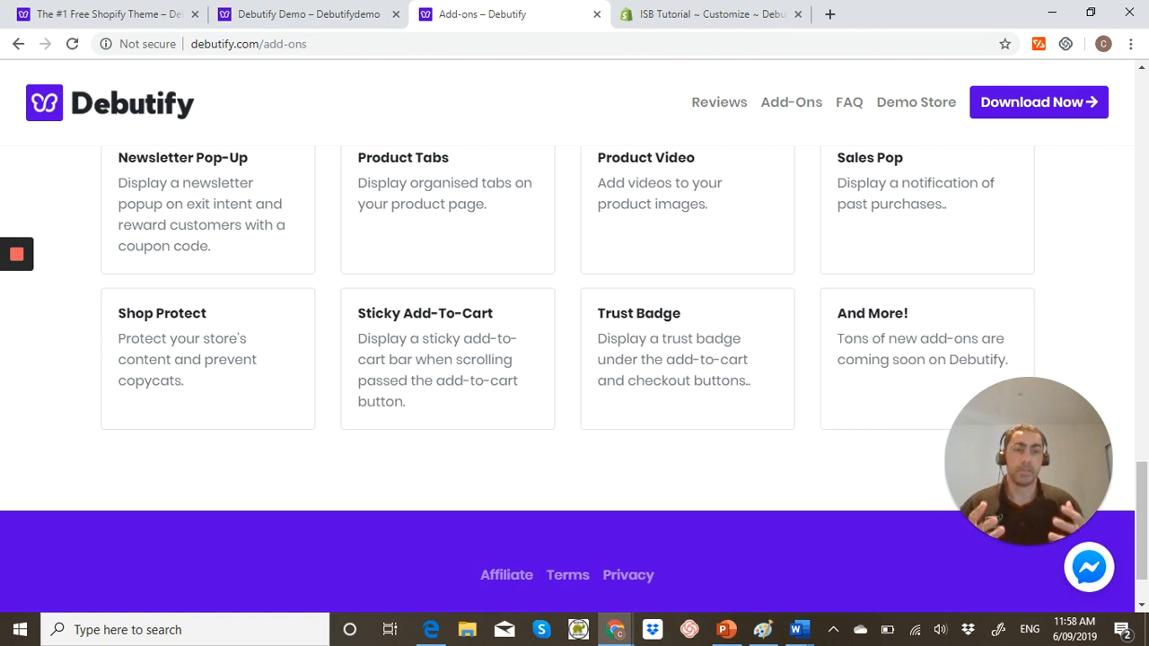
{"action": "scroll", "scroll_direction": "up", "scroll_amount": 3}
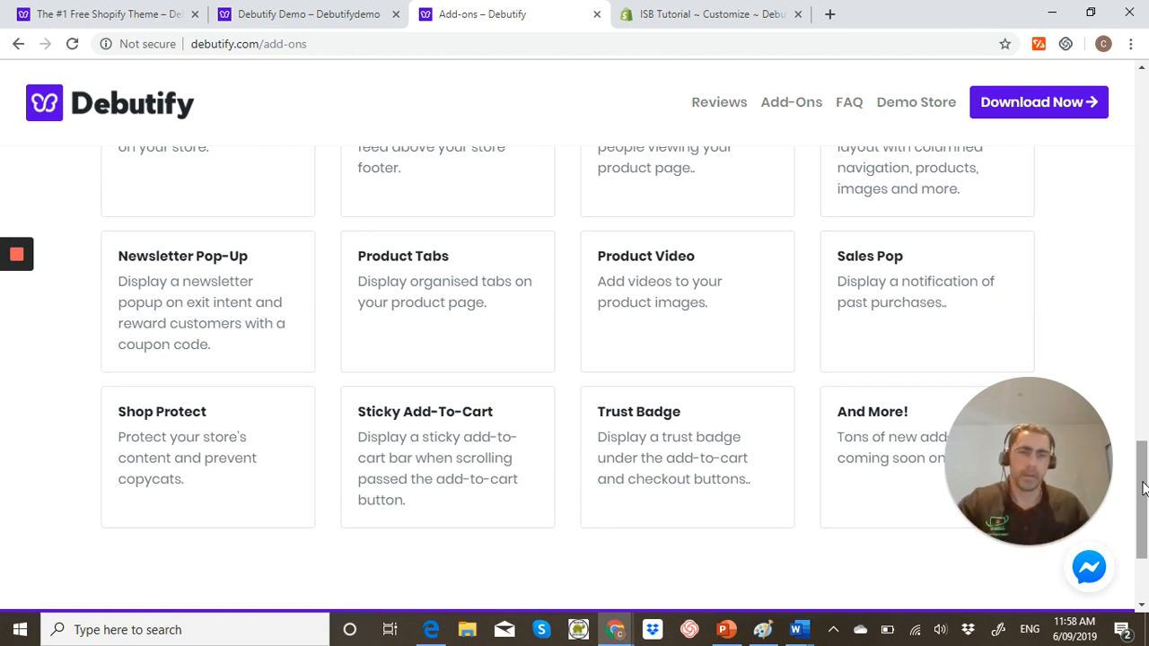
Return to the top of the add-ons list, then switch to the Debutify demo store tab
{"action": "scroll", "scroll_direction": "up", "scroll_amount": 3}
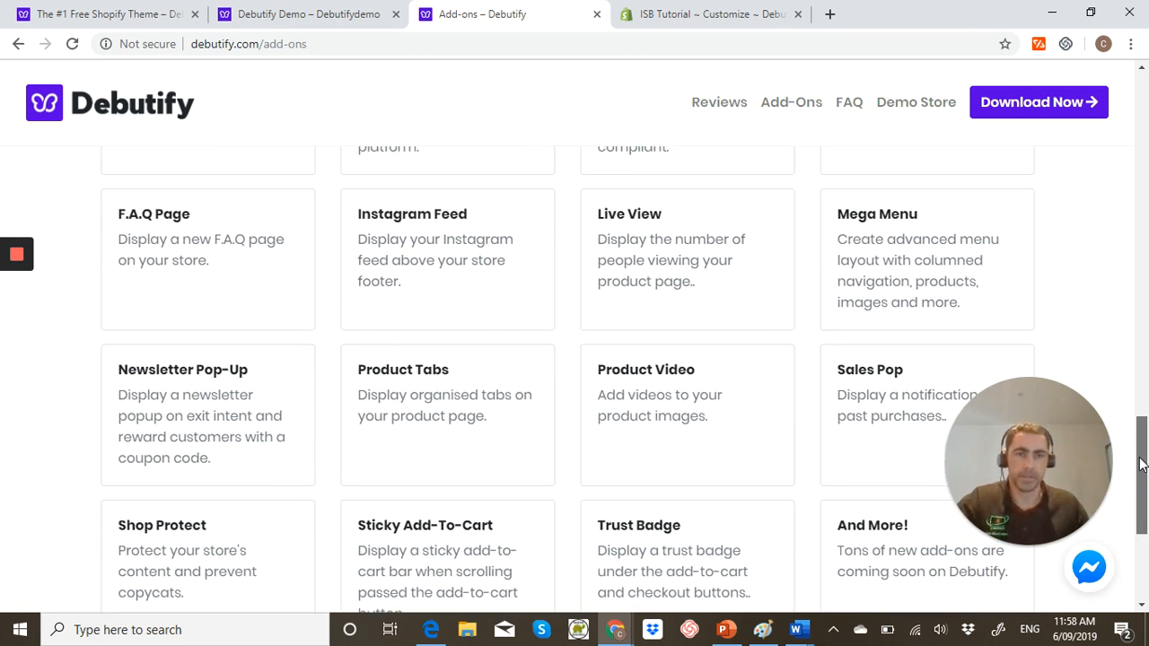
{"action": "scroll", "scroll_direction": "up", "scroll_amount": 3}
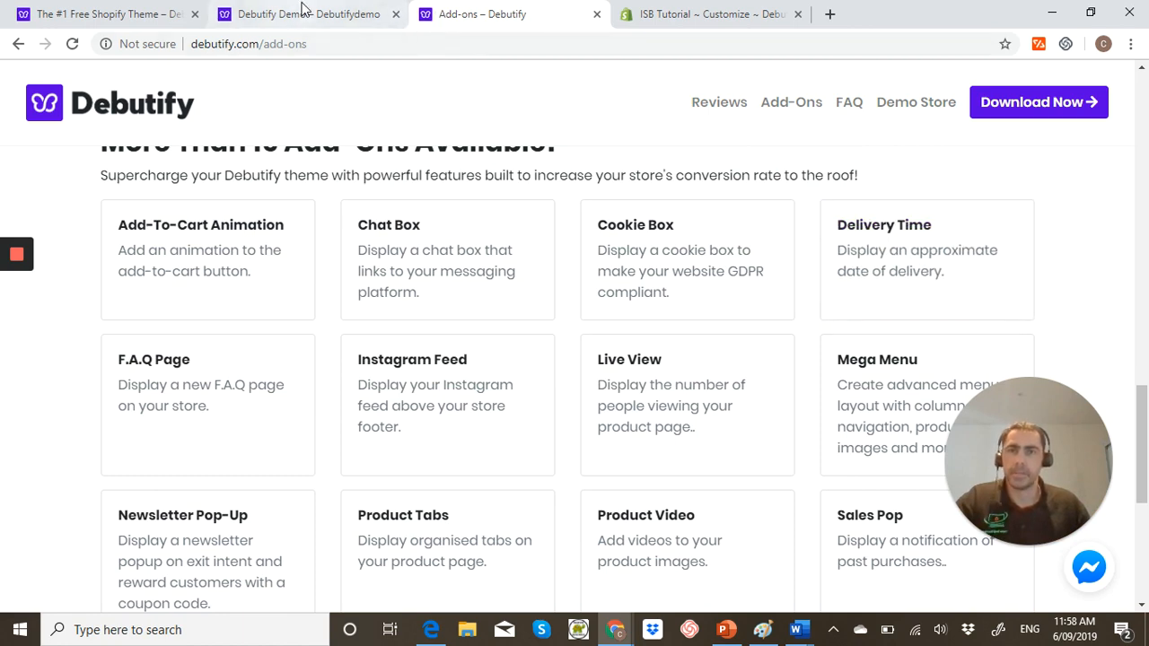
{"action": "left_click", "coordinate": [309, 14]}
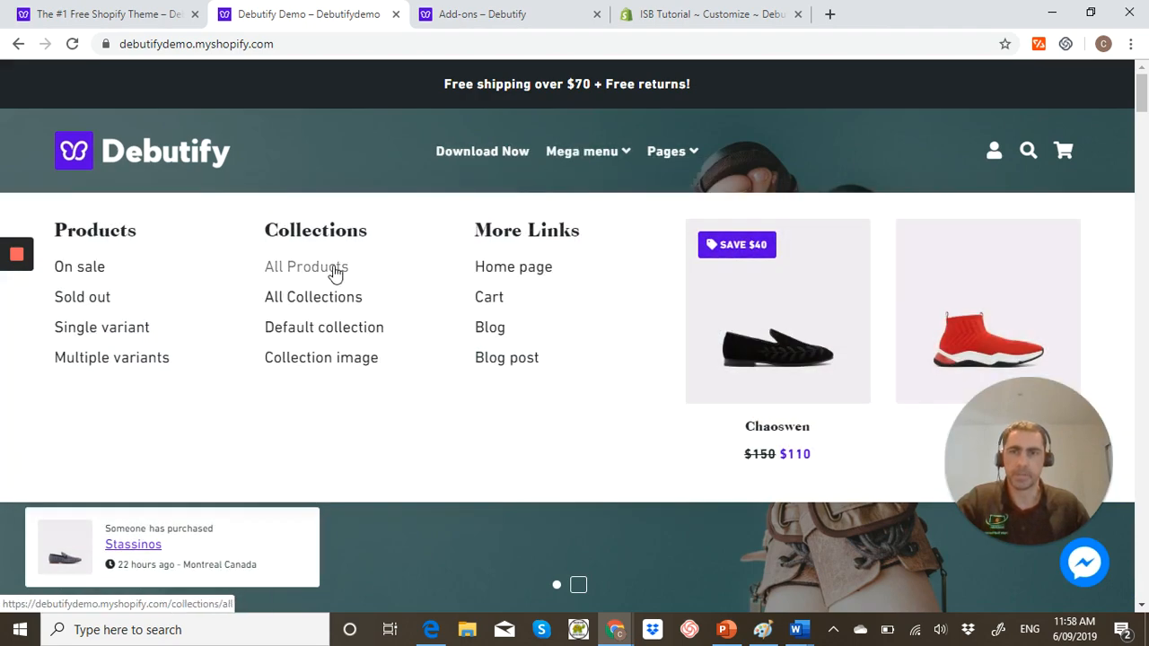
From the mega menu's All Products collection, open the Chaoswen shoe product page
{"action": "left_click", "coordinate": [306, 265]}
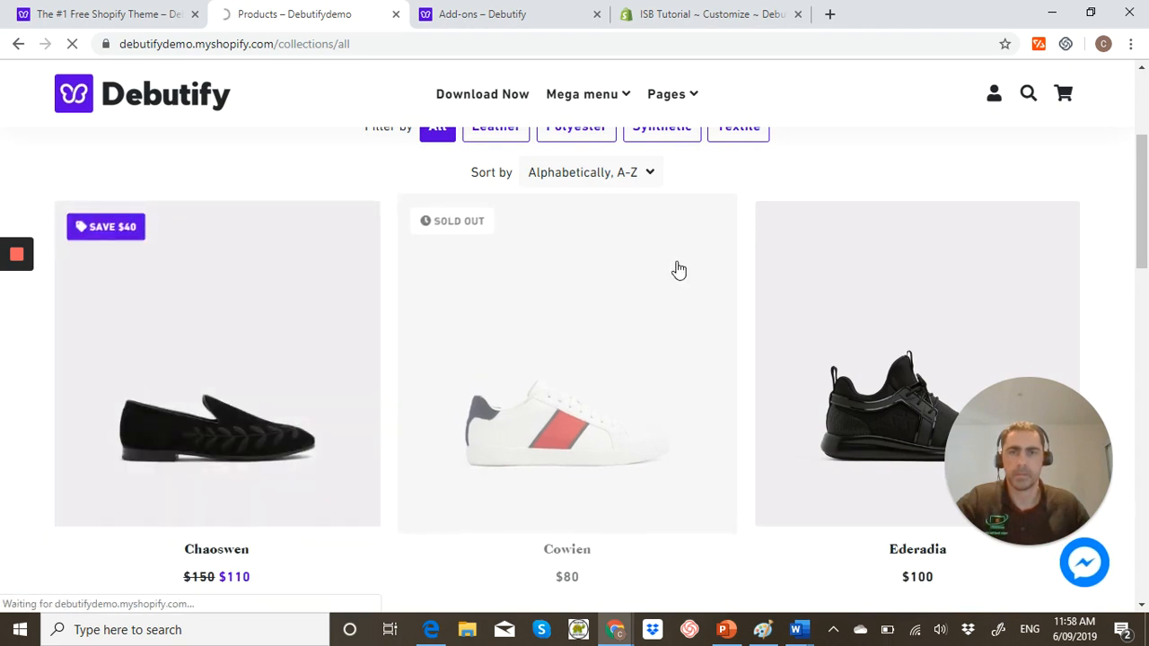
{"action": "left_click", "coordinate": [216, 362]}
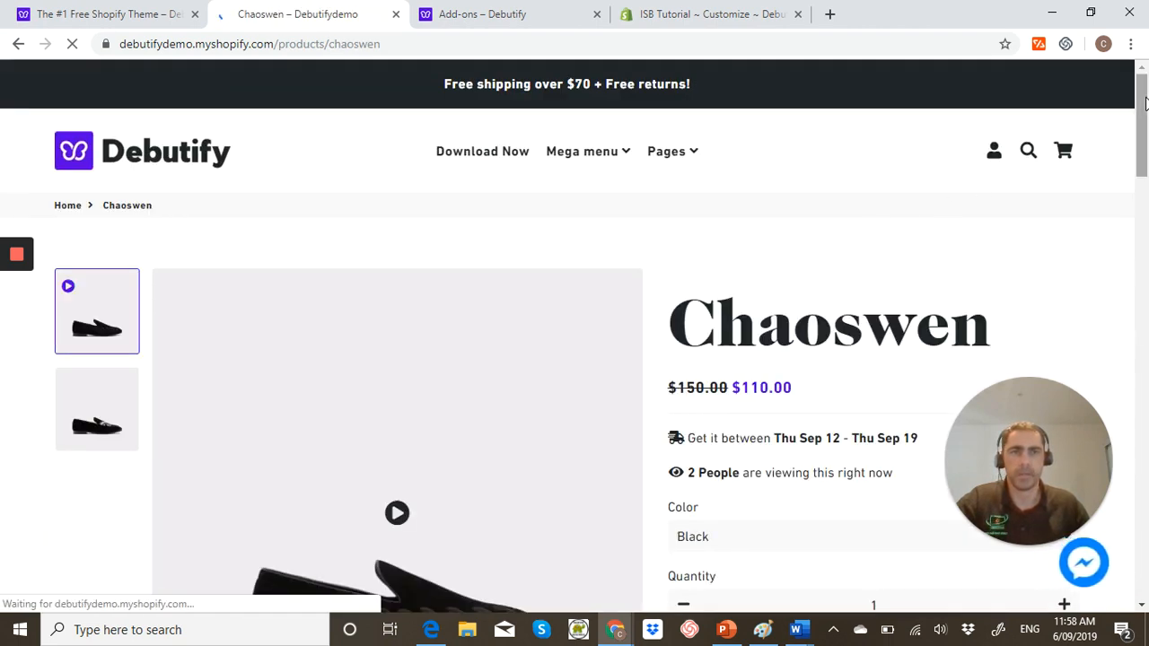
{"action": "scroll", "scroll_direction": "down", "scroll_amount": 3}
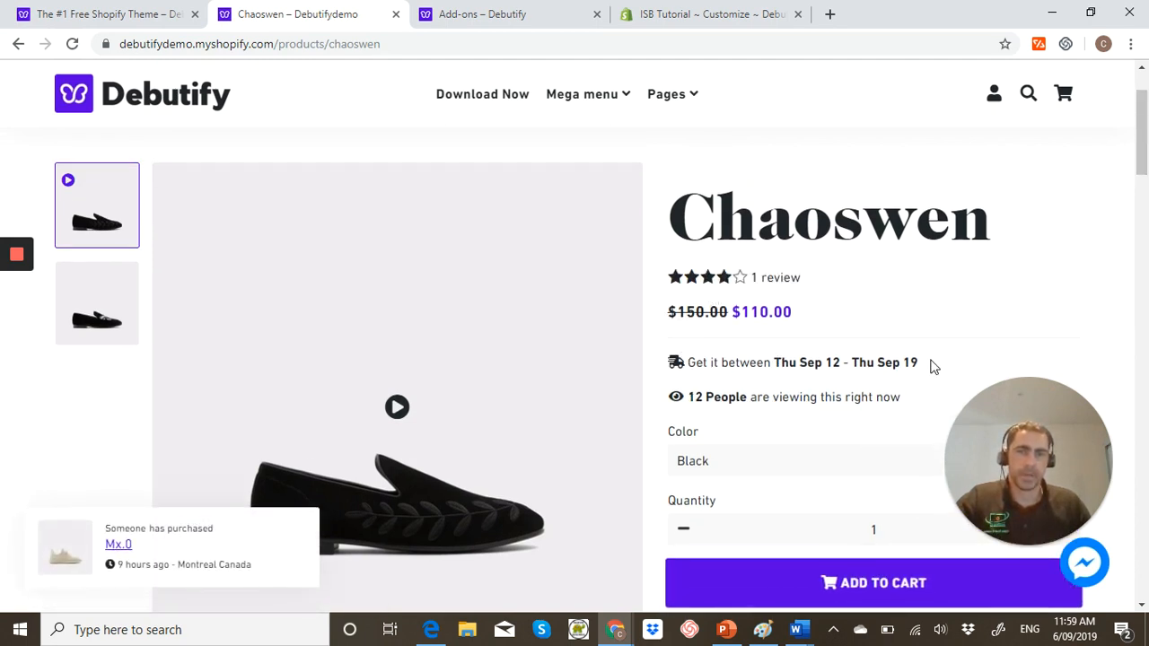
{"action": "scroll", "scroll_direction": "down", "scroll_amount": 3}
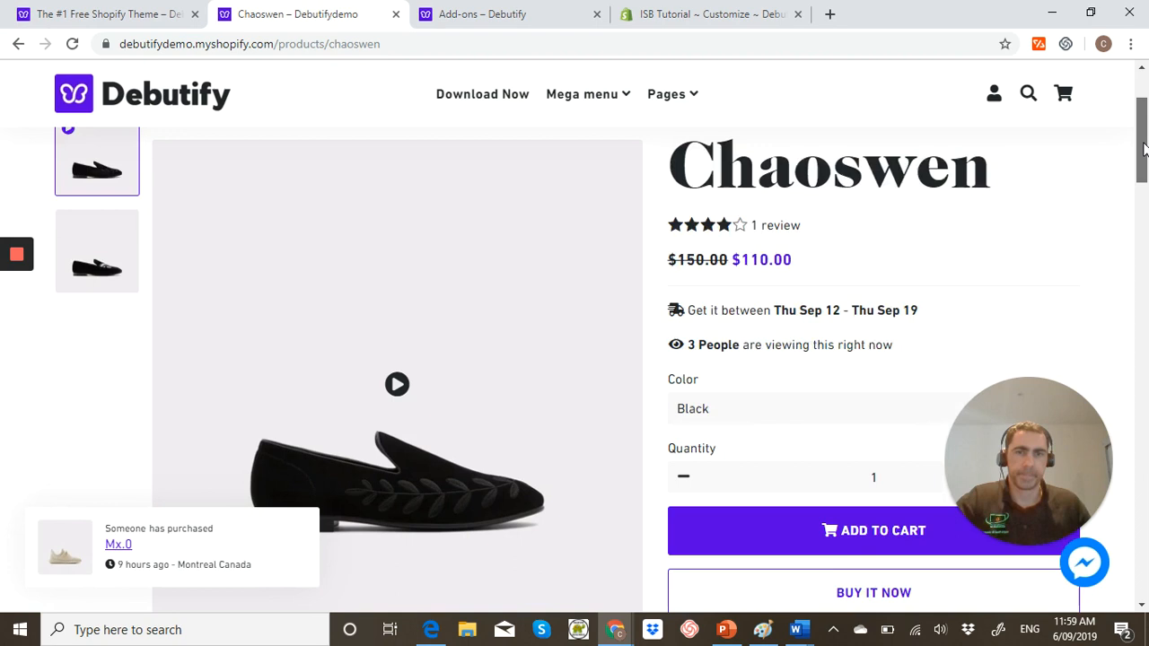
{"action": "scroll", "scroll_direction": "down", "scroll_amount": 3}
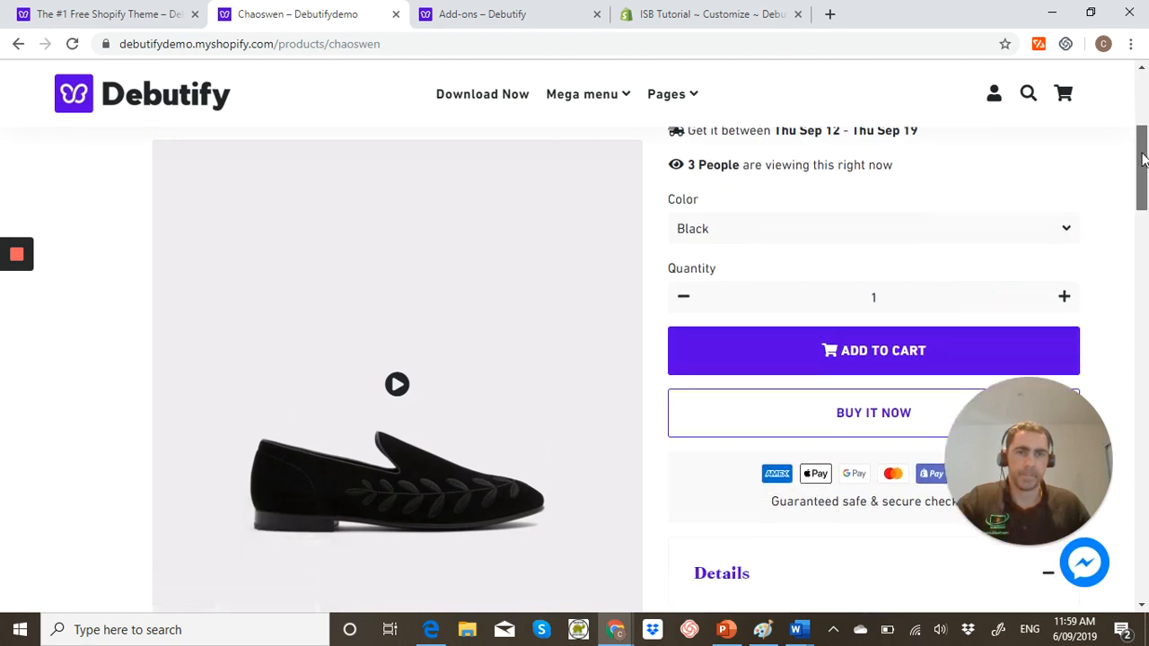
{"action": "scroll", "scroll_direction": "down", "scroll_amount": 3}
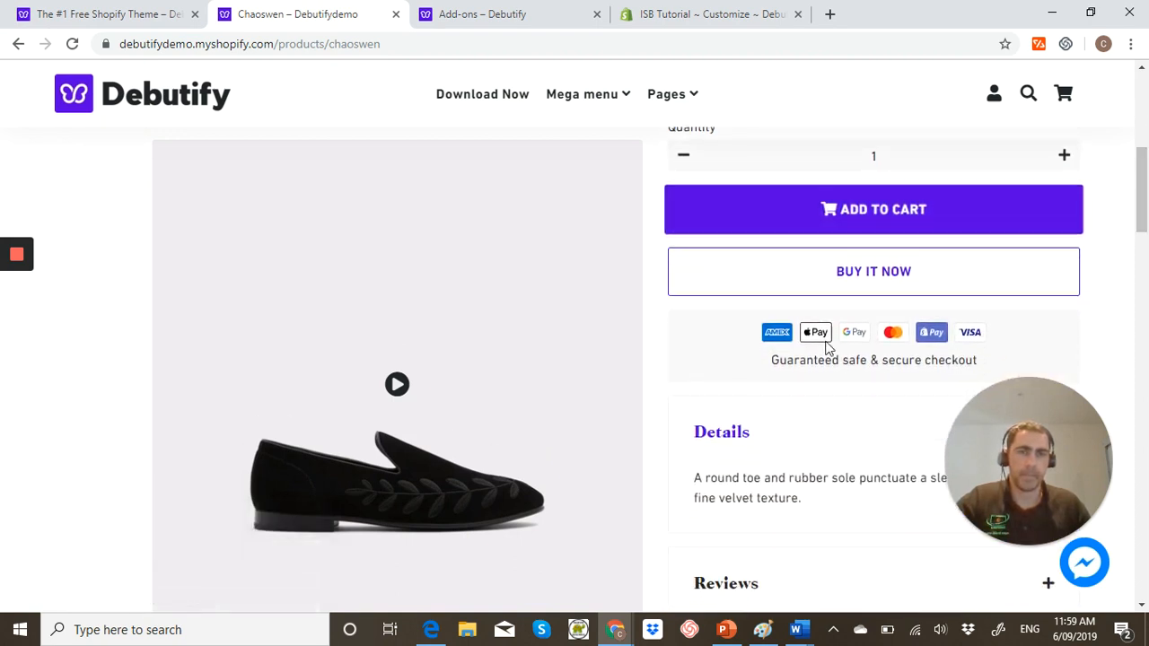
{"action": "mouse_move", "coordinate": [860, 359]}
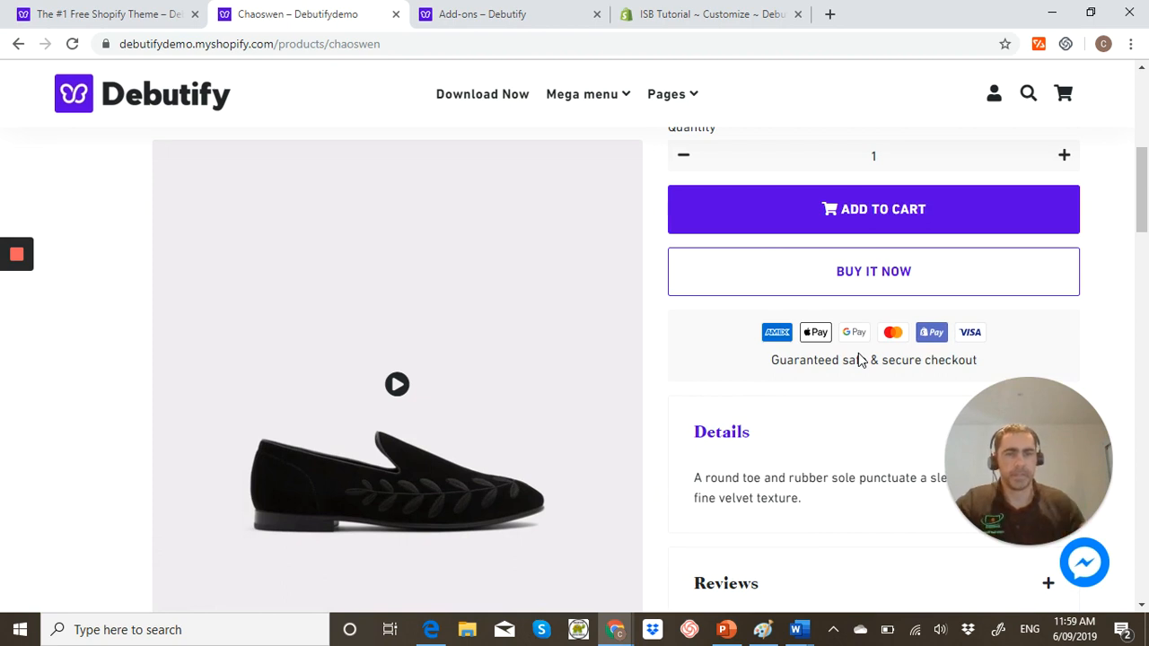
{"action": "mouse_move", "coordinate": [943, 352]}
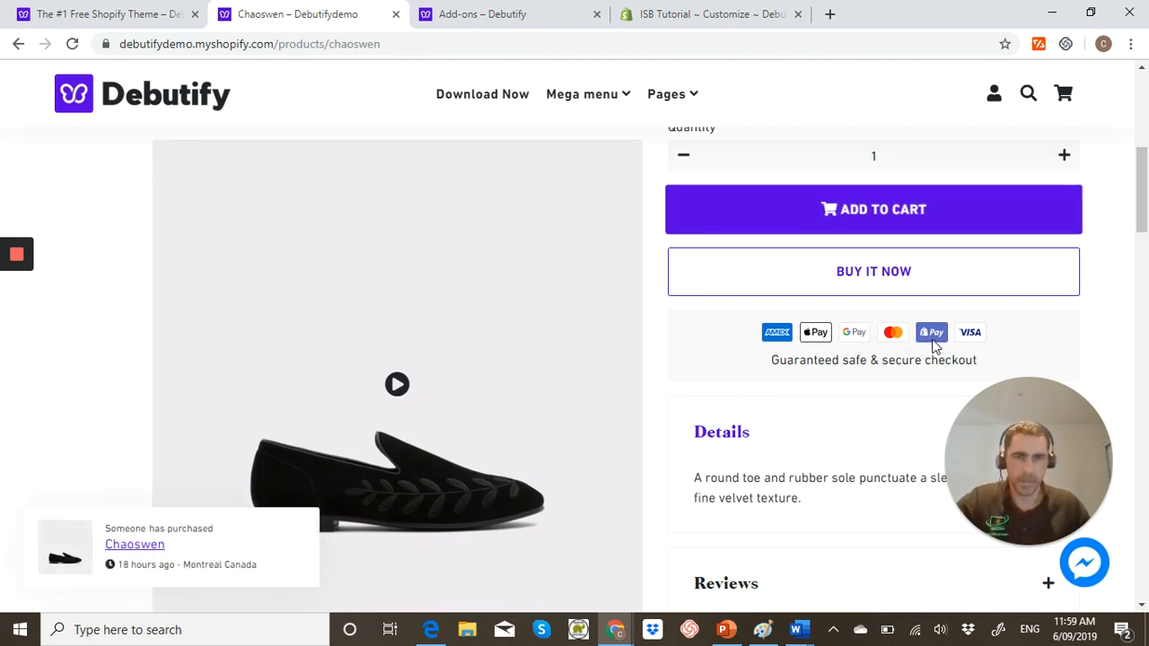
{"action": "mouse_move", "coordinate": [815, 332]}
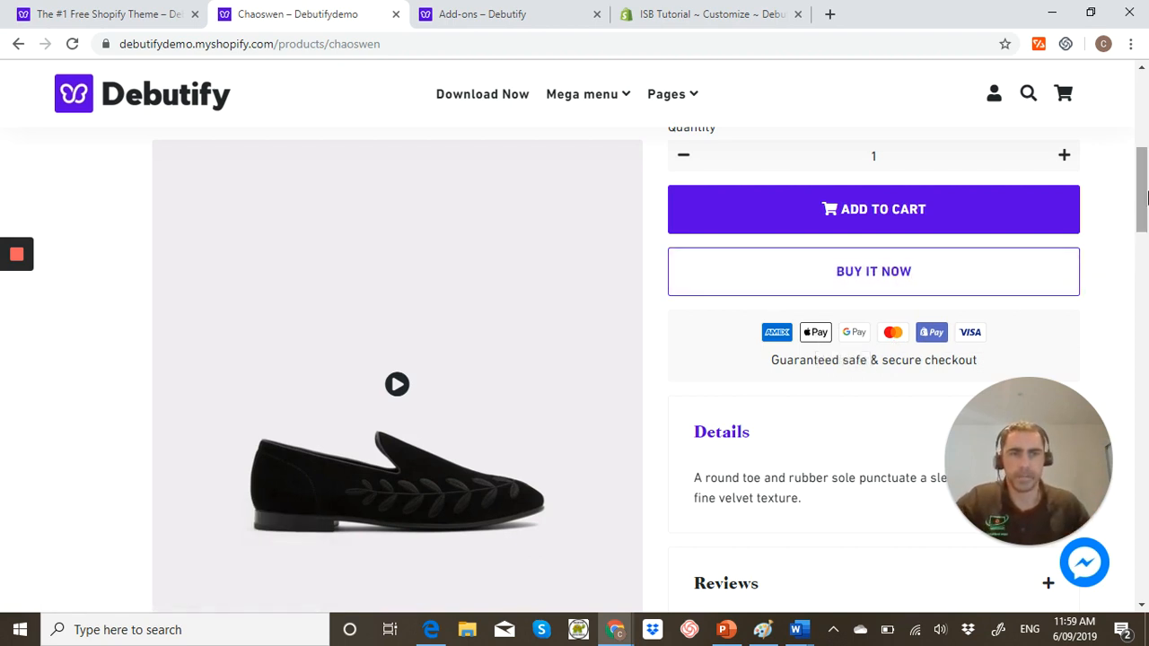
{"action": "scroll", "scroll_direction": "down", "scroll_amount": 3}
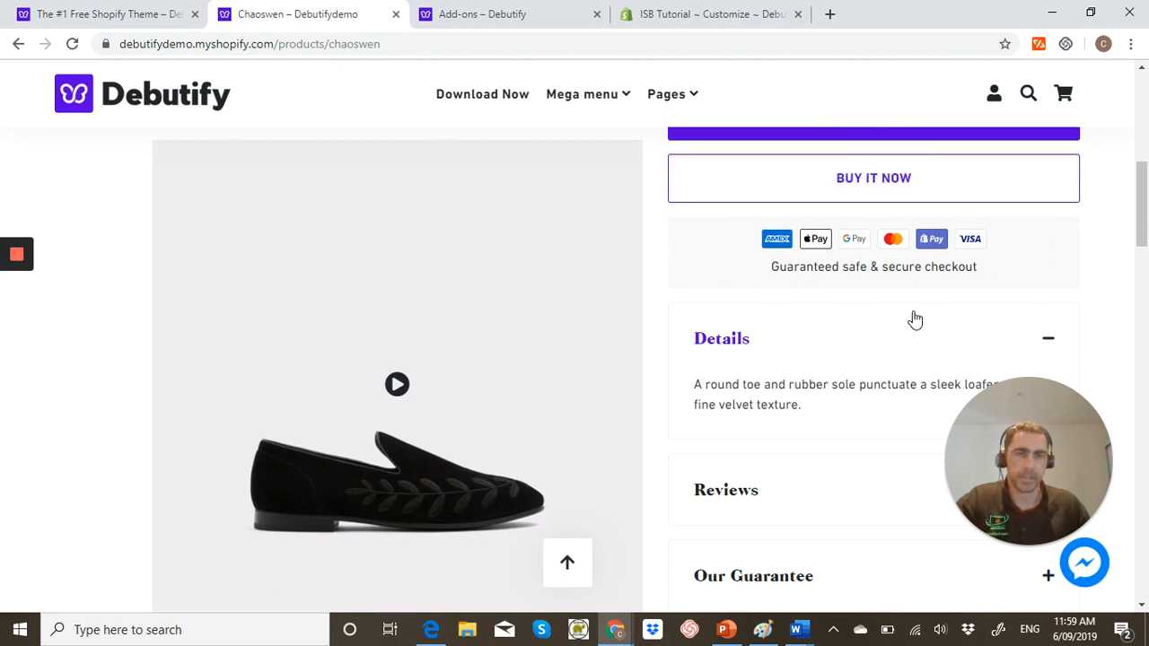
{"action": "scroll", "scroll_direction": "down", "scroll_amount": 3}
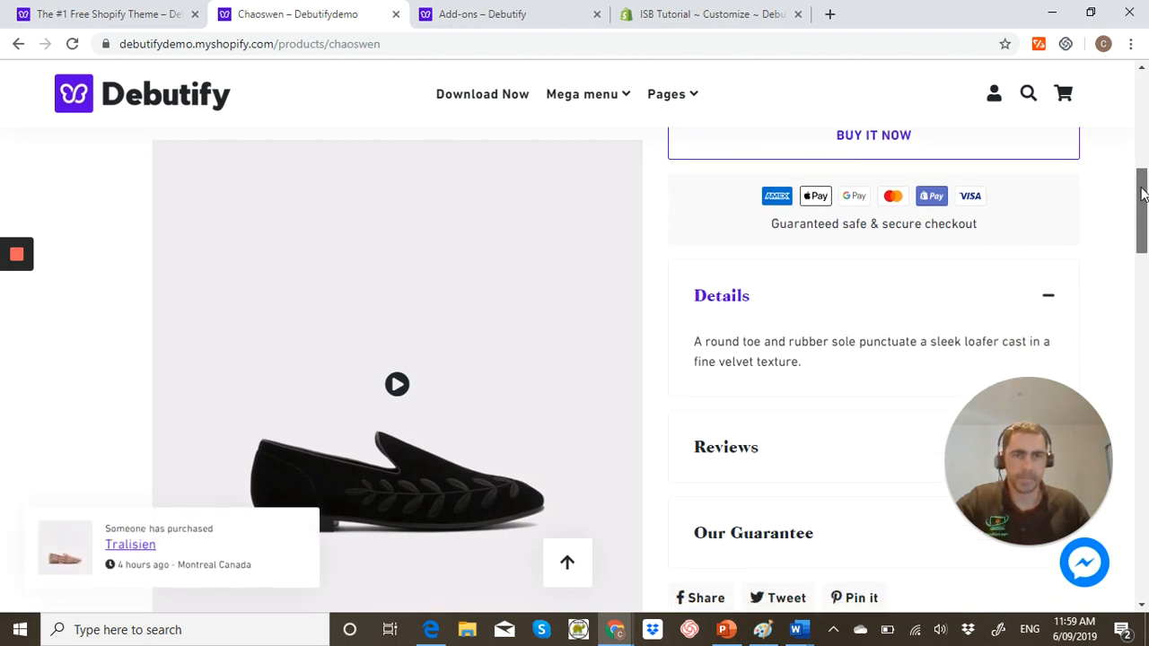
{"action": "scroll", "scroll_direction": "down", "scroll_amount": 3}
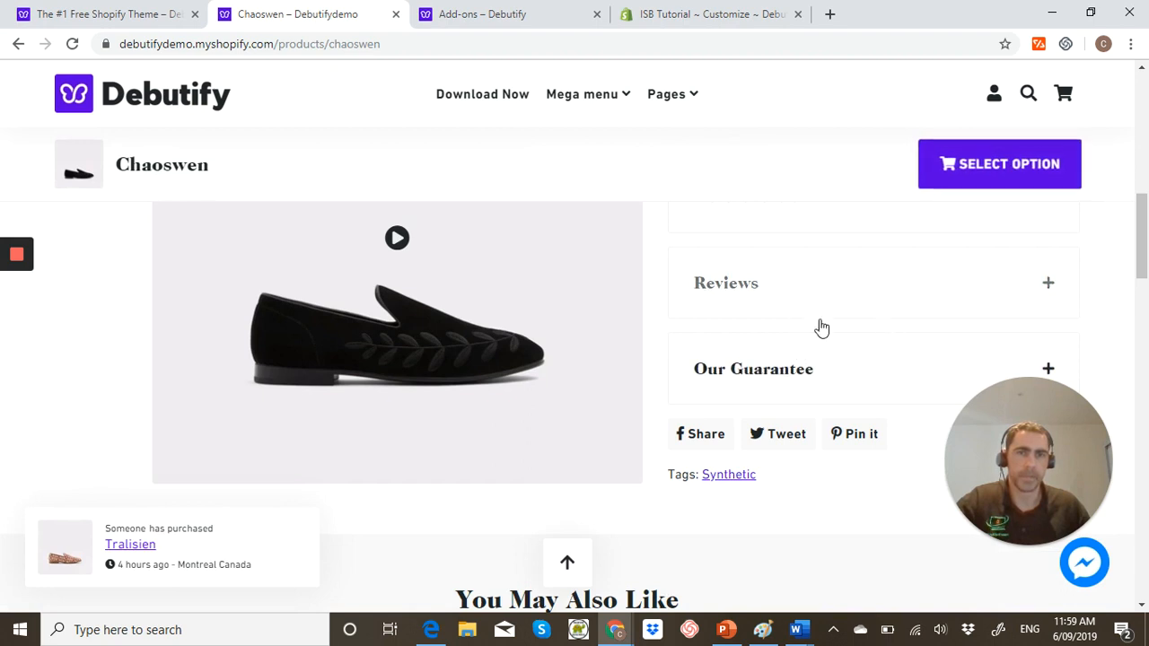
{"action": "scroll", "scroll_direction": "up", "scroll_amount": 3}
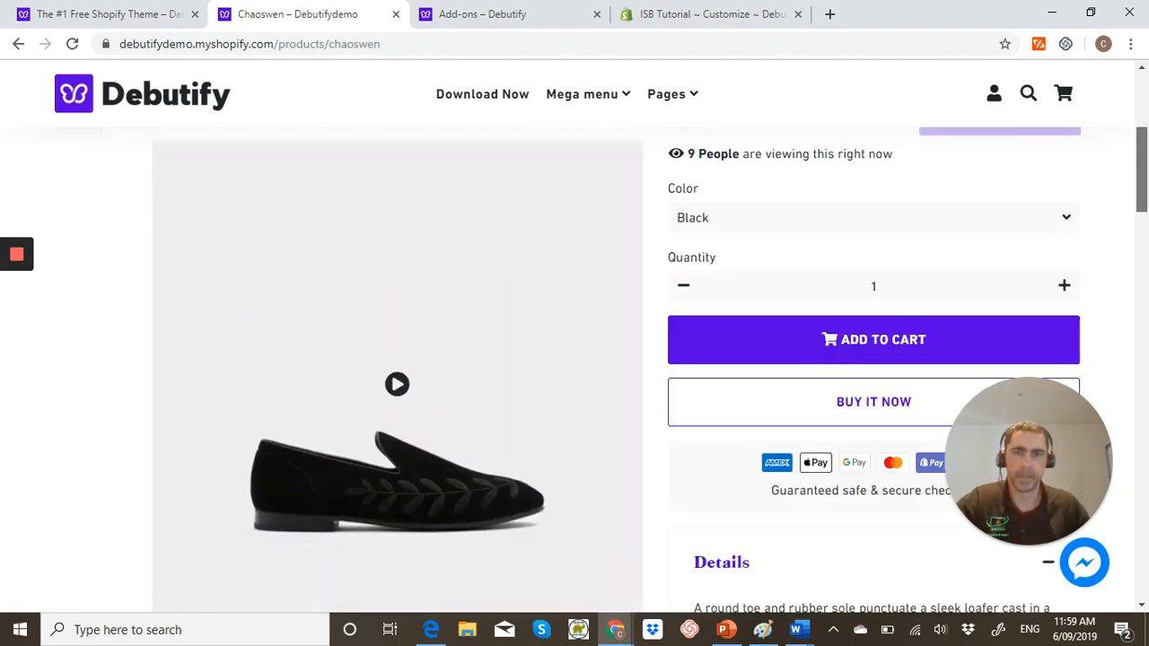
{"action": "scroll", "scroll_direction": "up", "scroll_amount": 3}
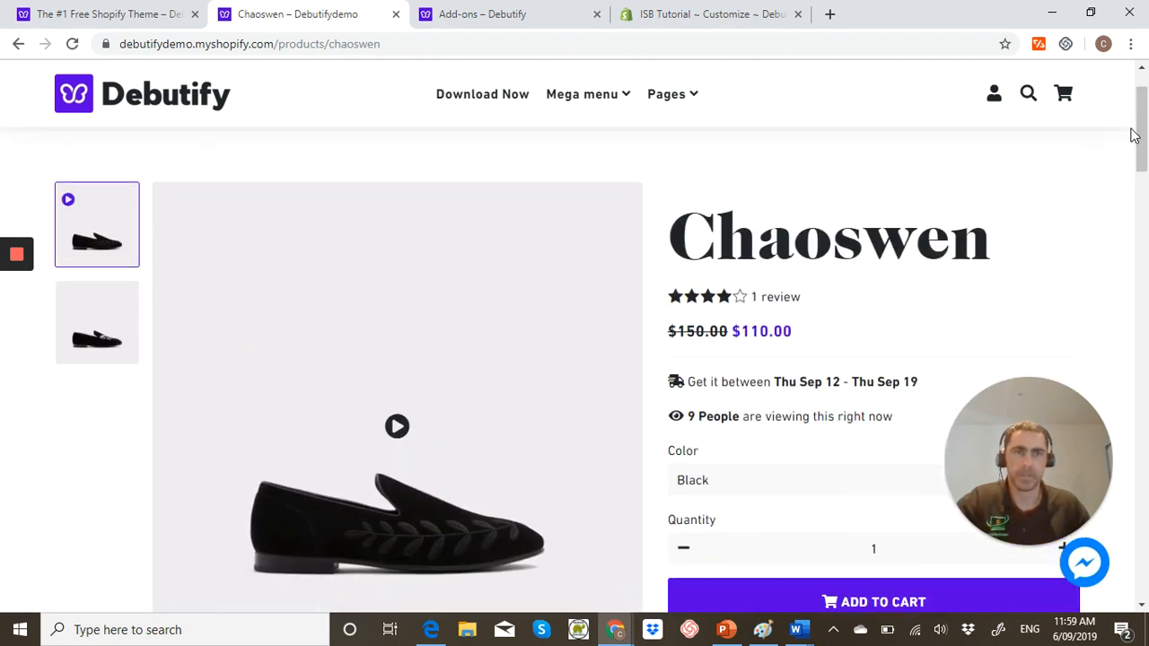
{"action": "scroll", "scroll_direction": "down", "scroll_amount": 3}
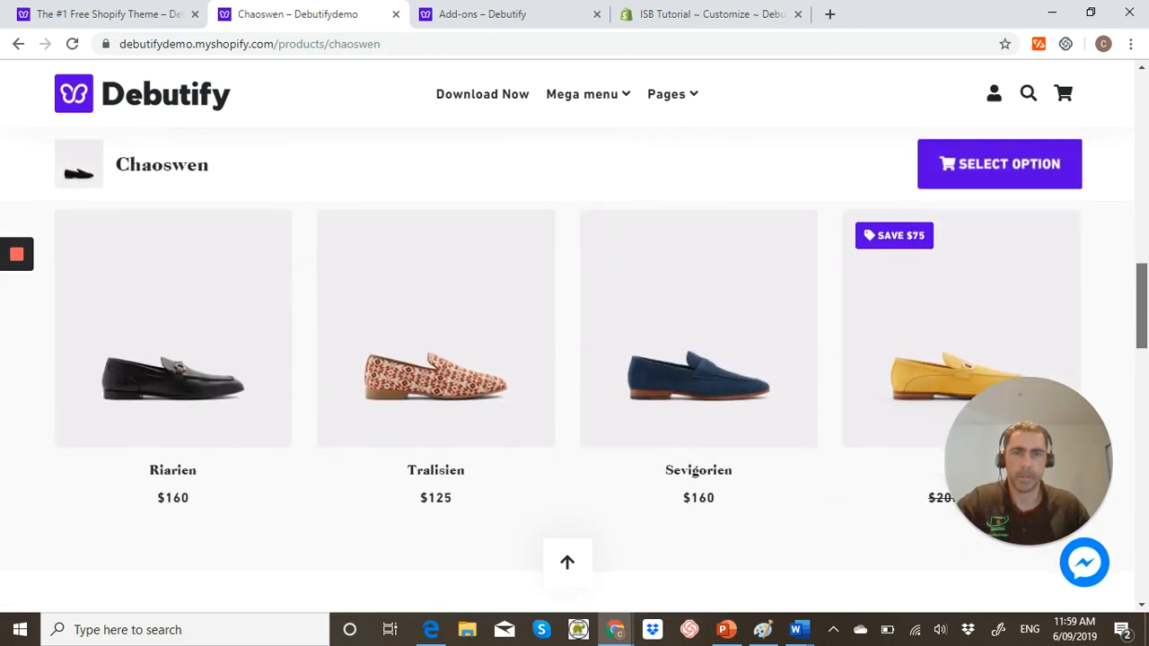
{"action": "scroll", "scroll_direction": "down", "scroll_amount": 3}
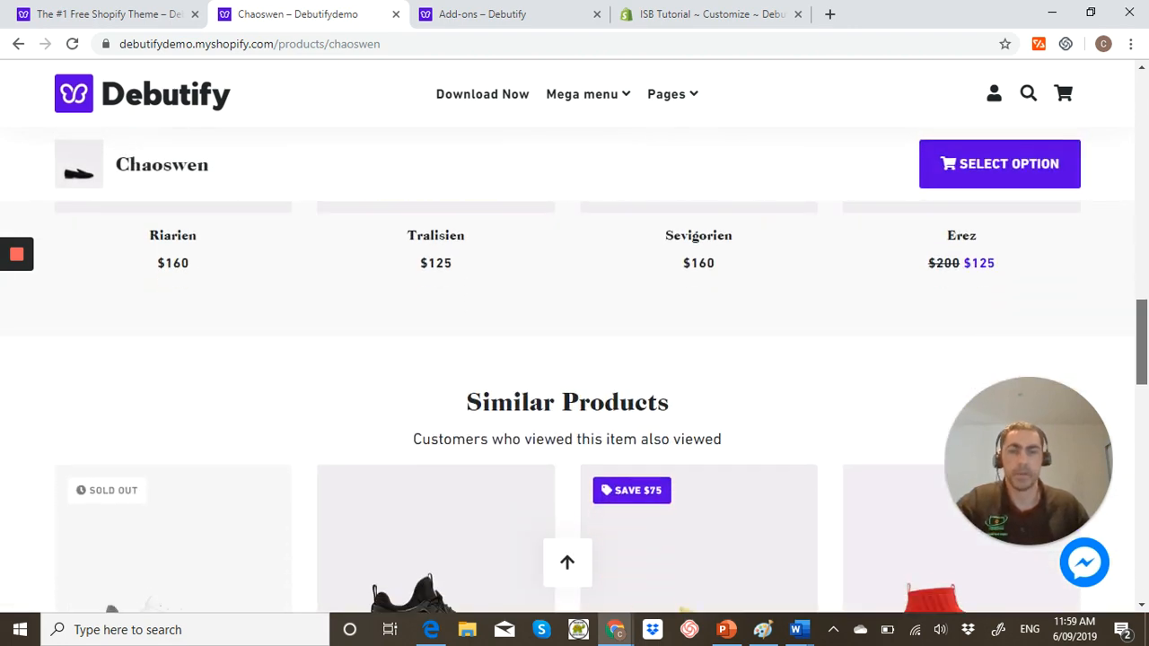
{"action": "scroll", "scroll_direction": "down", "scroll_amount": 3}
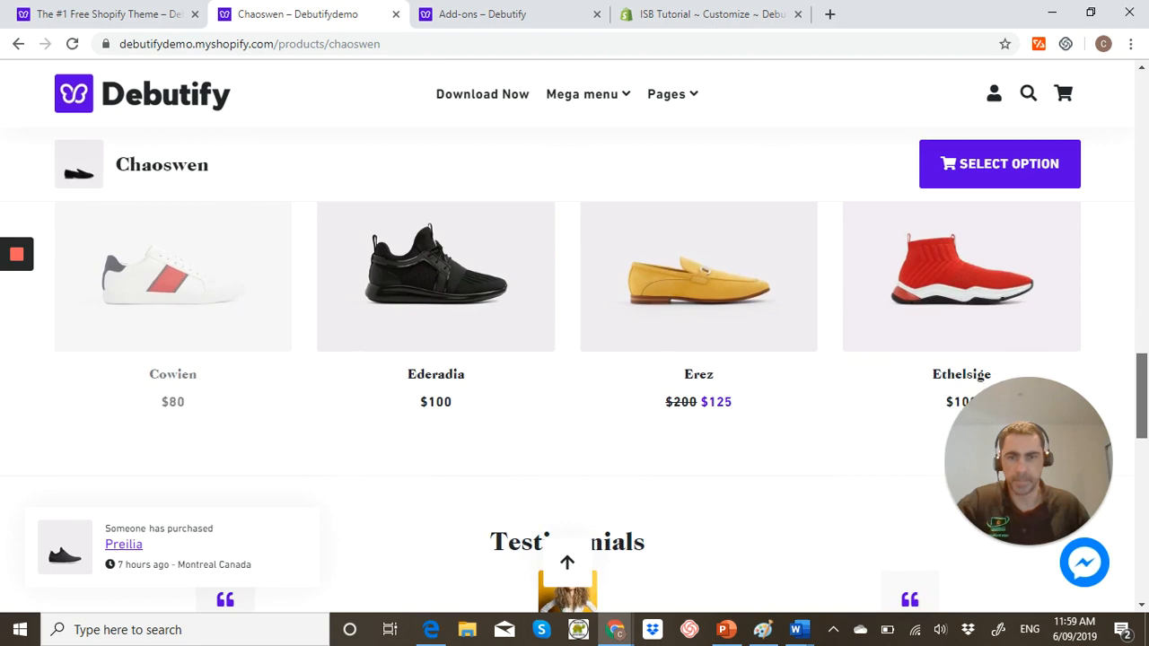
{"action": "scroll", "scroll_direction": "down", "scroll_amount": 3}
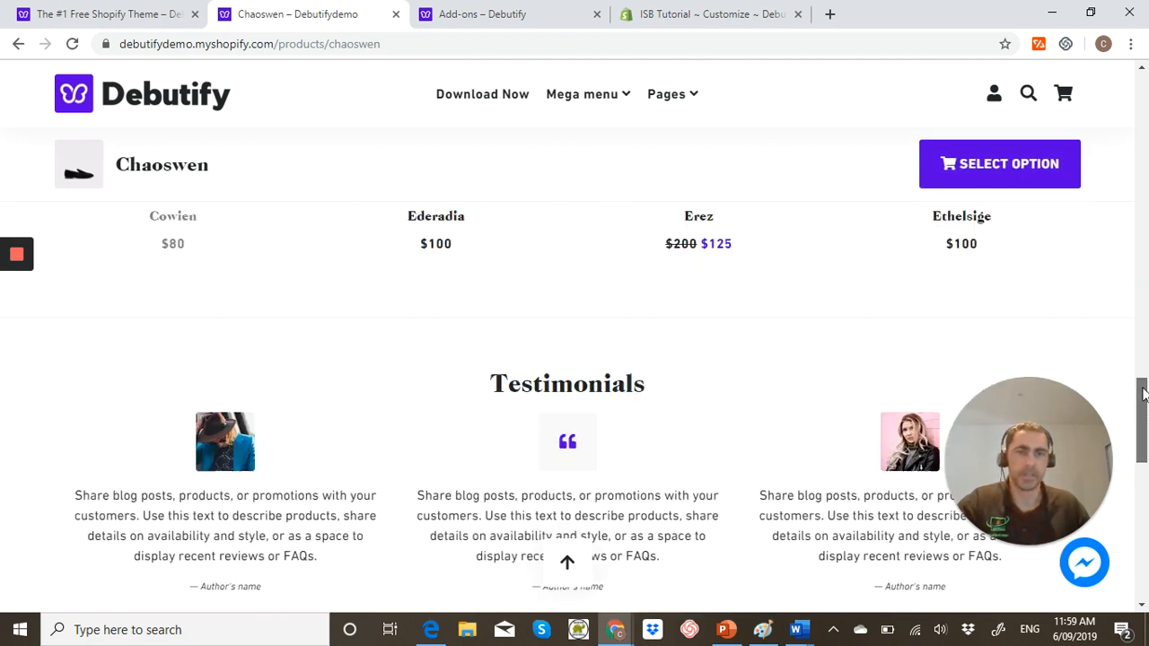
{"action": "scroll", "scroll_direction": "up", "scroll_amount": 3}
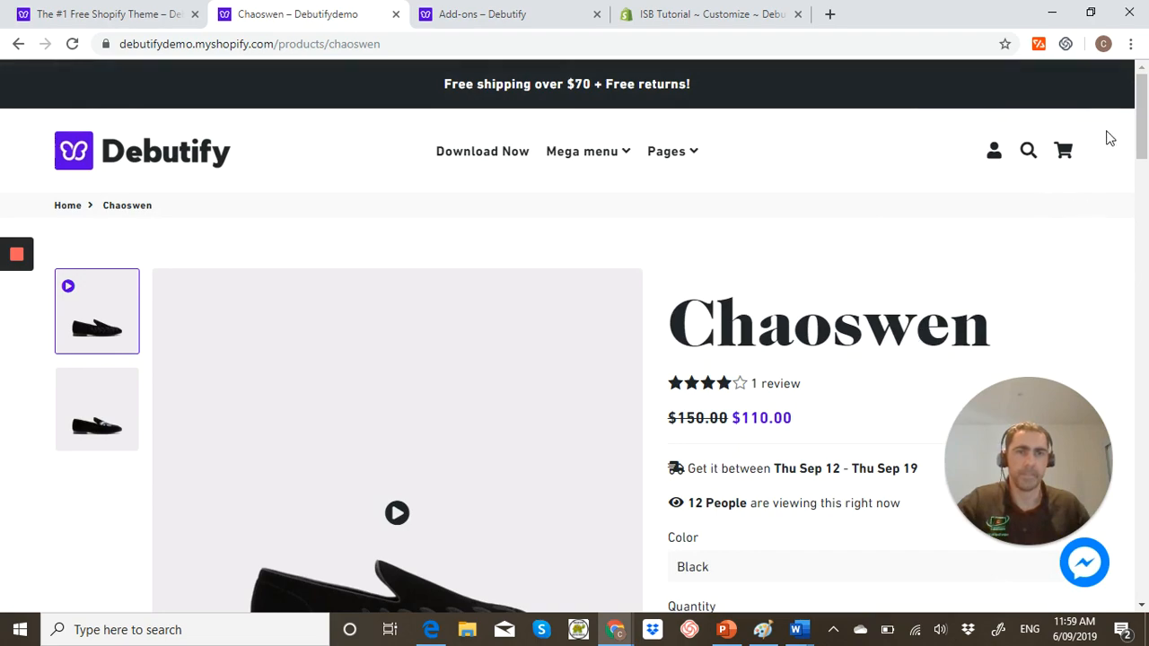
{"action": "scroll", "scroll_direction": "down", "scroll_amount": 3}
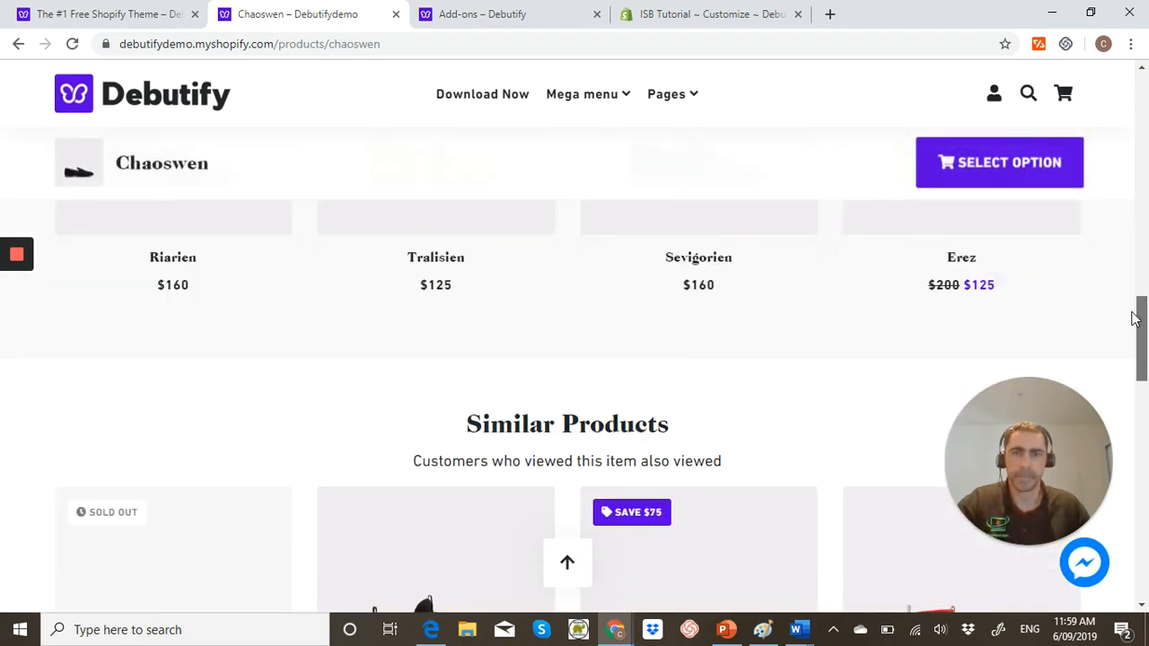
{"action": "scroll", "scroll_direction": "down", "scroll_amount": 3}
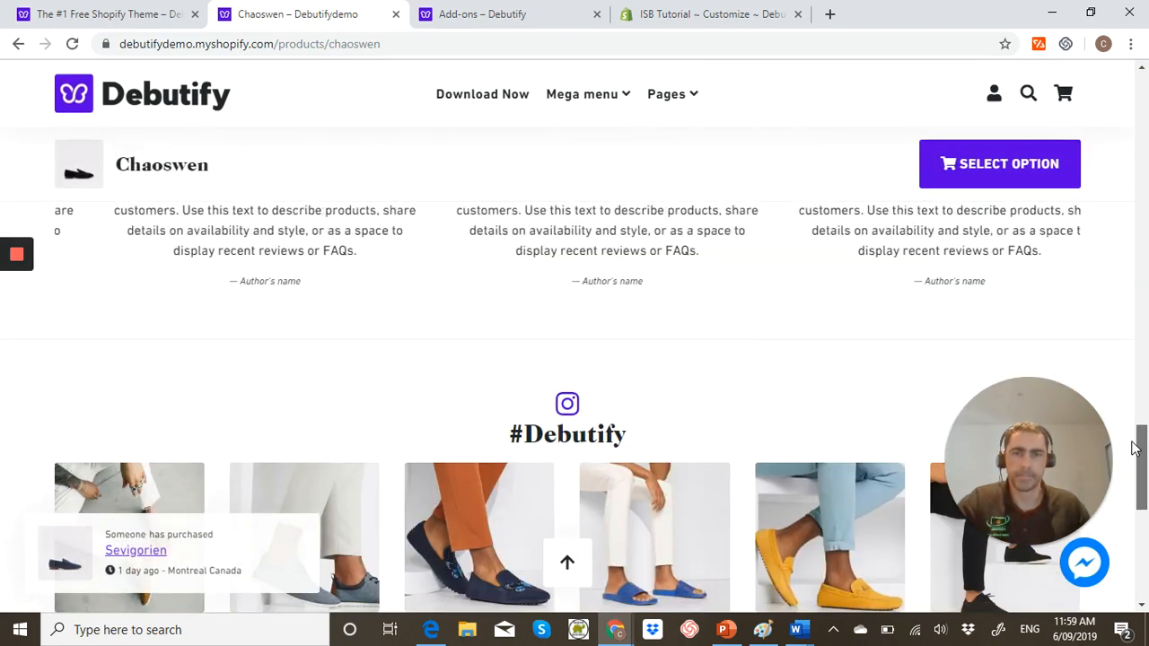
{"action": "scroll", "scroll_direction": "down", "scroll_amount": 3}
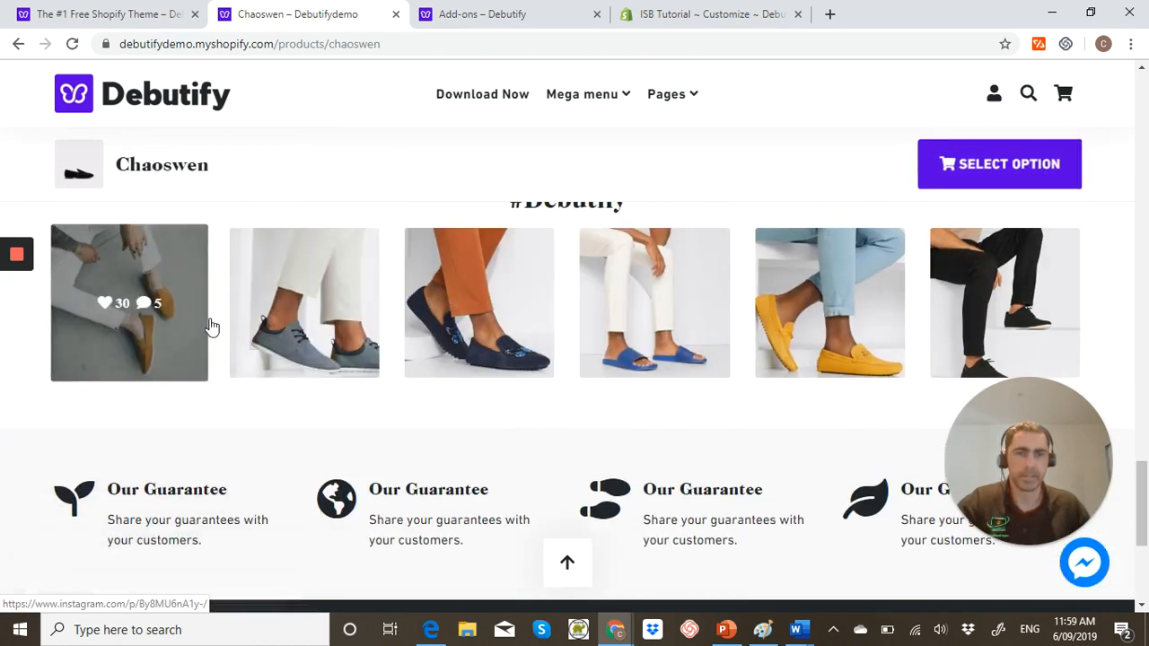
{"action": "scroll", "scroll_direction": "down", "scroll_amount": 3}
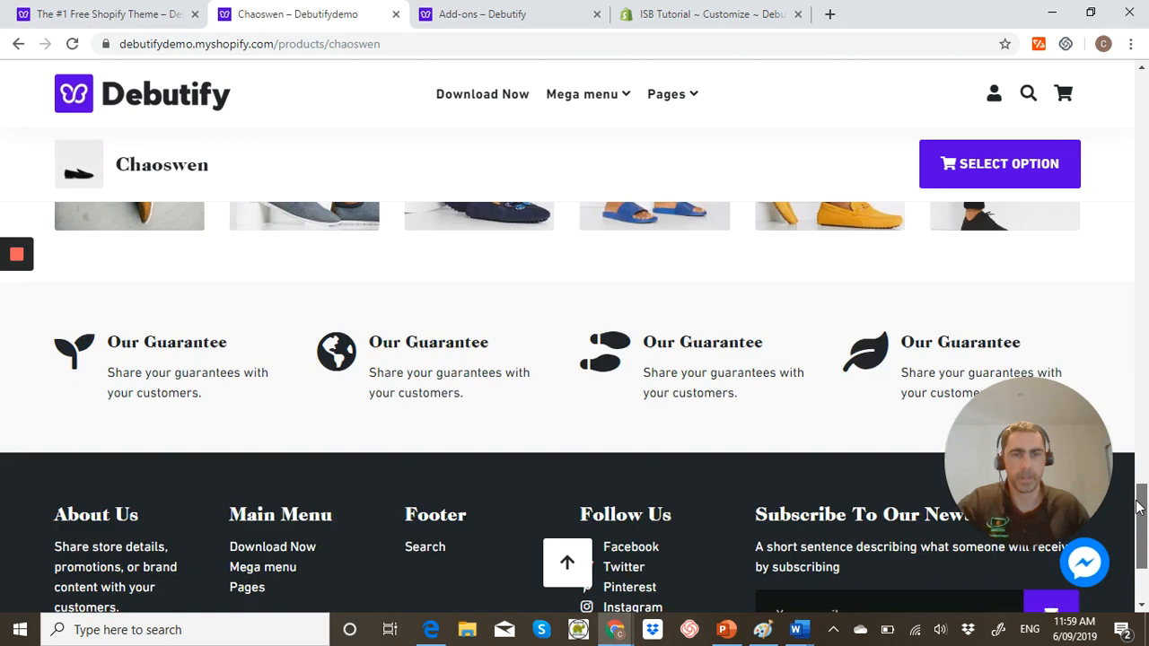
{"action": "scroll", "scroll_direction": "up", "scroll_amount": 3}
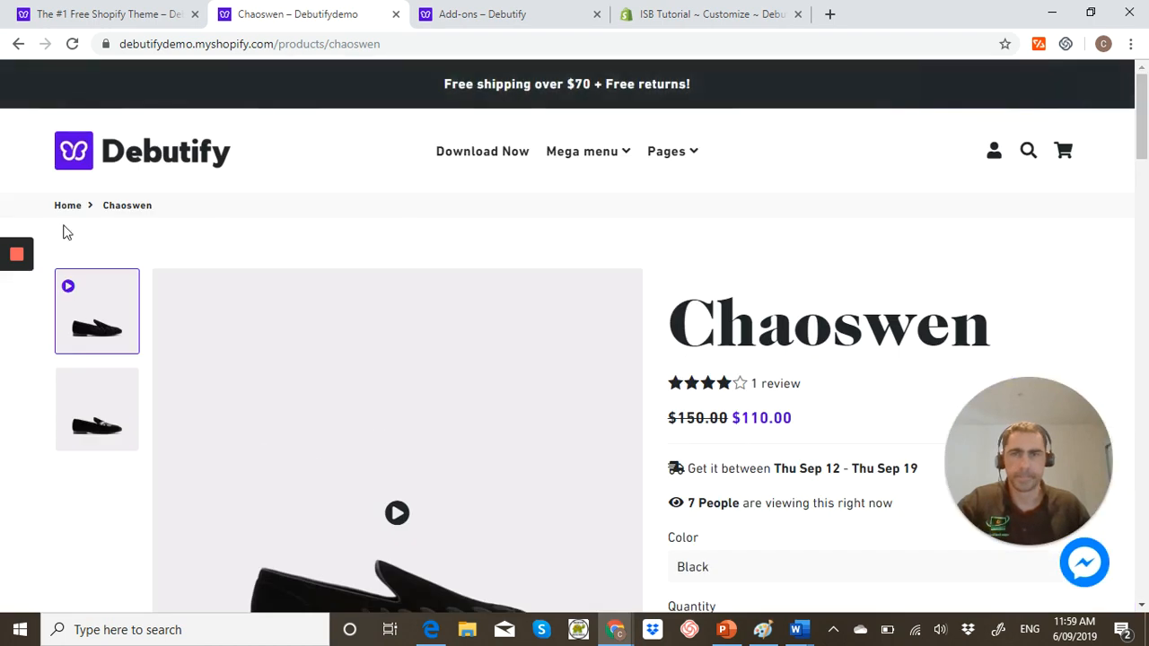
Go back from the Chaoswen product page to the demo store homepage with its Learn More banner
{"action": "left_click", "coordinate": [73, 151]}
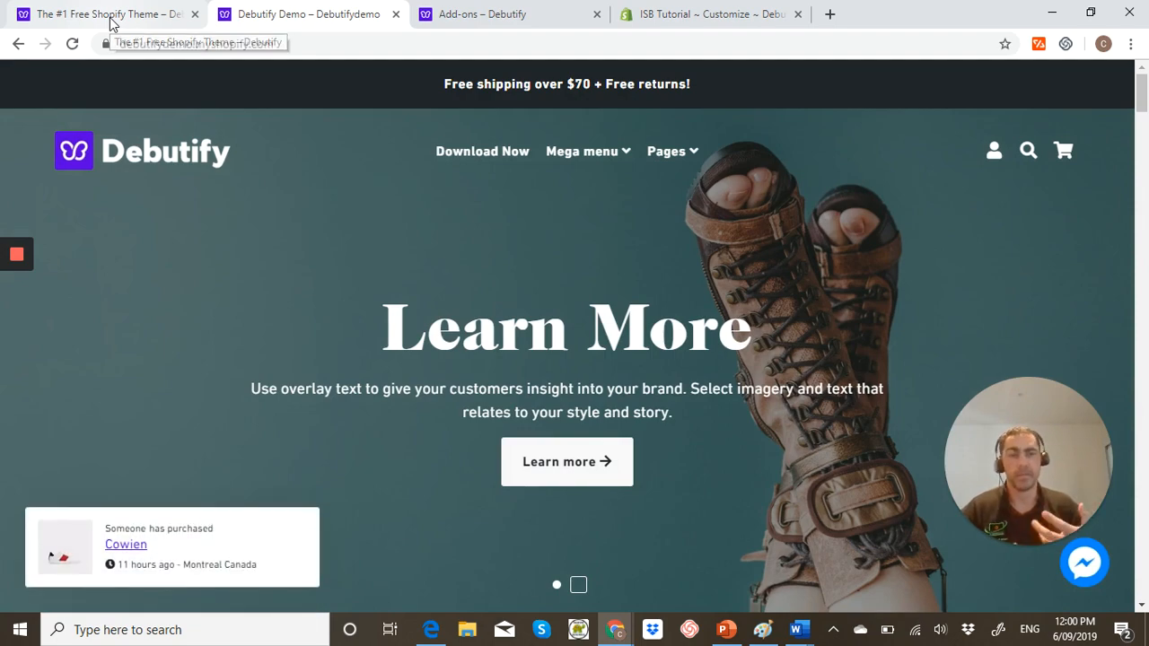
{"action": "left_click", "coordinate": [578, 586]}
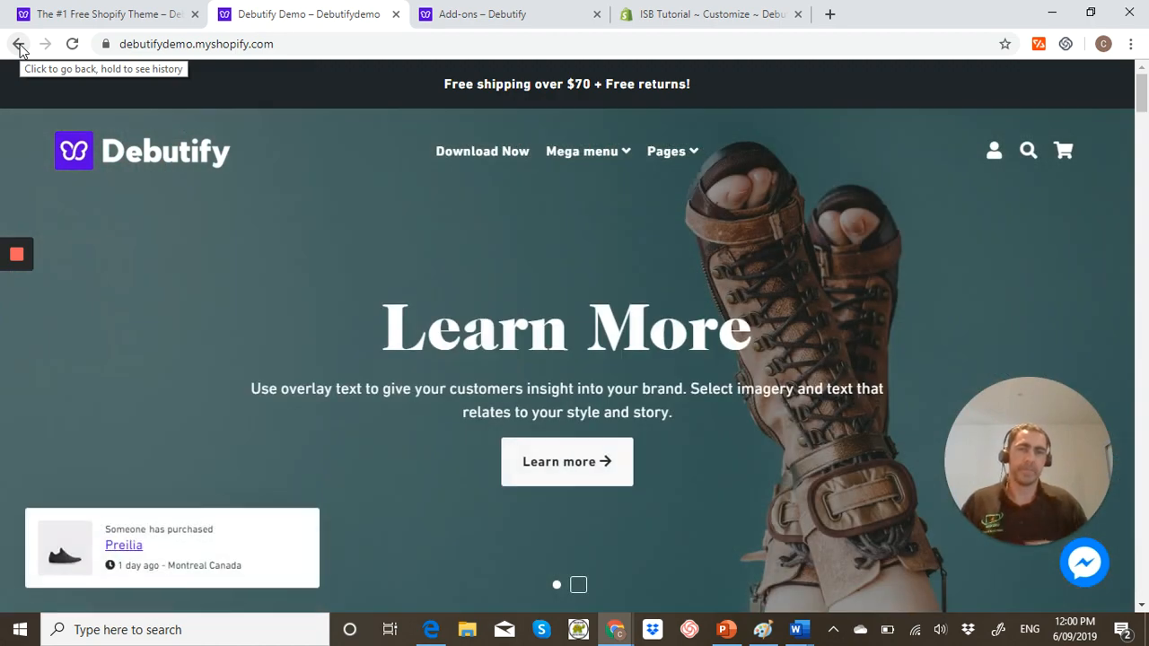
{"action": "mouse_move", "coordinate": [474, 193]}
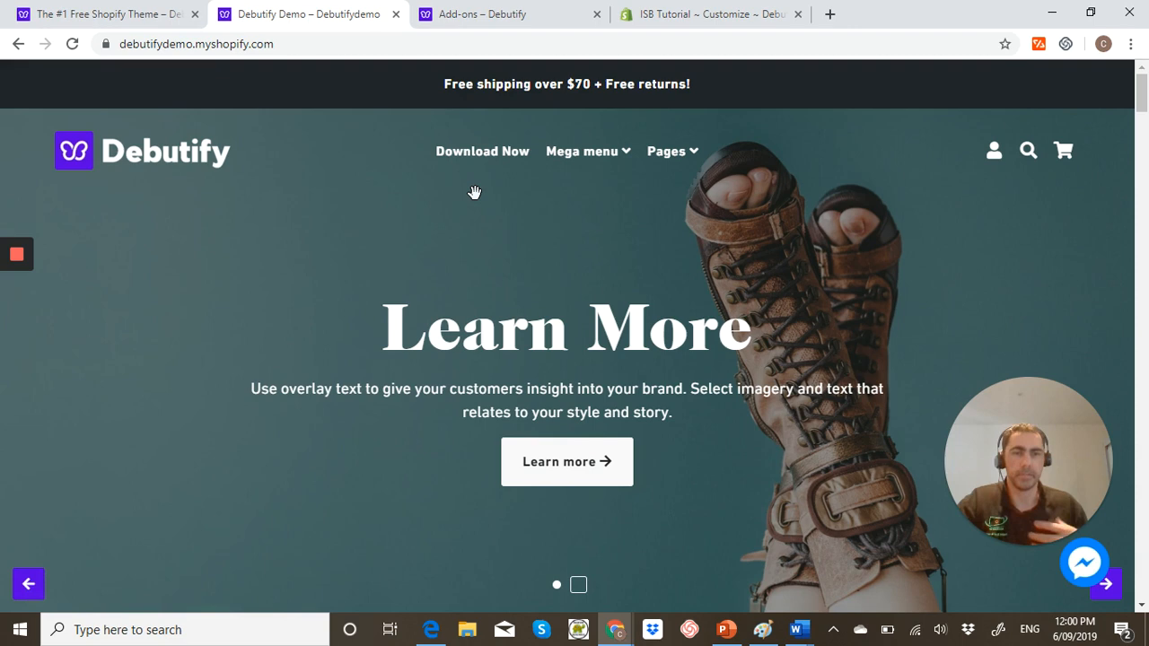
{"action": "mouse_move", "coordinate": [819, 158]}
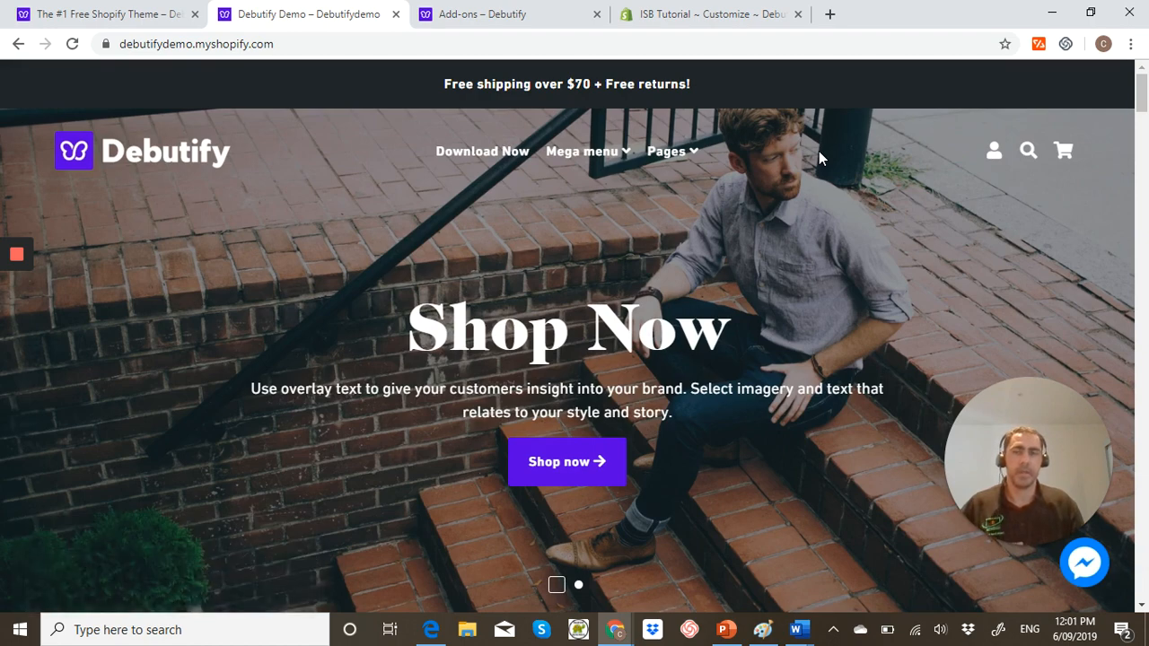
Advance the homepage slideshow from the Learn More slide to the Shop Now slide
{"action": "left_click", "coordinate": [578, 585]}
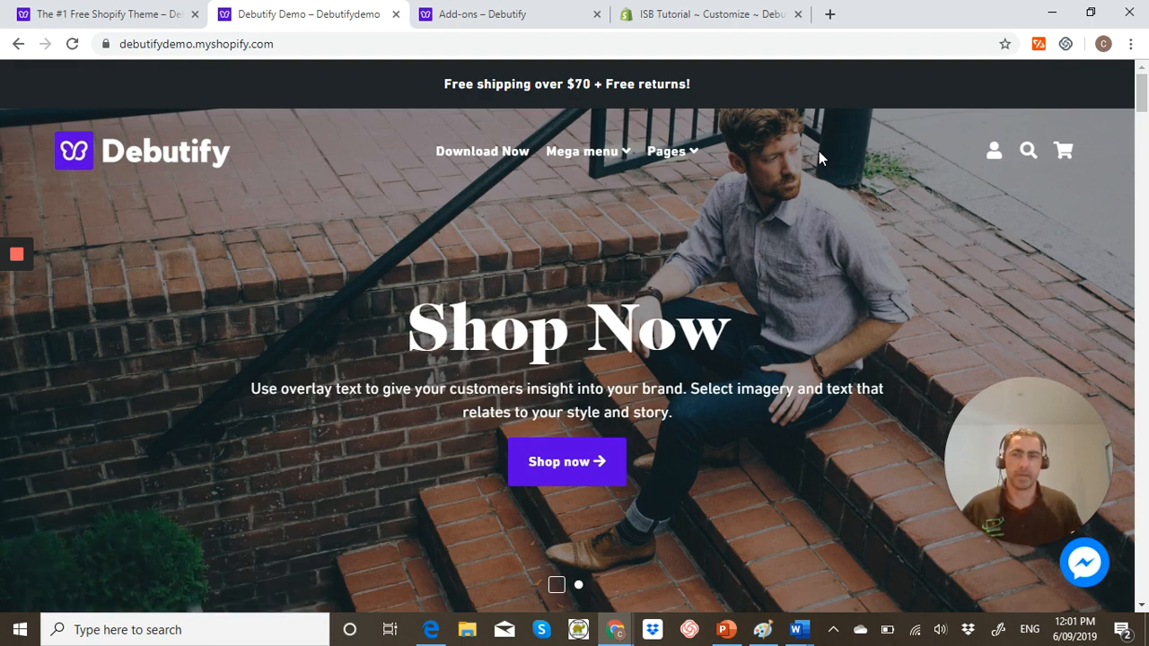
{"action": "left_click", "coordinate": [578, 586]}
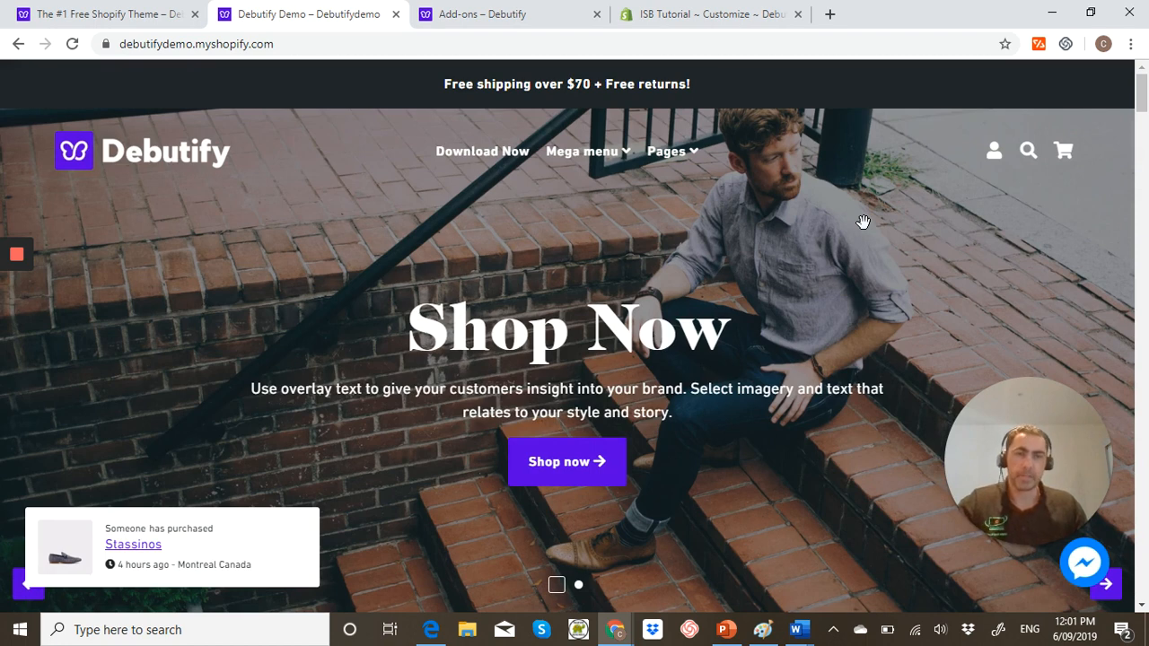
{"action": "mouse_move", "coordinate": [861, 241]}
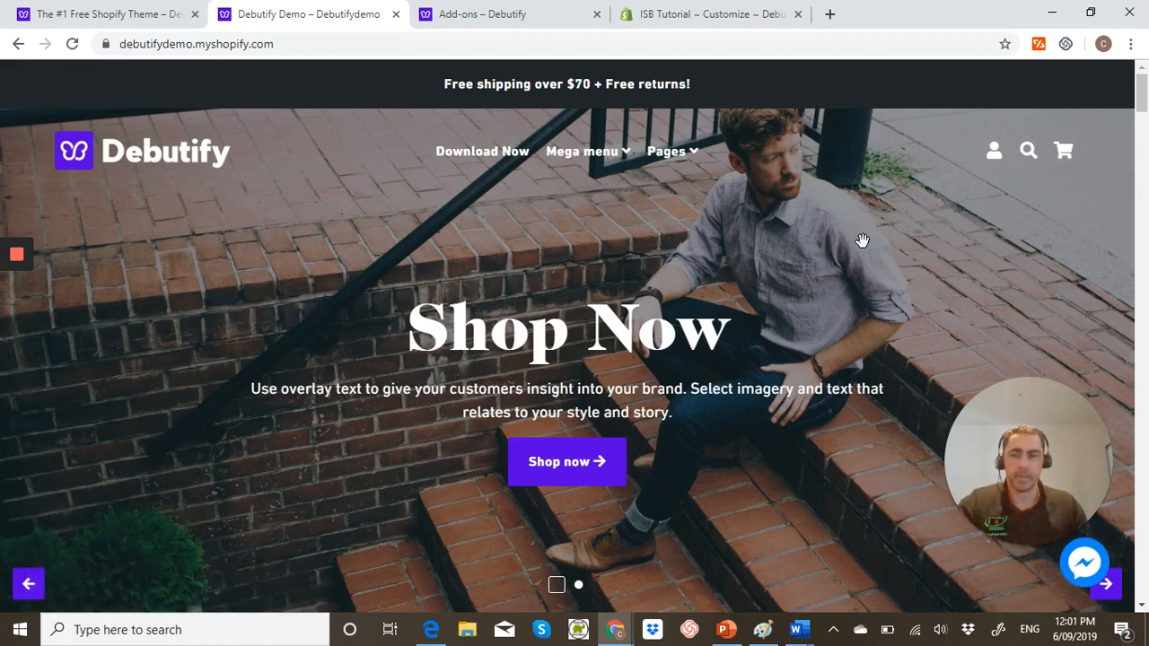